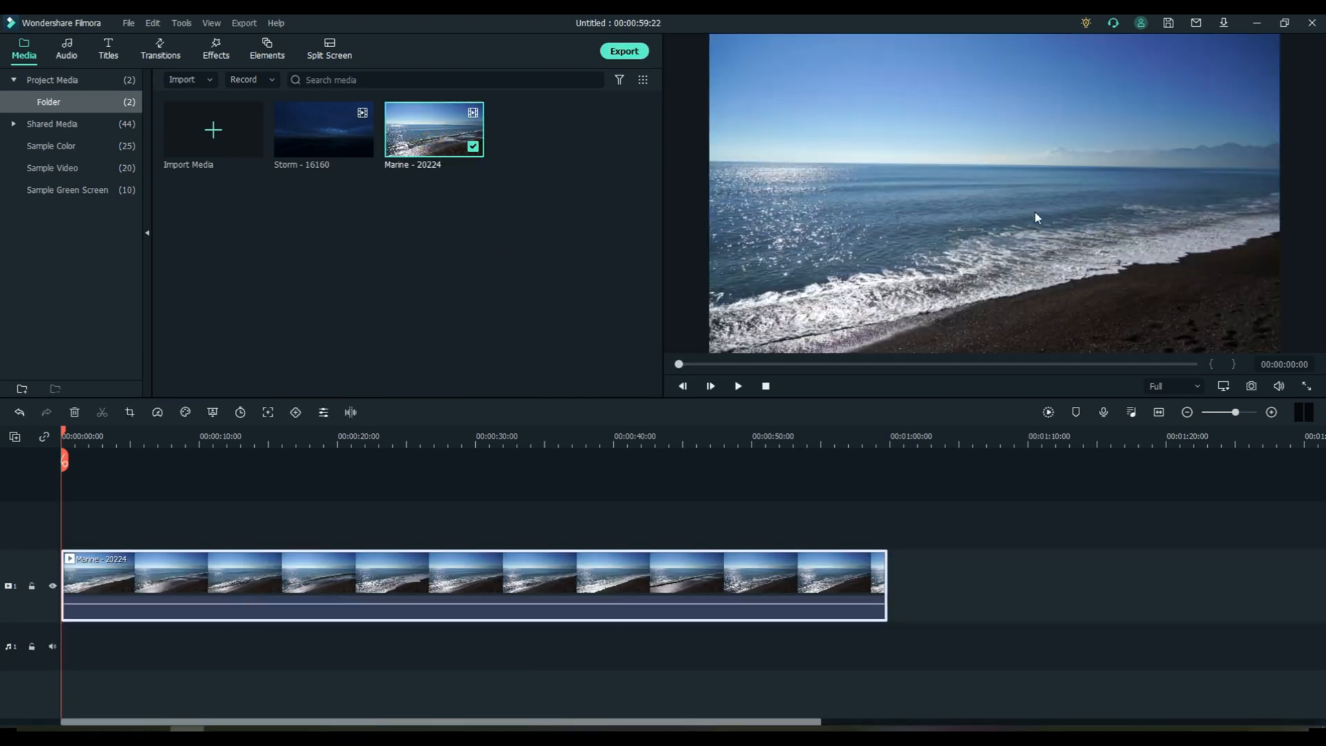
mouse_move(339, 583)
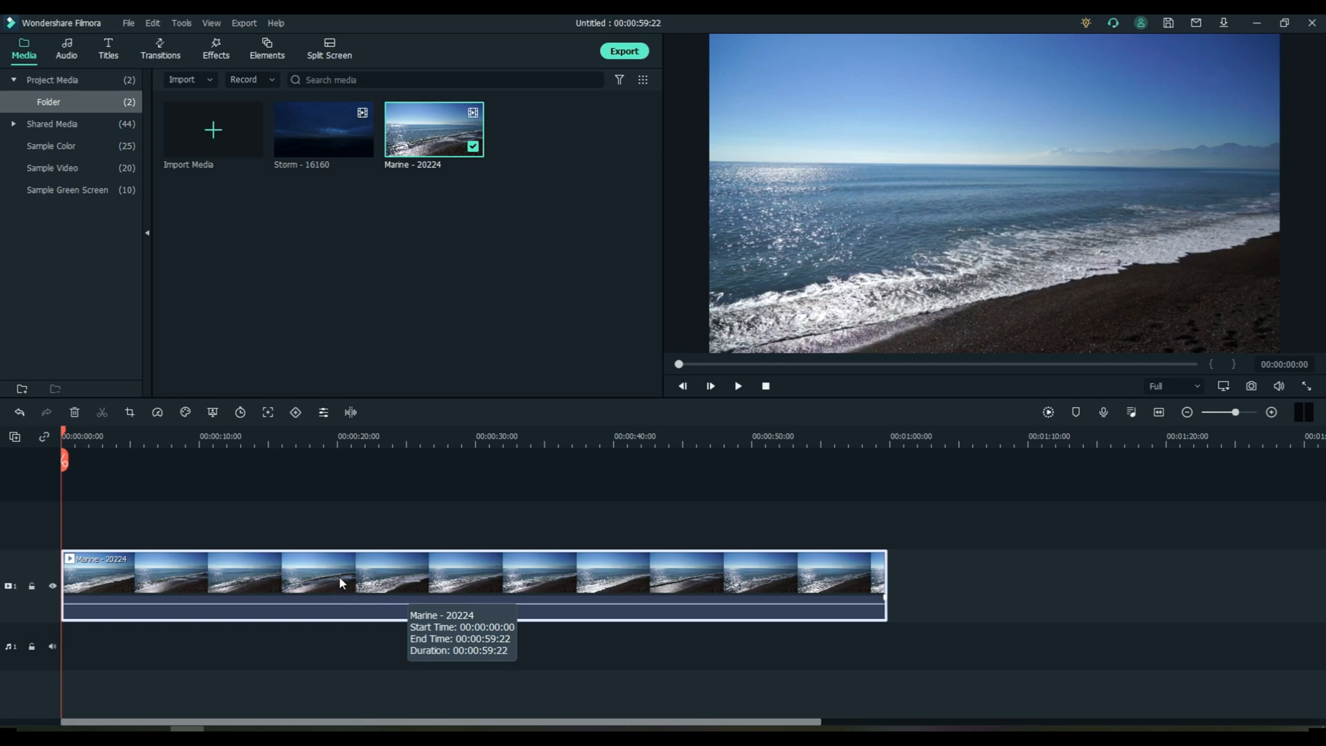
mouse_move(626, 249)
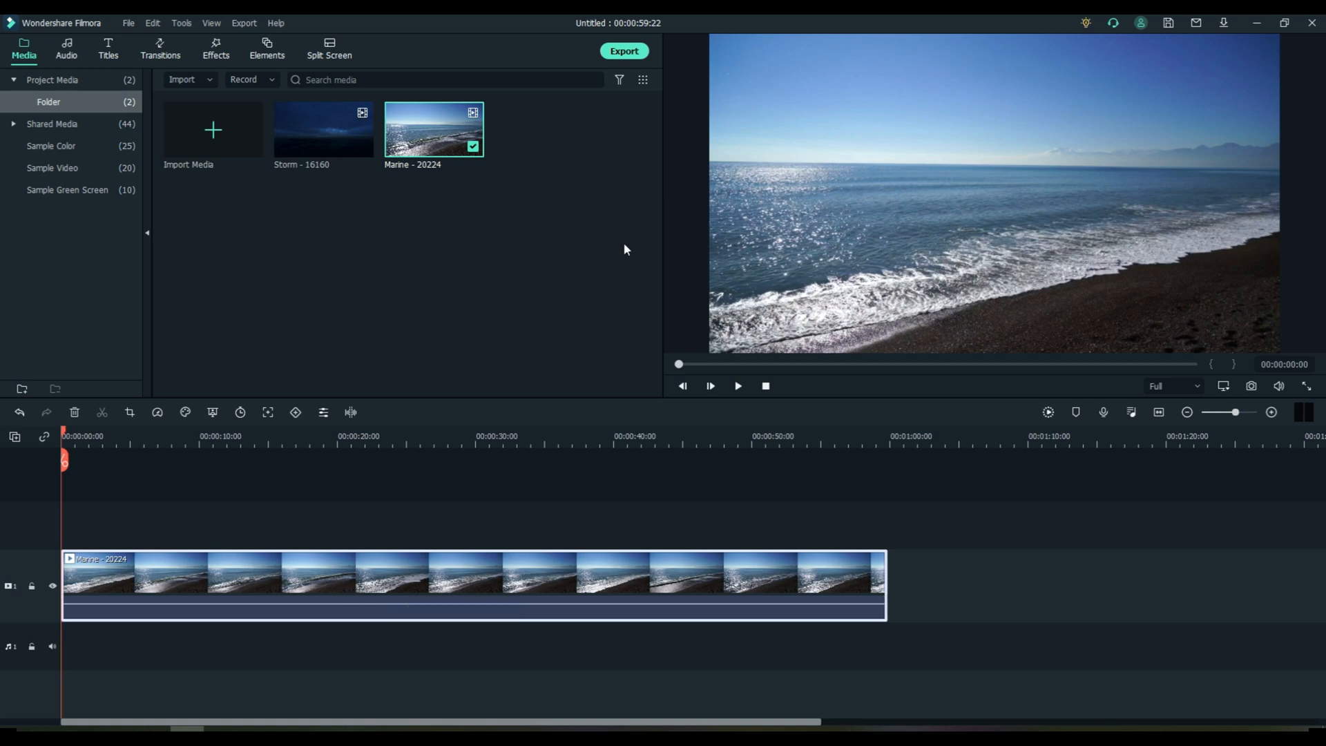
Step: Preview the Storm and Marine clips, then browse to the sample solid colours
left_click(323, 130)
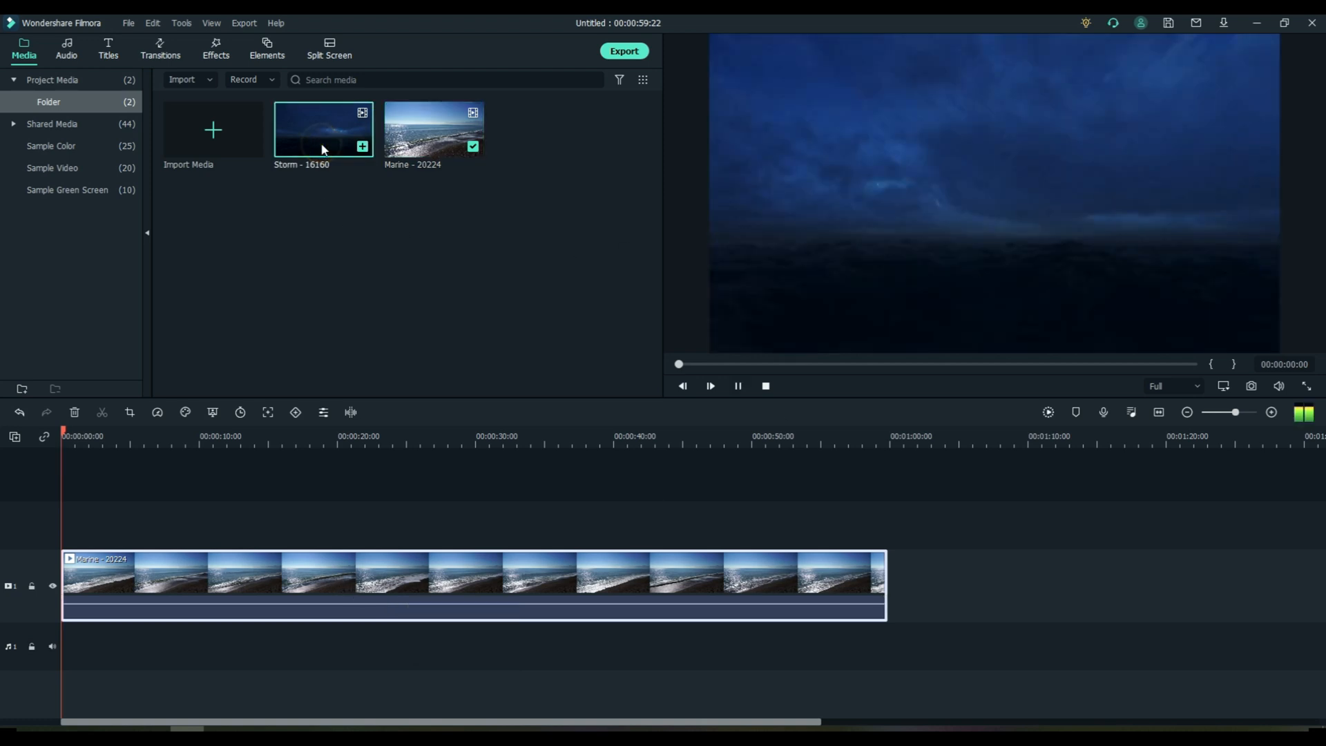
left_click(432, 130)
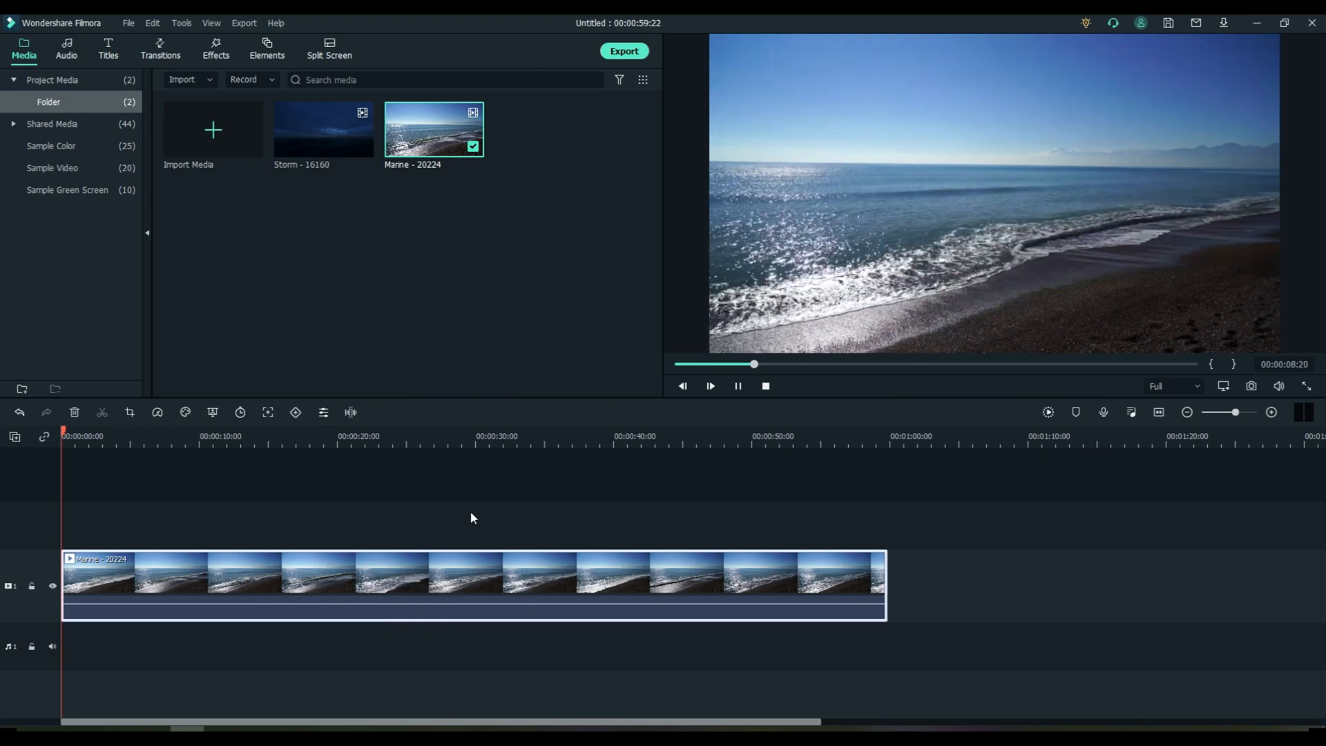
left_click(51, 168)
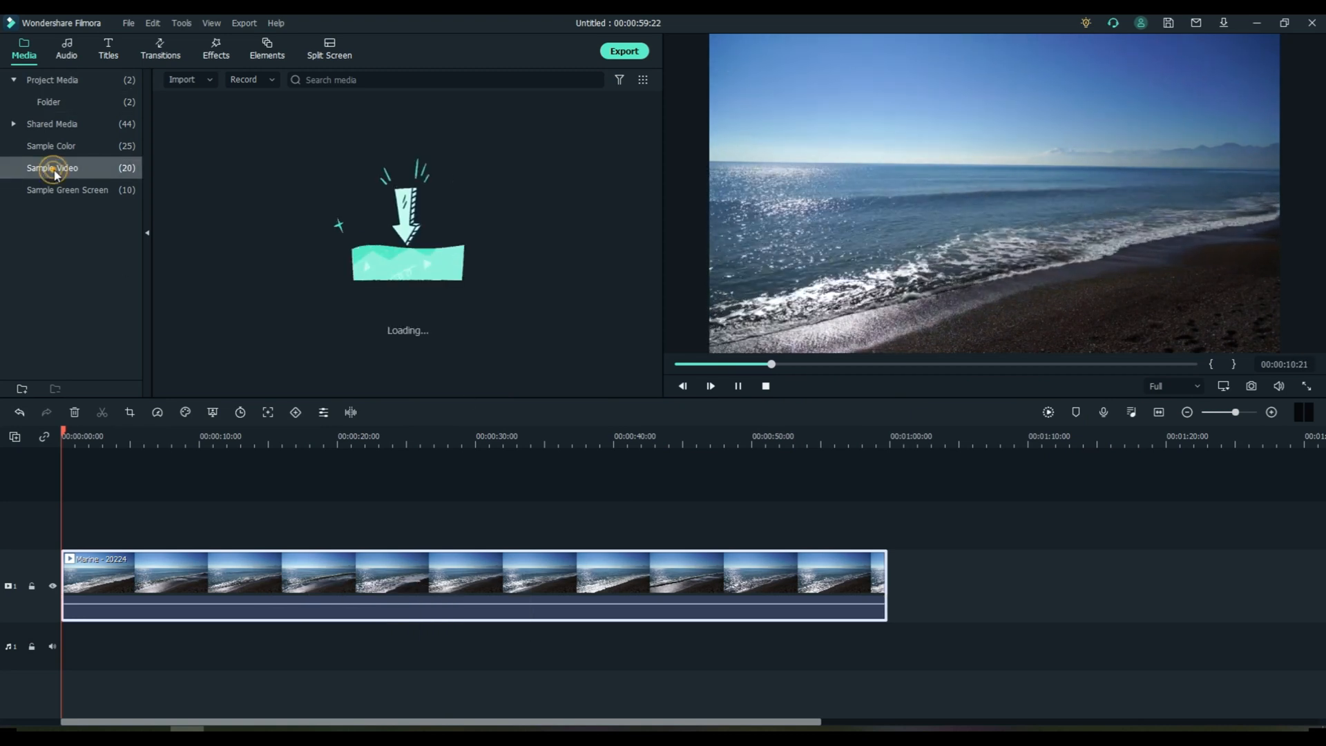
left_click(51, 145)
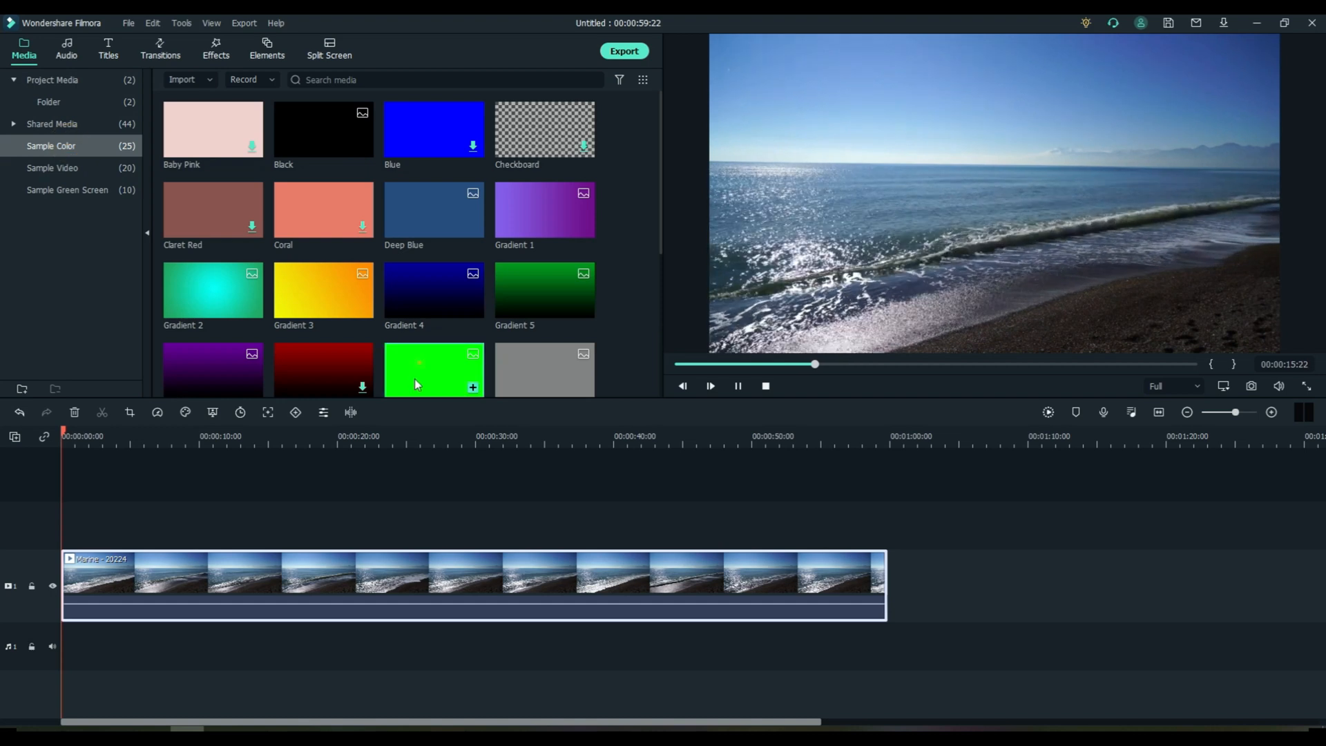
Step: Place the green colour clip on track 2 above Marine and stretch it to the clip's full length
left_click_drag(433, 371, 96, 525)
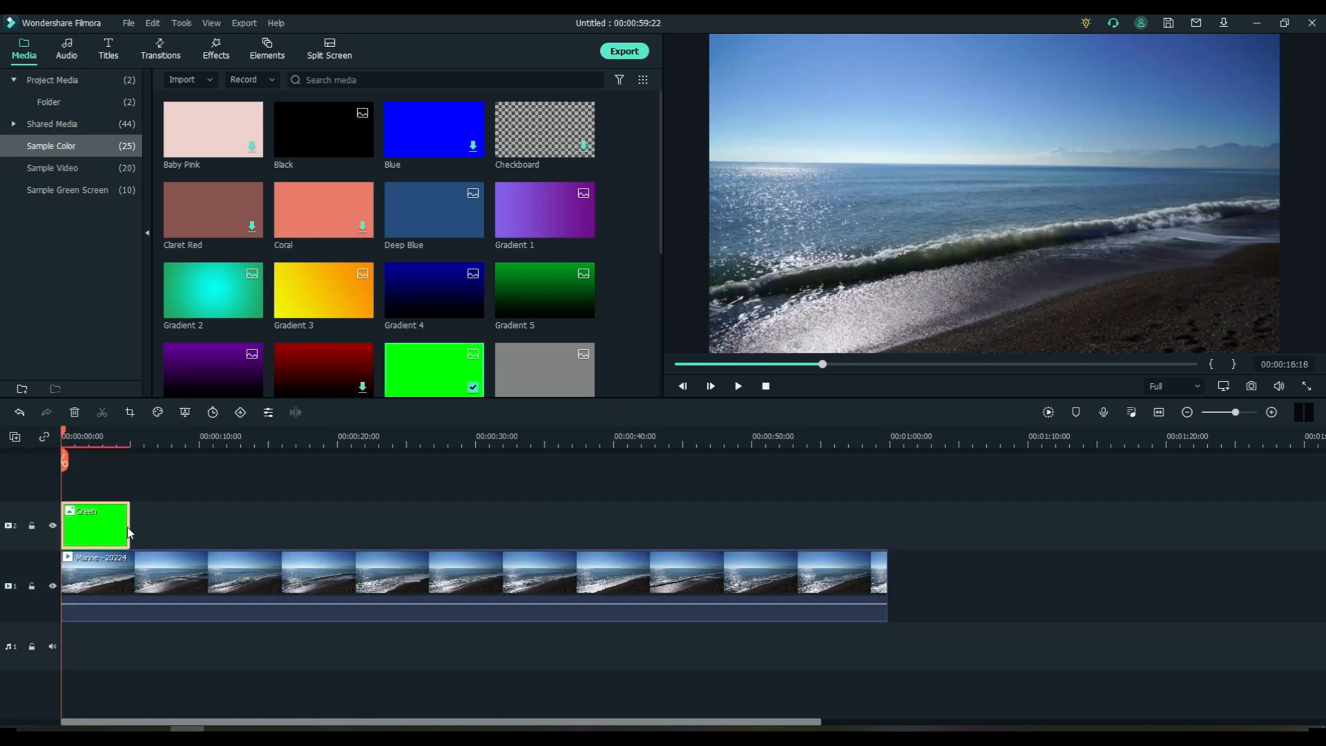
left_click_drag(130, 525, 486, 525)
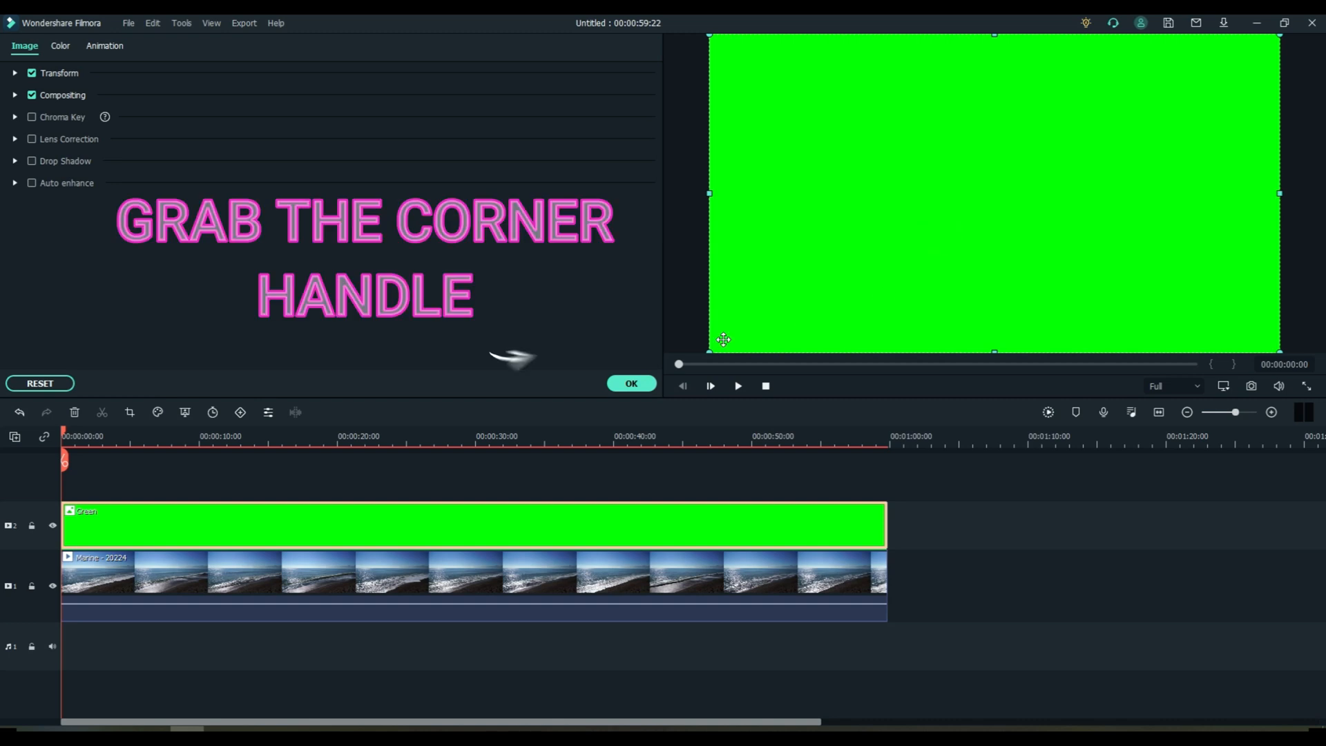
Step: Shrink the green rectangle in the preview and move it over the sky
left_click_drag(707, 340, 876, 259)
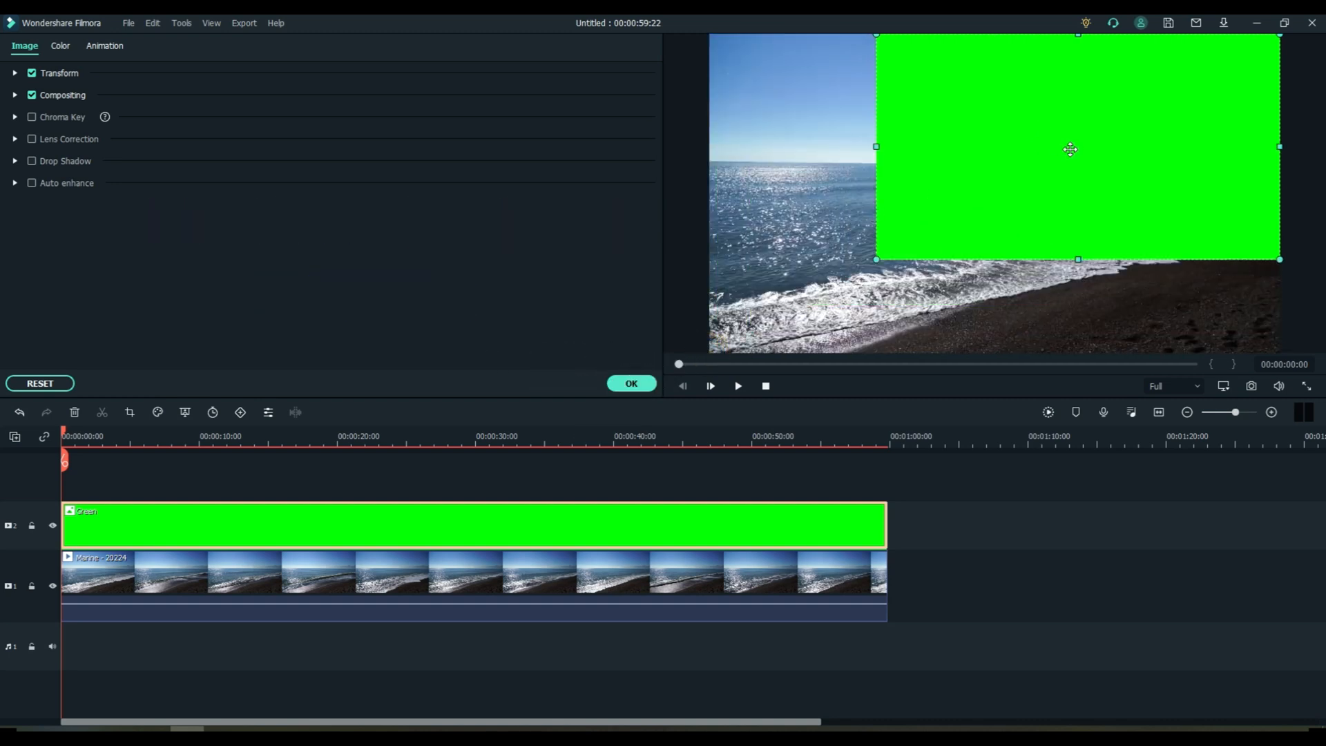
left_click_drag(1069, 149, 955, 302)
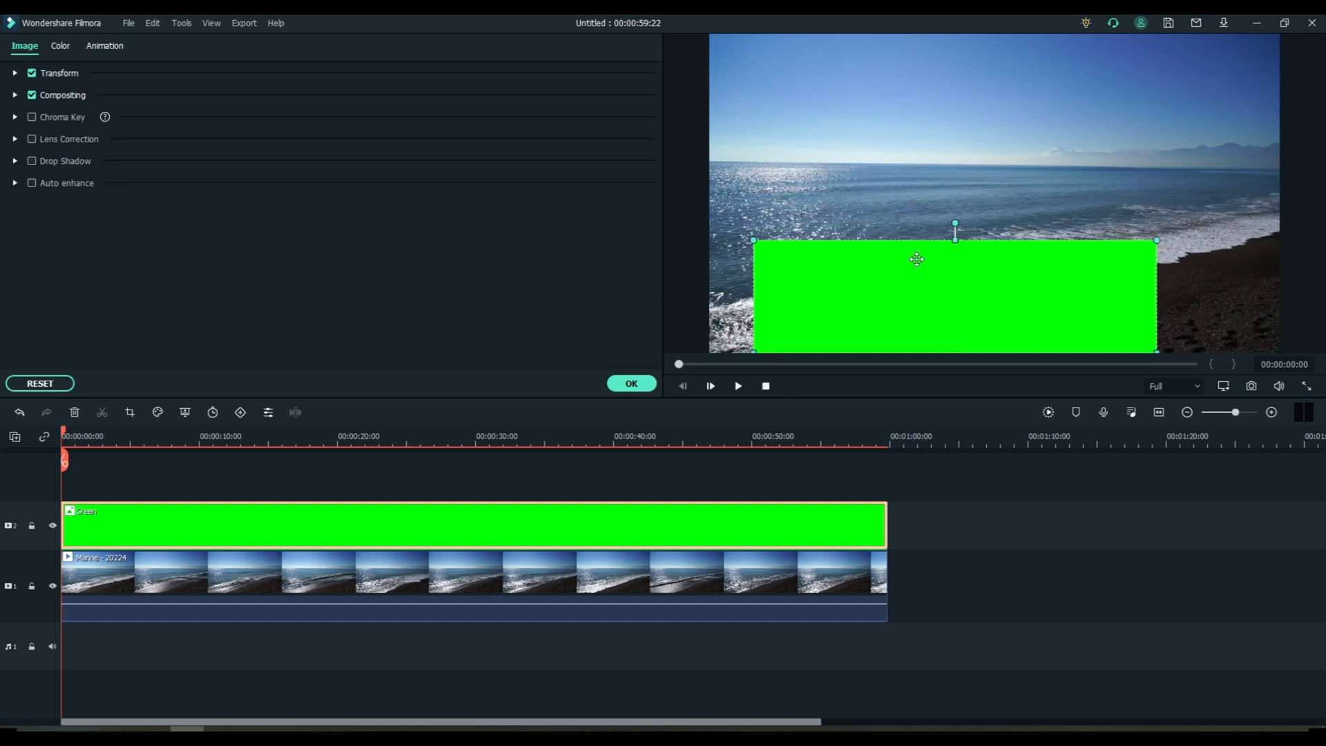
mouse_move(725, 166)
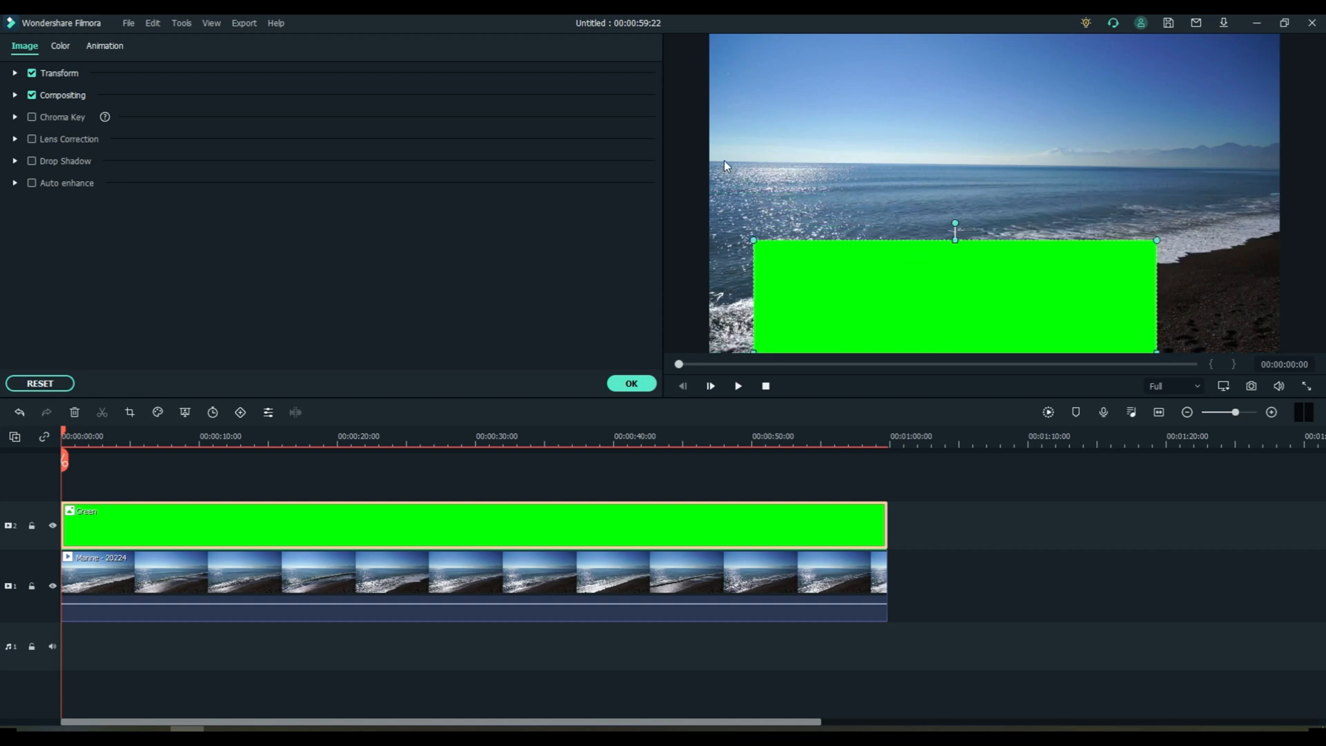
mouse_move(1097, 153)
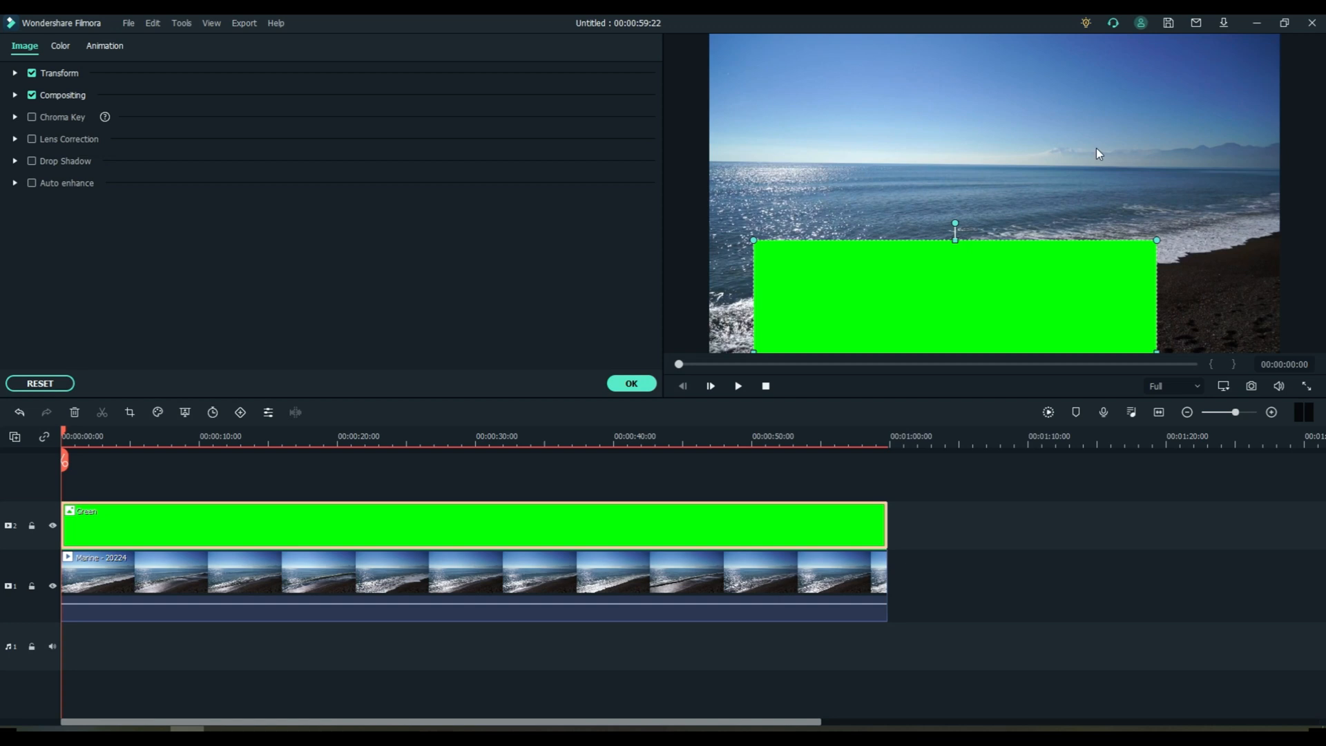
mouse_move(1126, 178)
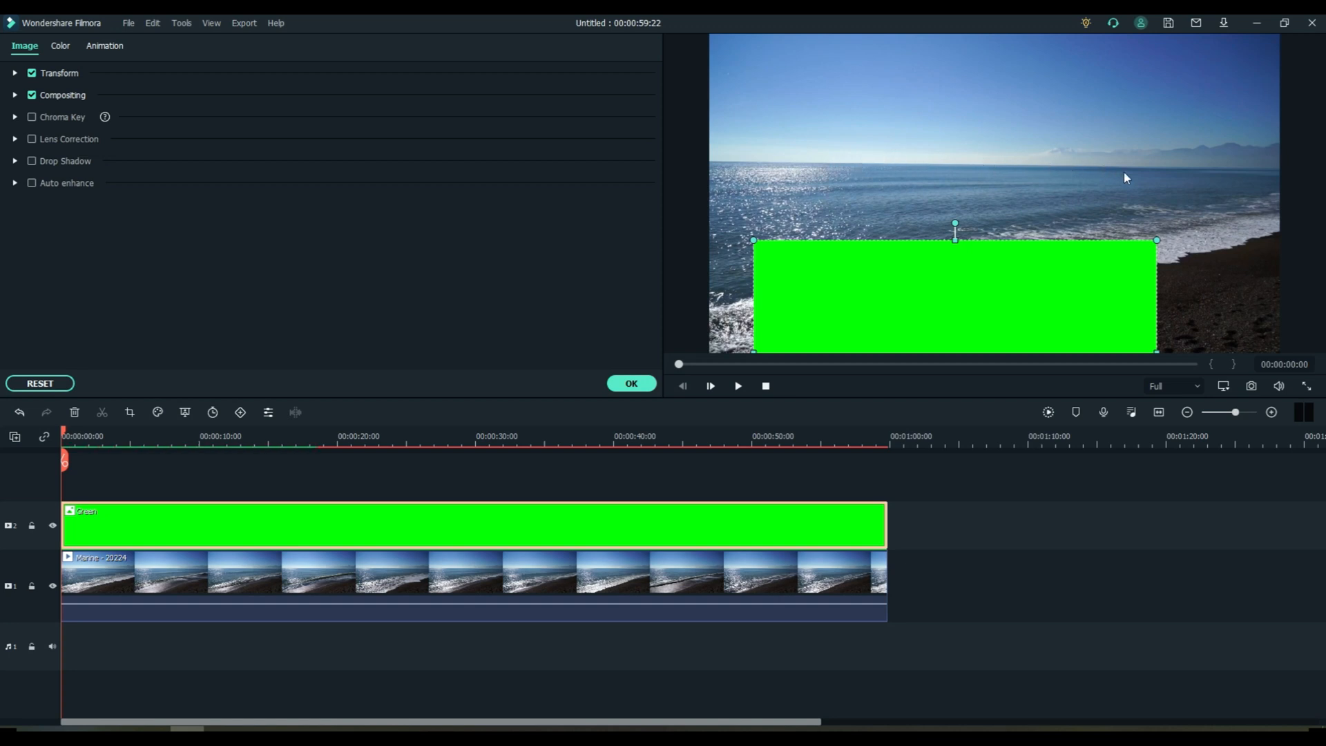
mouse_move(757, 167)
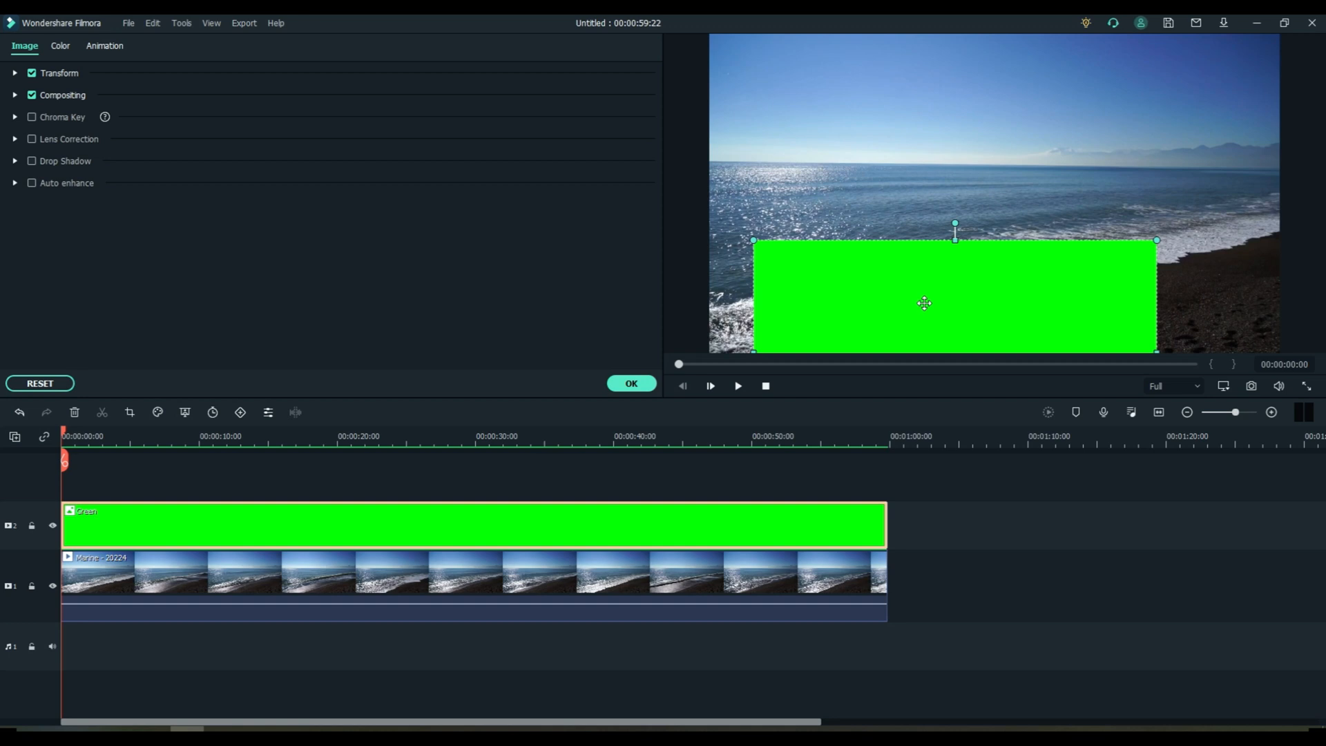
left_click_drag(924, 302, 924, 284)
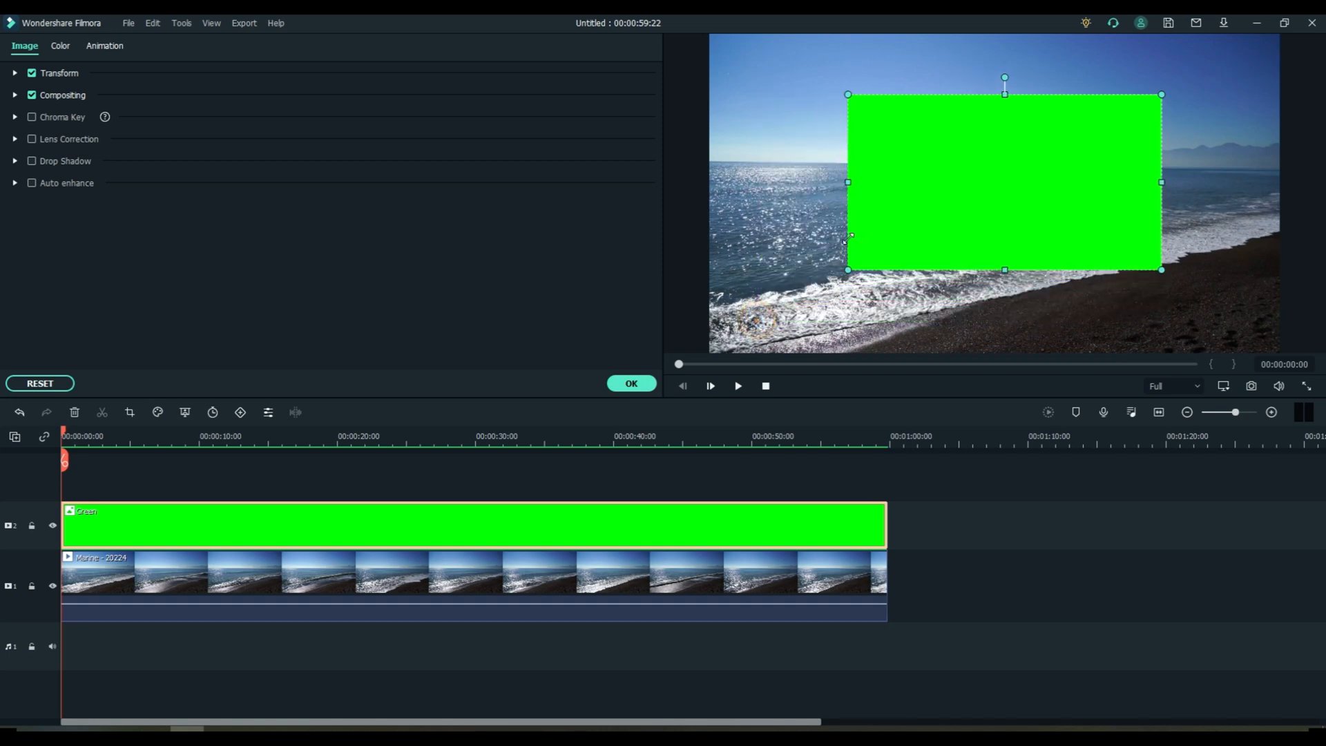
mouse_move(1004, 116)
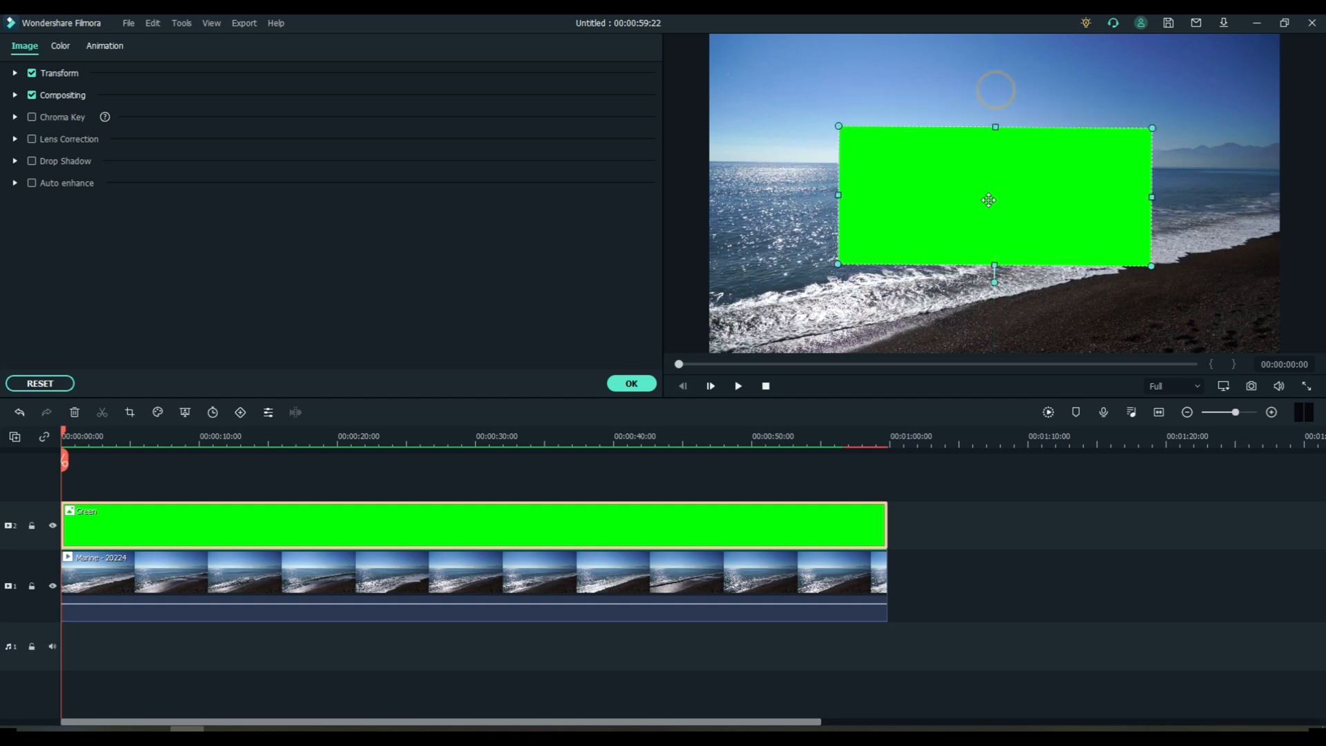
Step: Fit the green rectangle into the top-left above the horizon and confirm its placement
left_click_drag(990, 199, 880, 85)
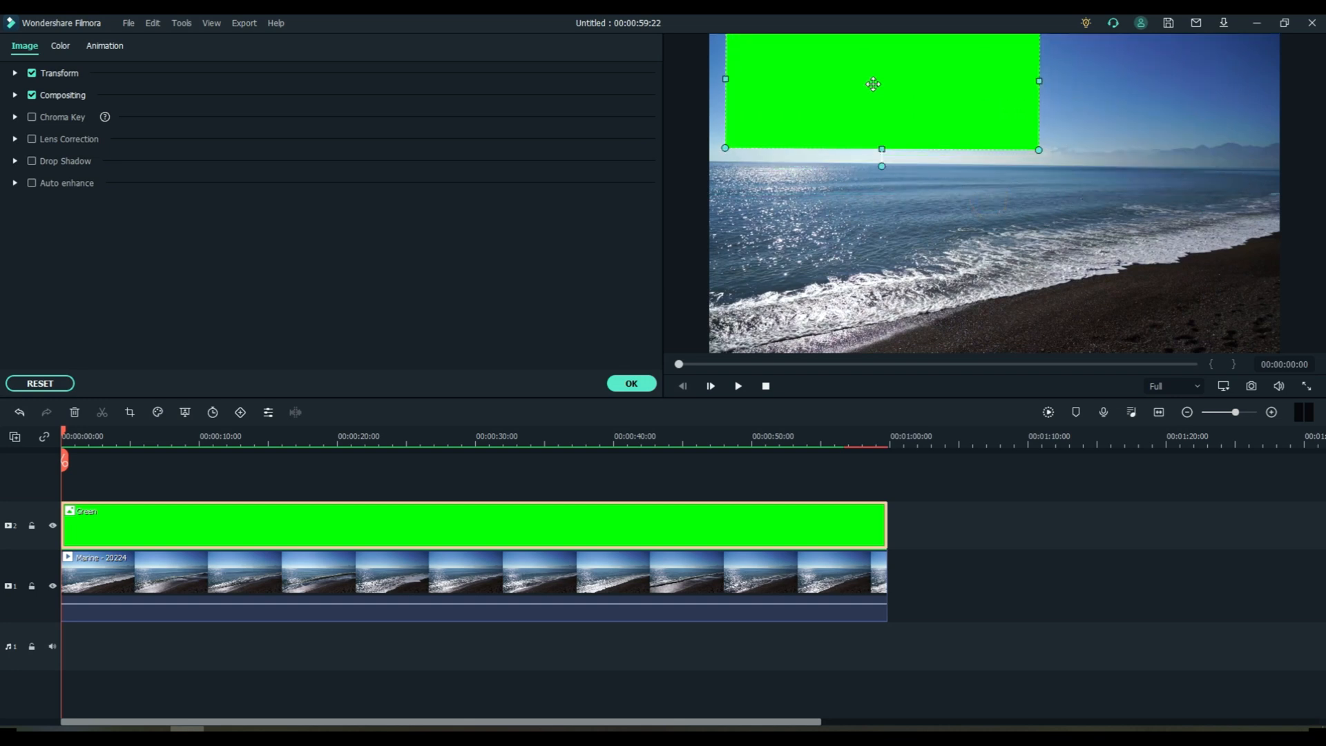
left_click_drag(874, 83, 864, 95)
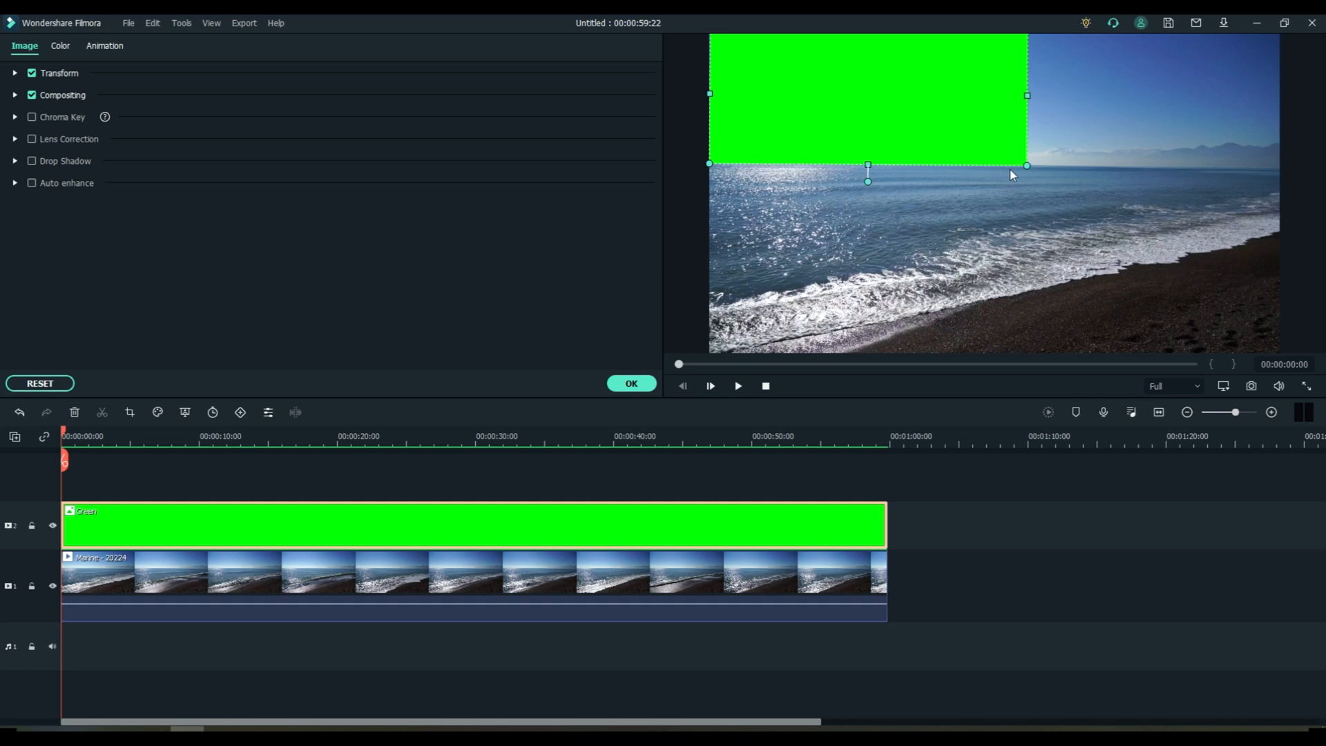
left_click(632, 382)
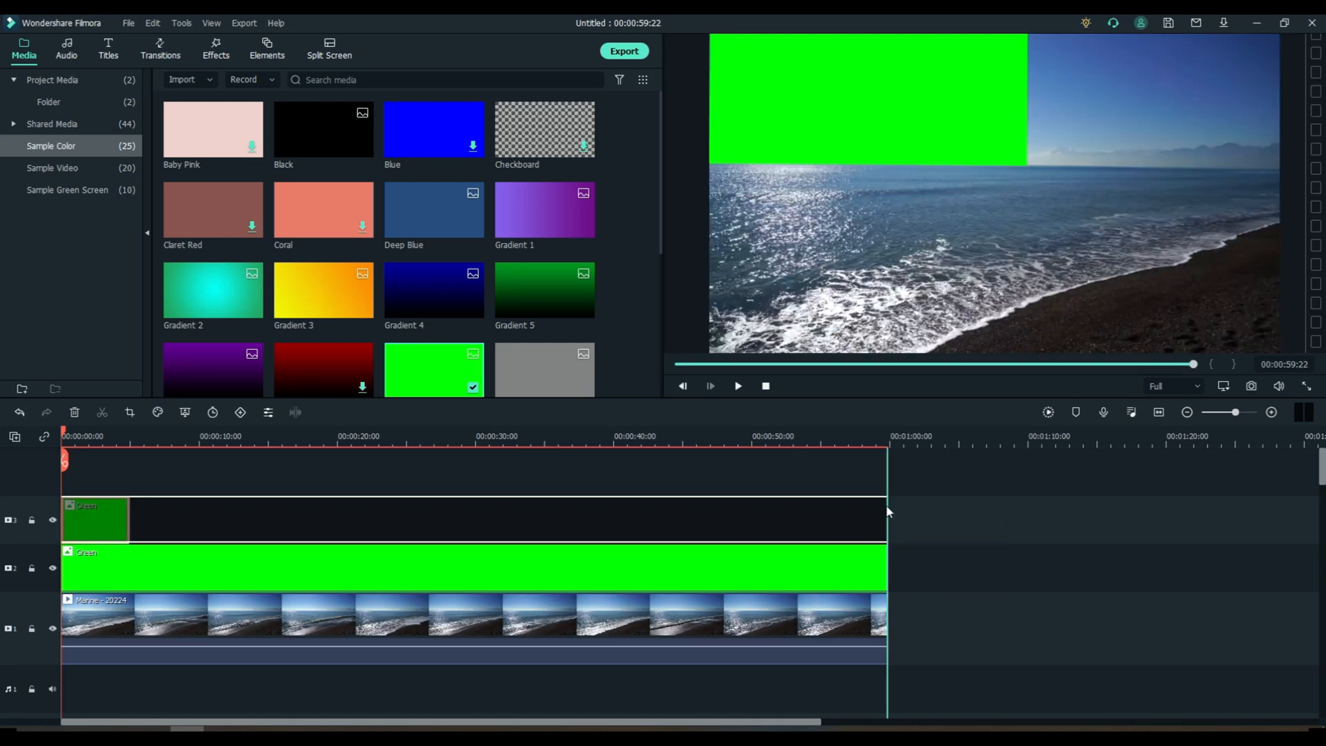
Step: Open the new green clip on track 3 for editing
double_click(95, 518)
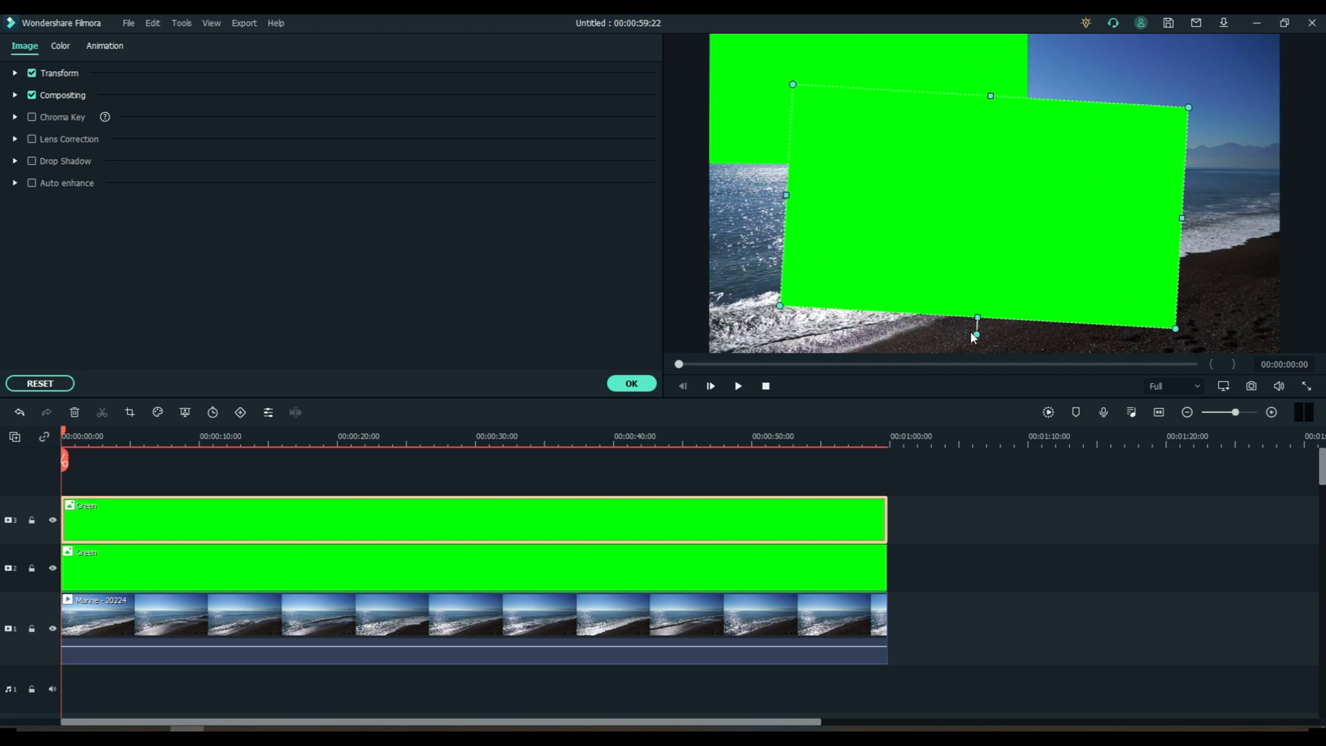
mouse_move(1064, 24)
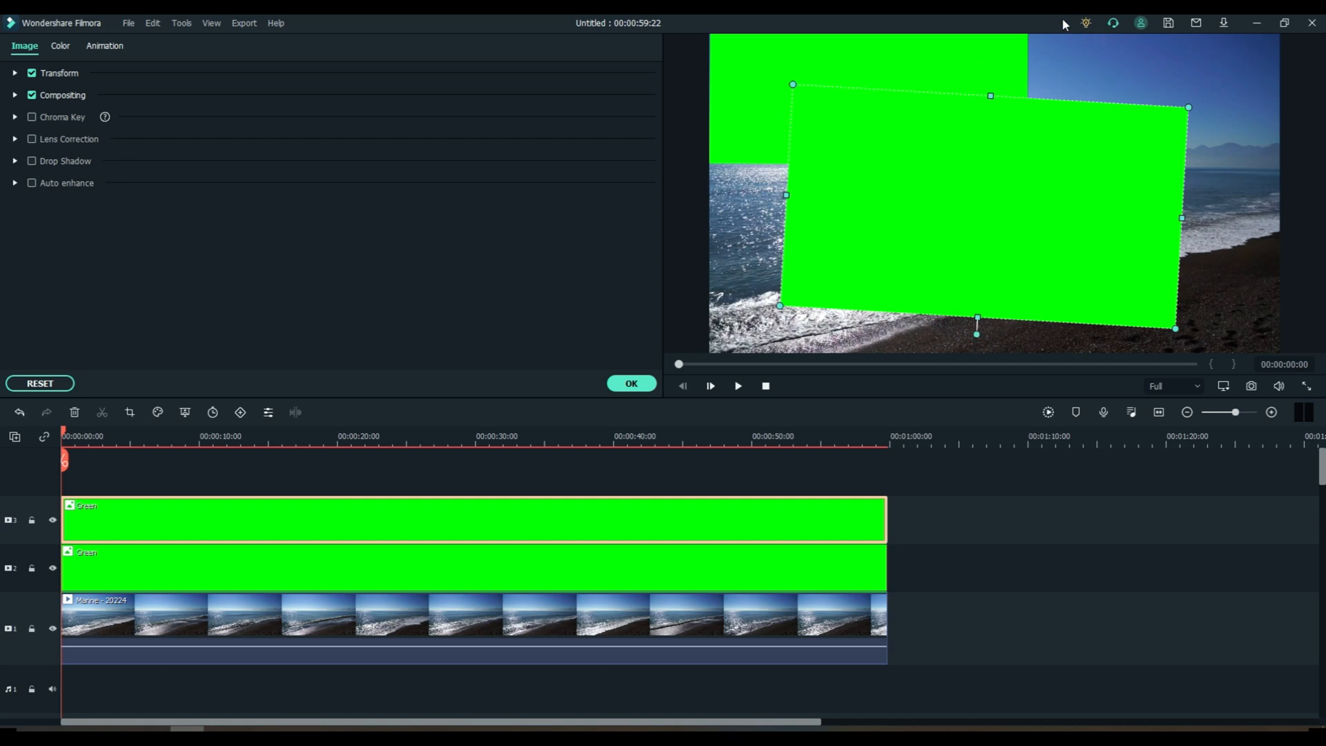
mouse_move(1195, 116)
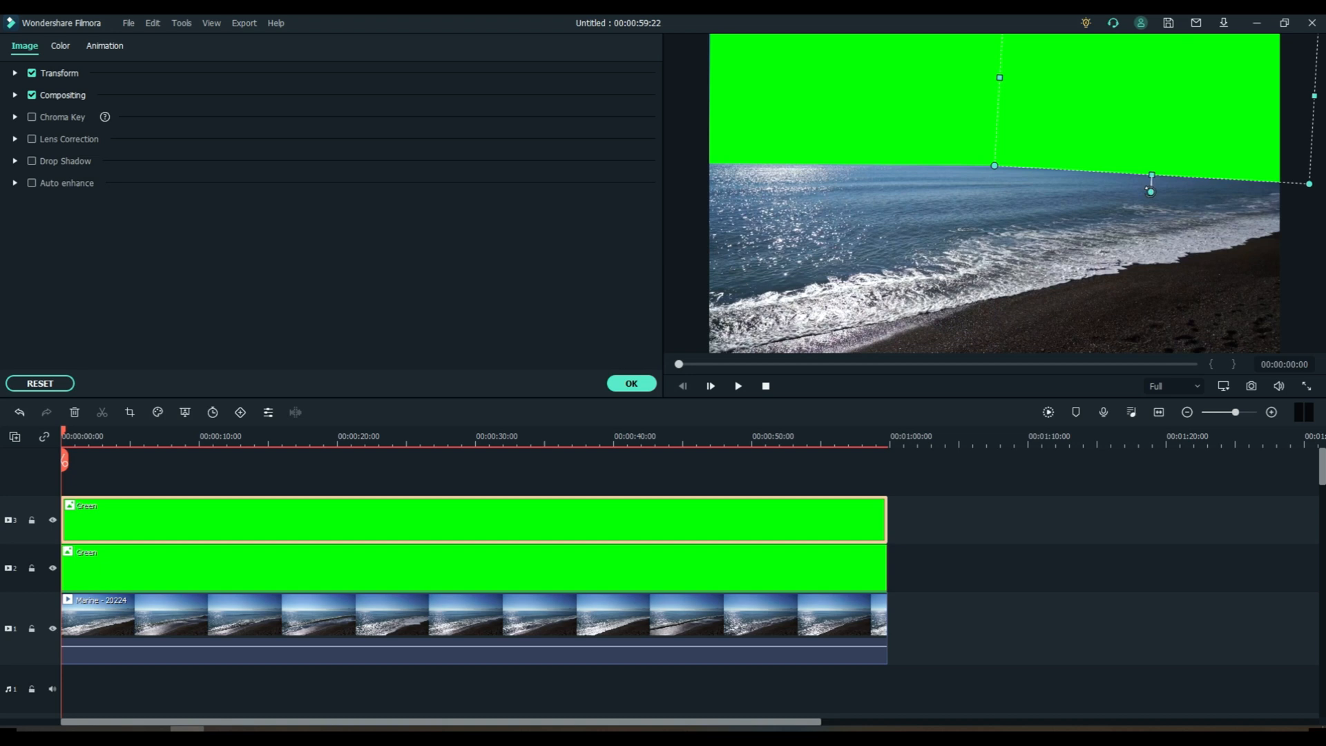
Step: Stretch the second green layer across the right-hand sky, align its lower edge to the horizon, and finish editing
left_click_drag(1150, 178, 1147, 160)
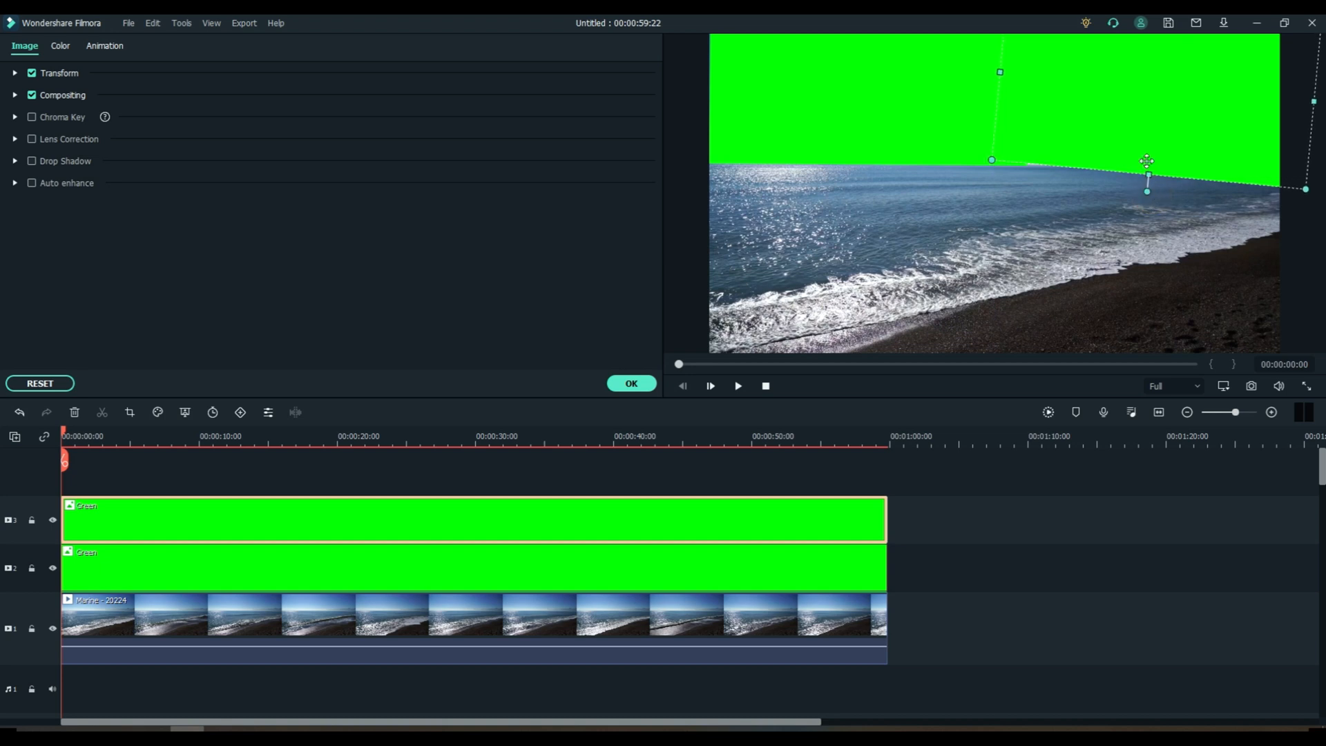
left_click_drag(1146, 160, 1148, 189)
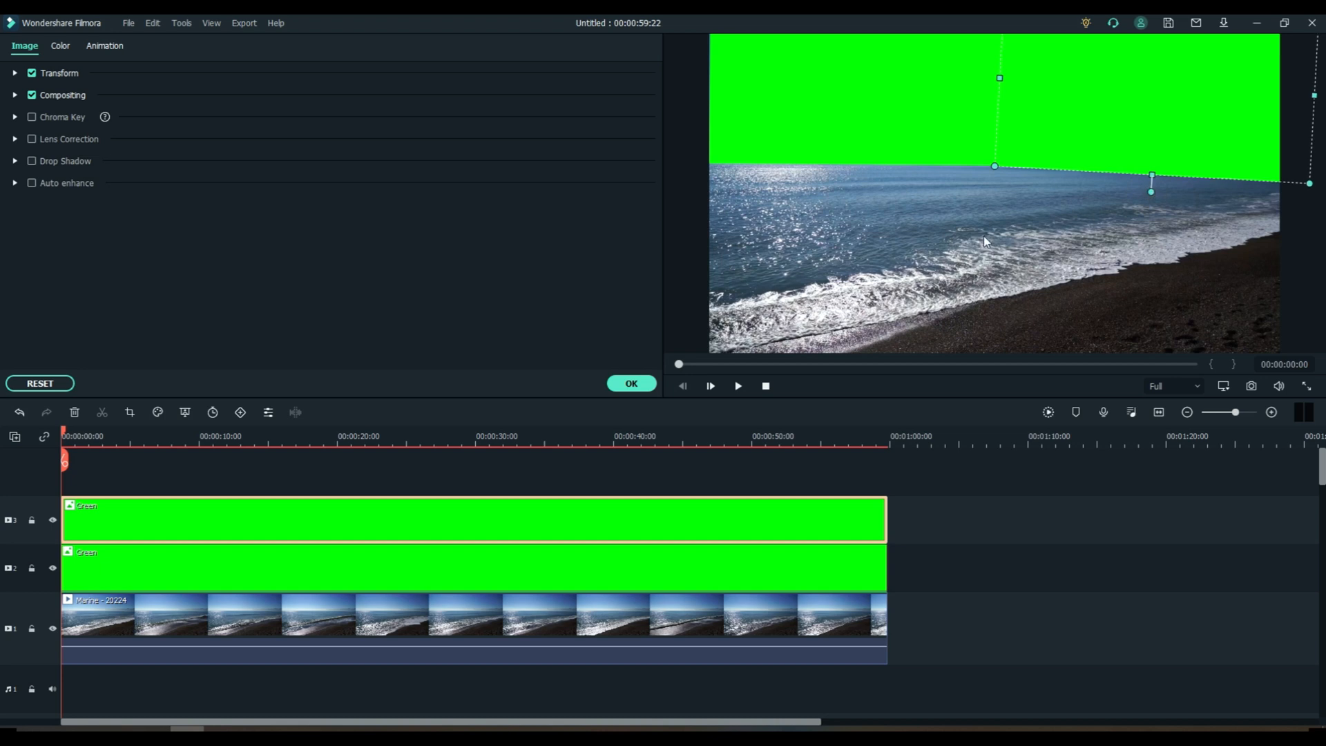
mouse_move(1148, 100)
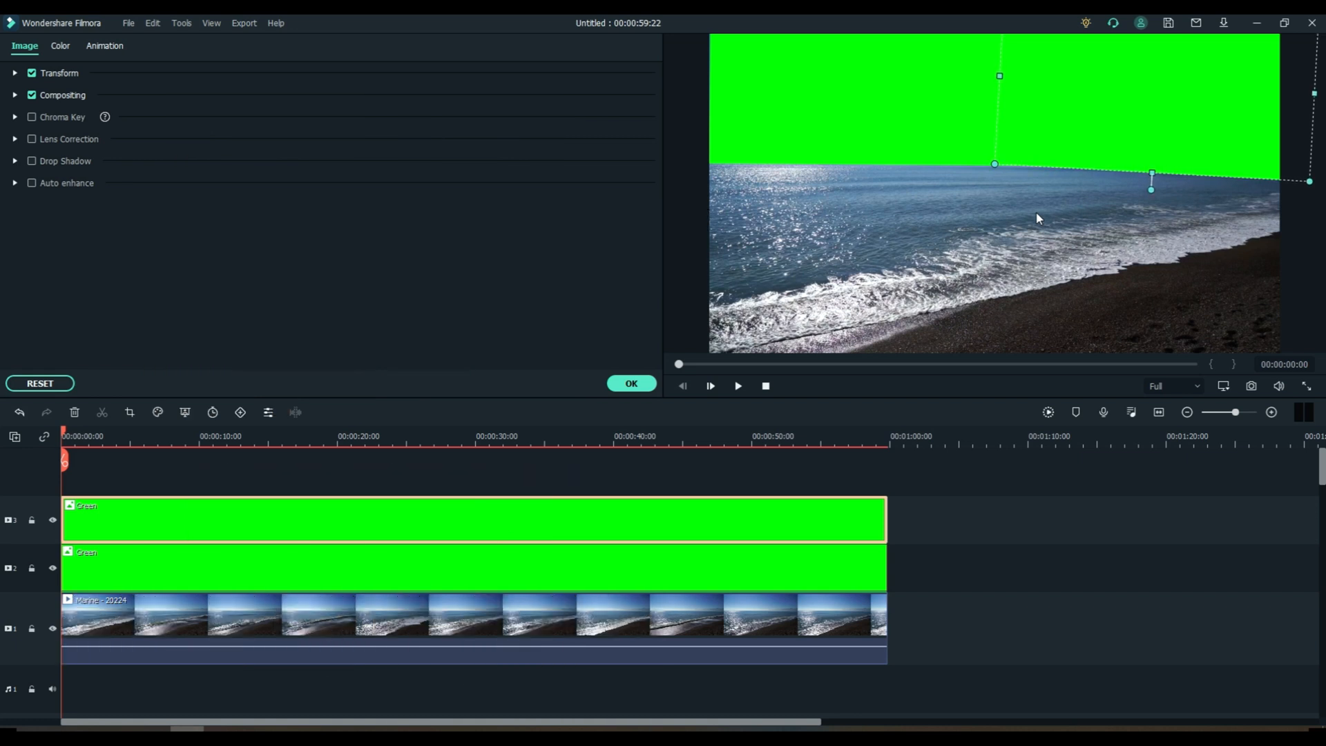
mouse_move(1061, 192)
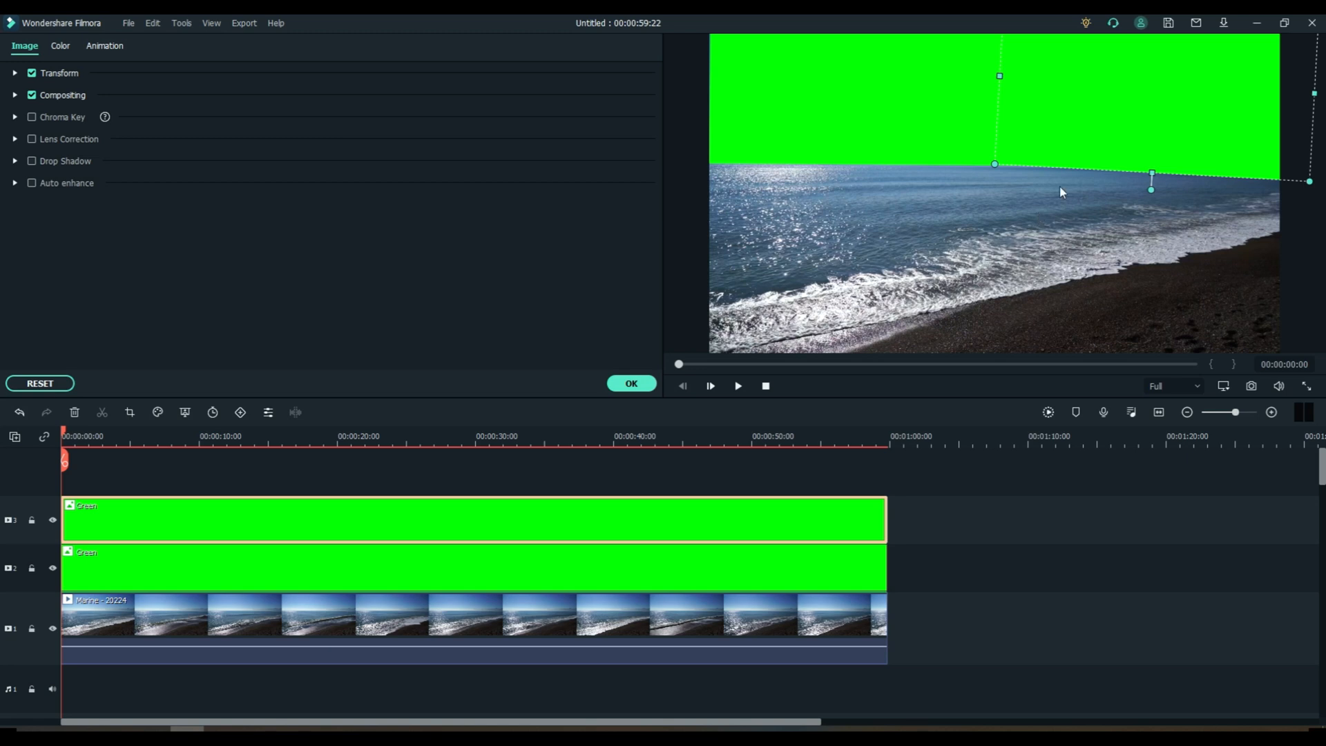
mouse_move(1241, 166)
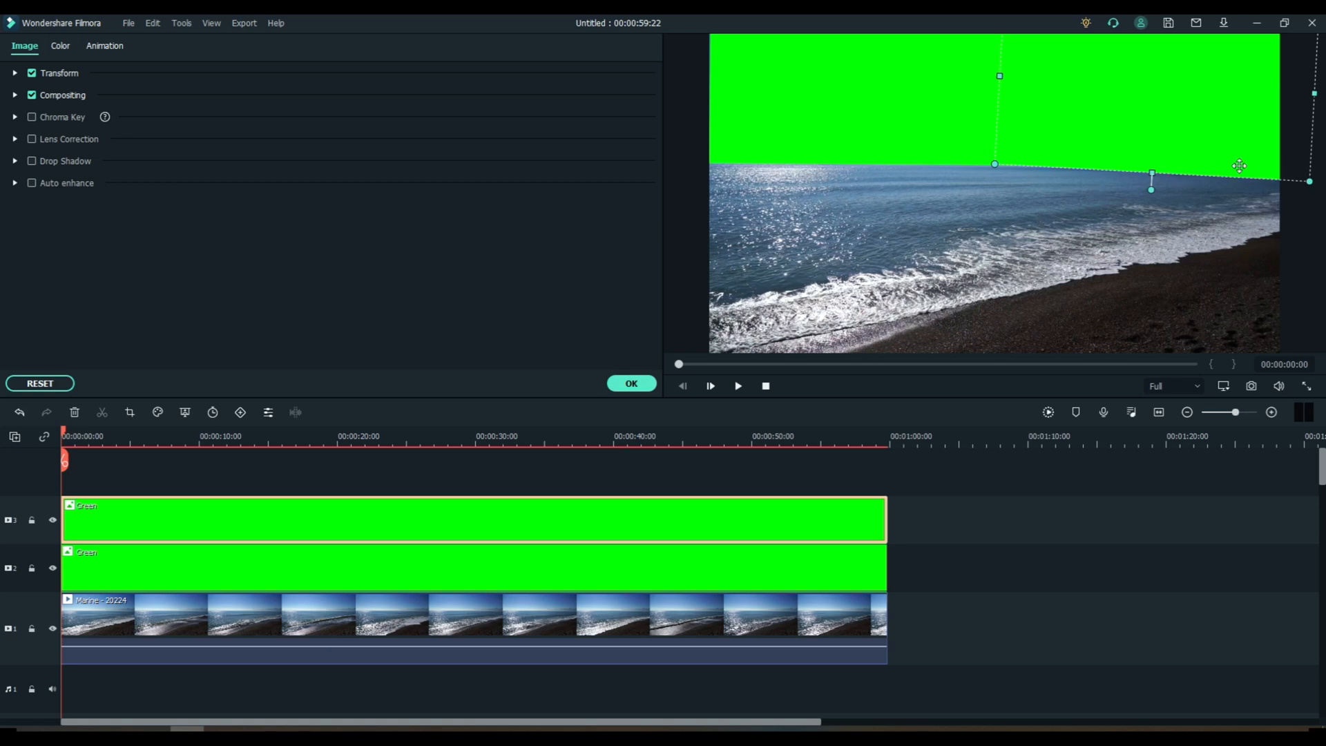
mouse_move(1108, 187)
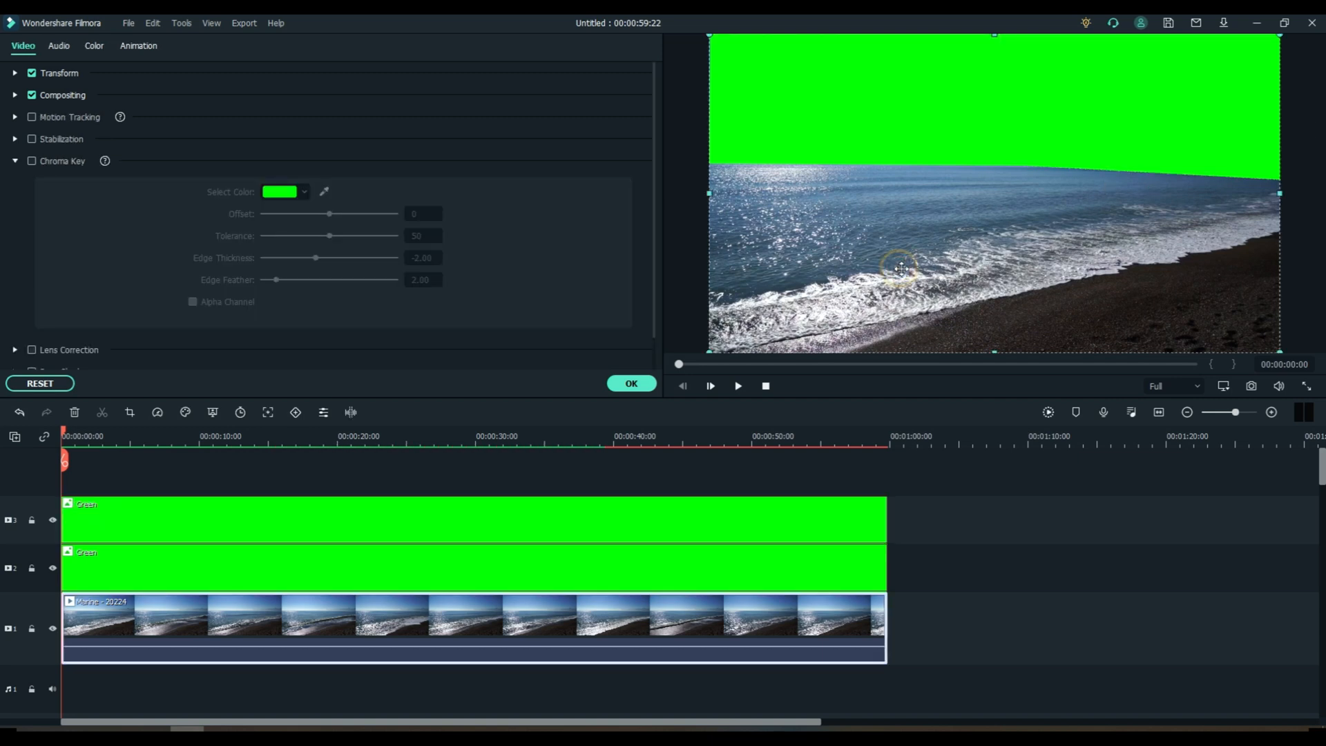
mouse_move(722, 161)
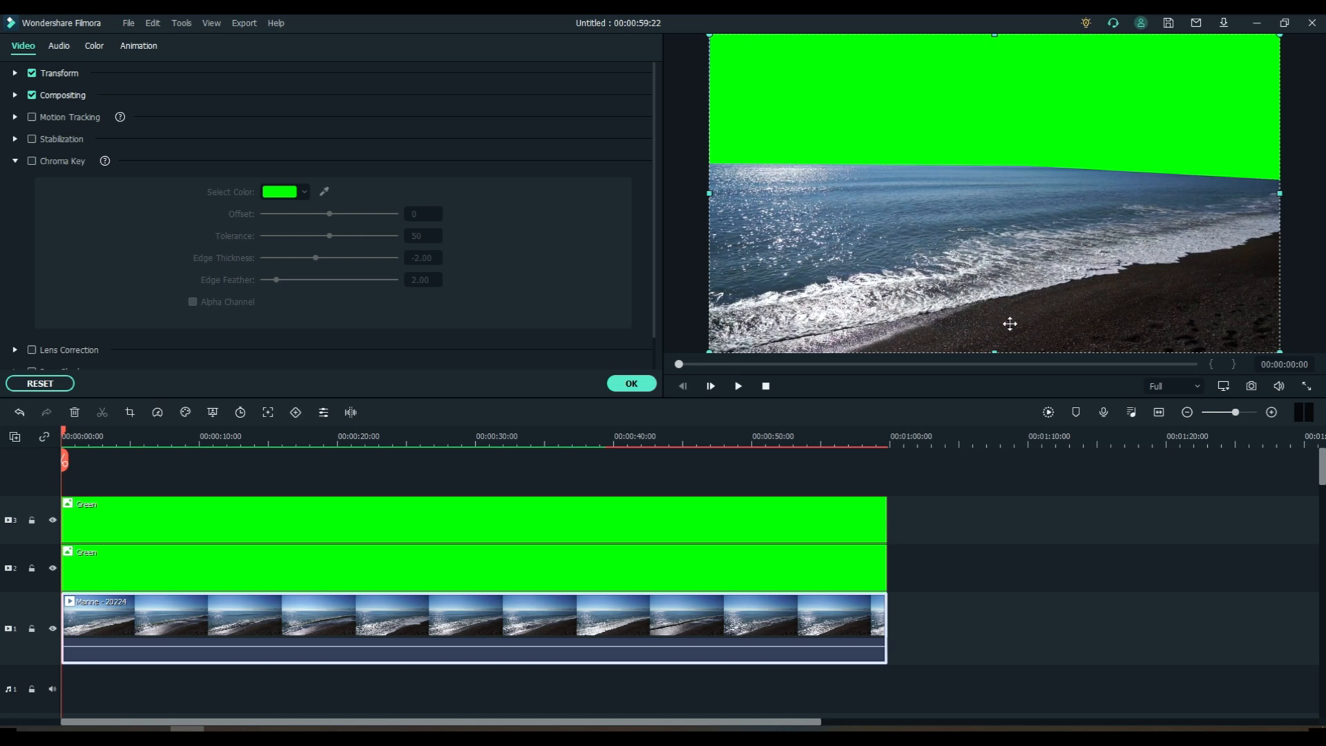
left_click(23, 50)
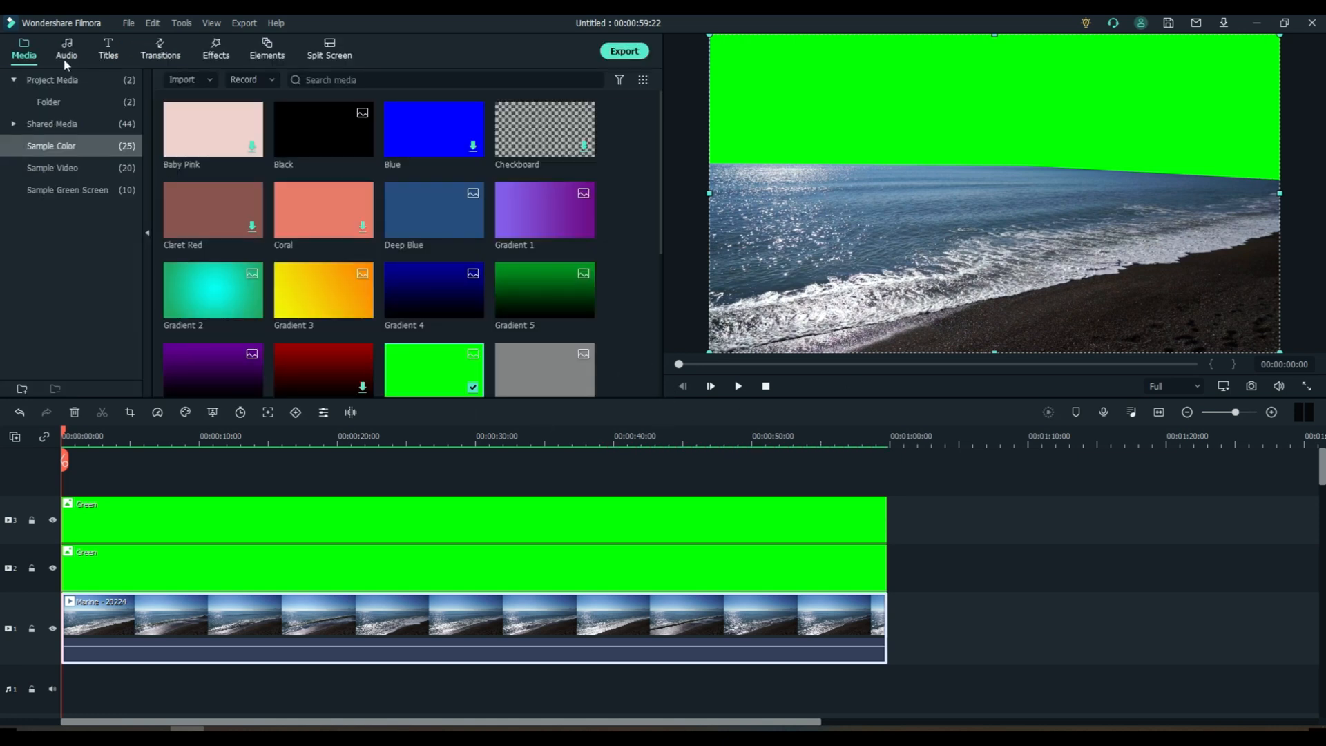
Step: Show the project's media folder and open the Export window for the green-sky composite
left_click(48, 101)
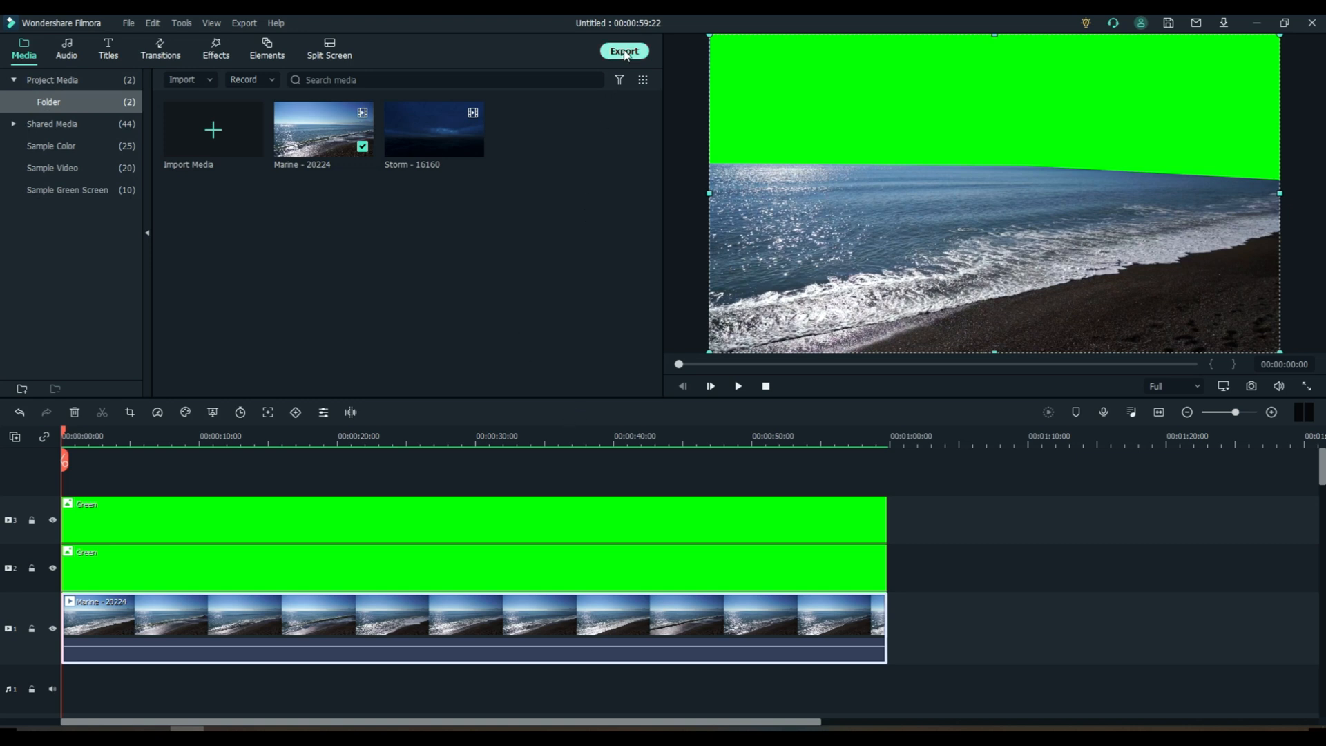
left_click(624, 51)
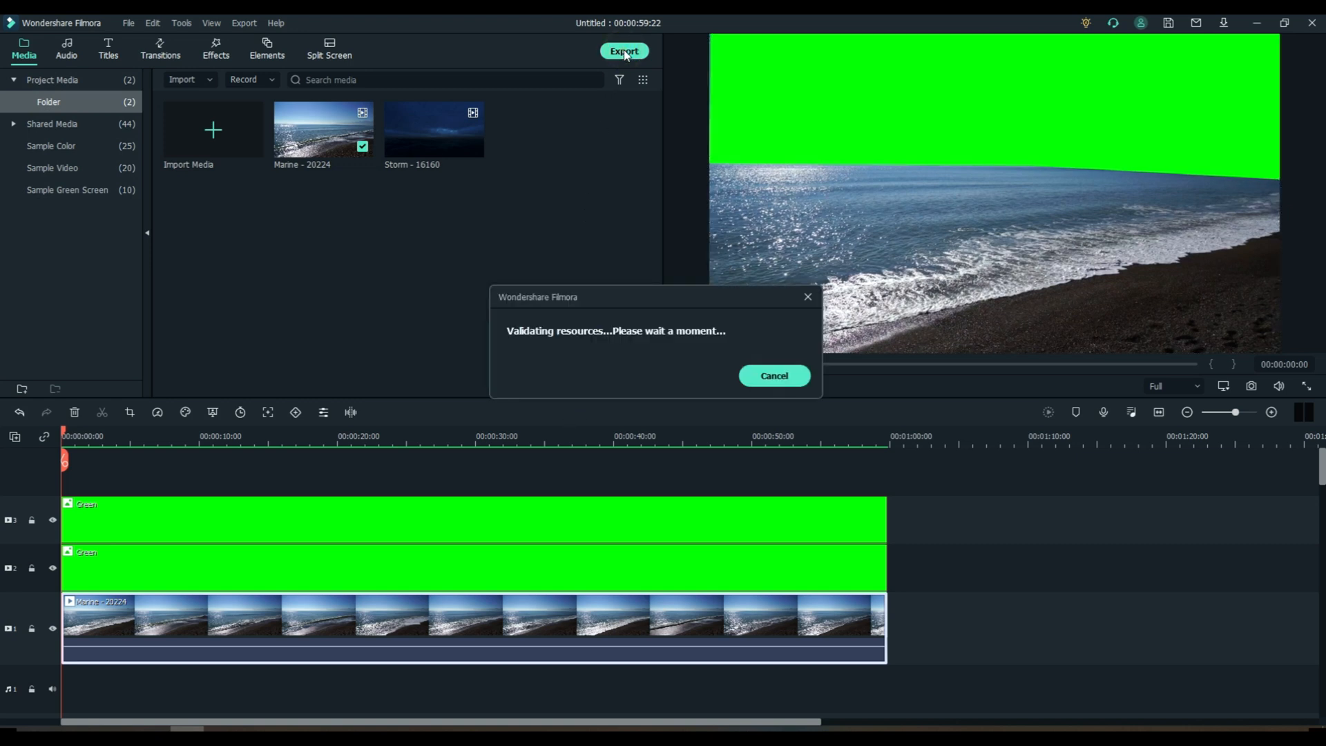
left_click(625, 51)
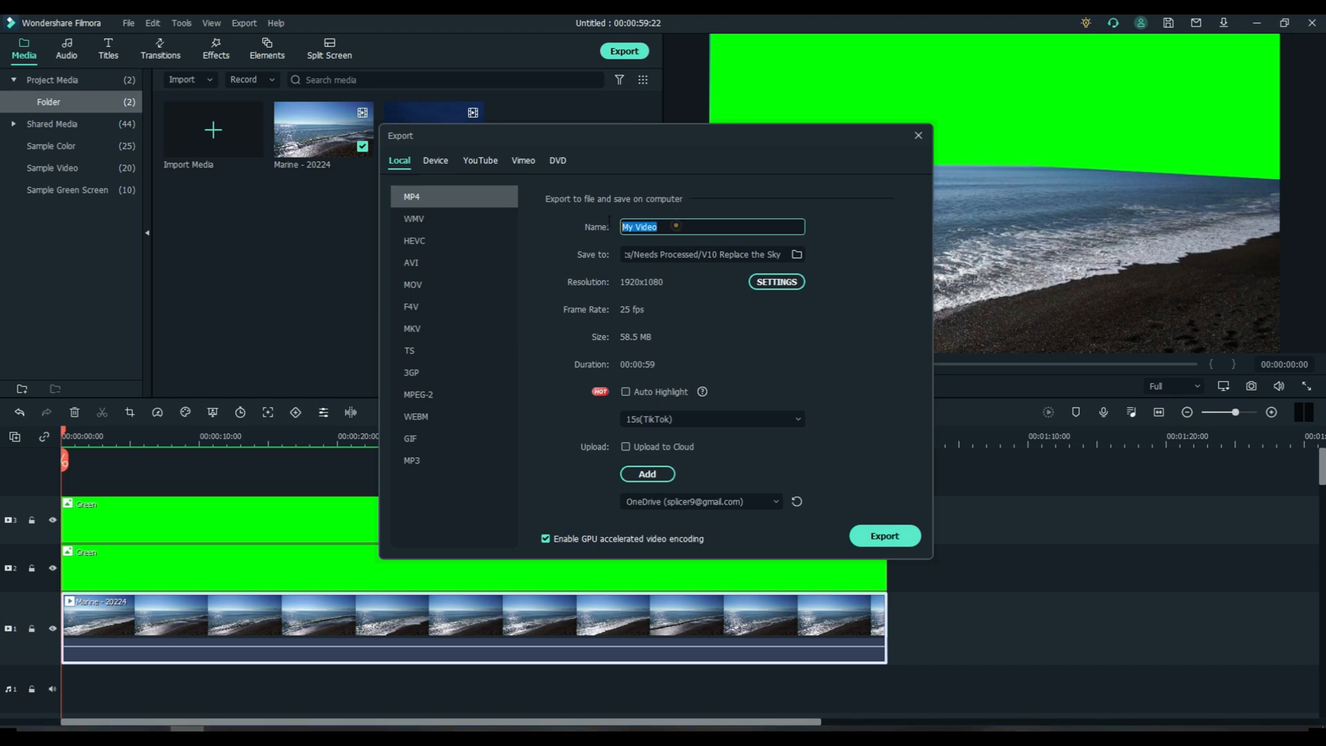
mouse_move(594, 227)
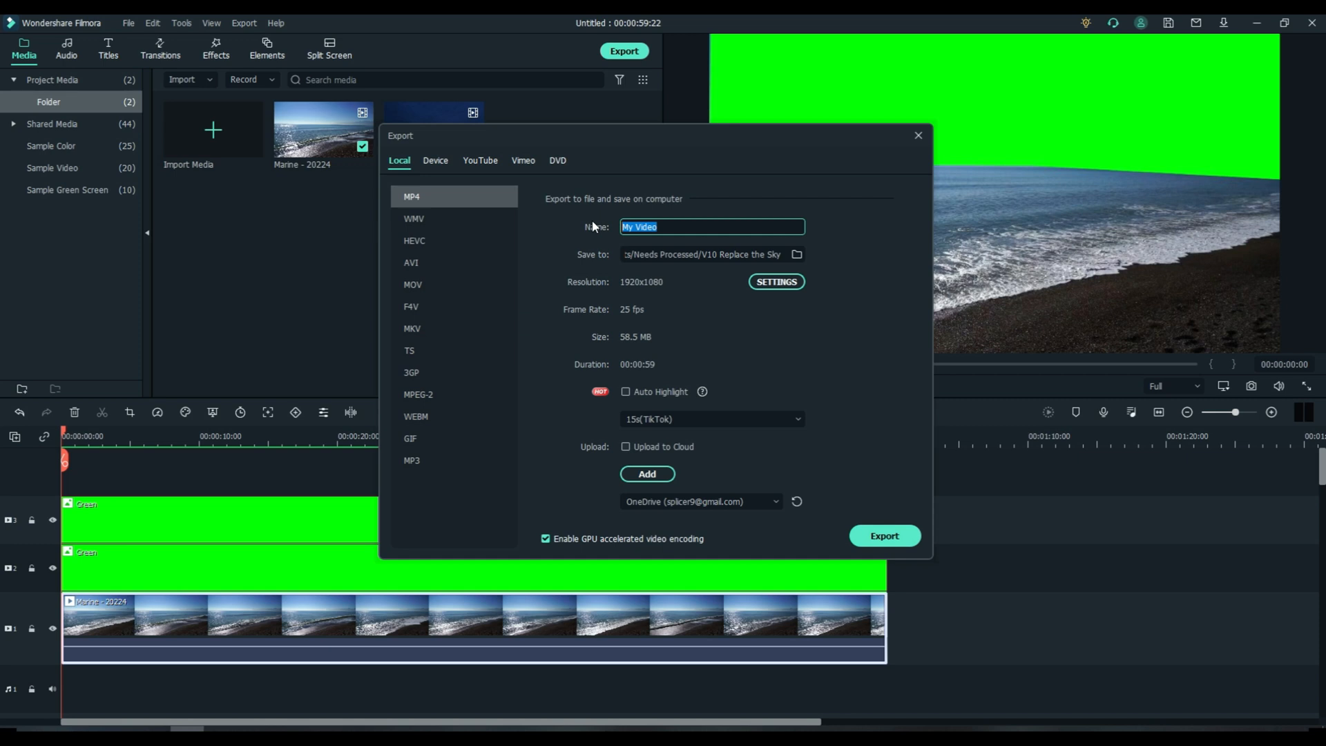
Step: Name the export video1 and render the composite out as MP4
type("video")
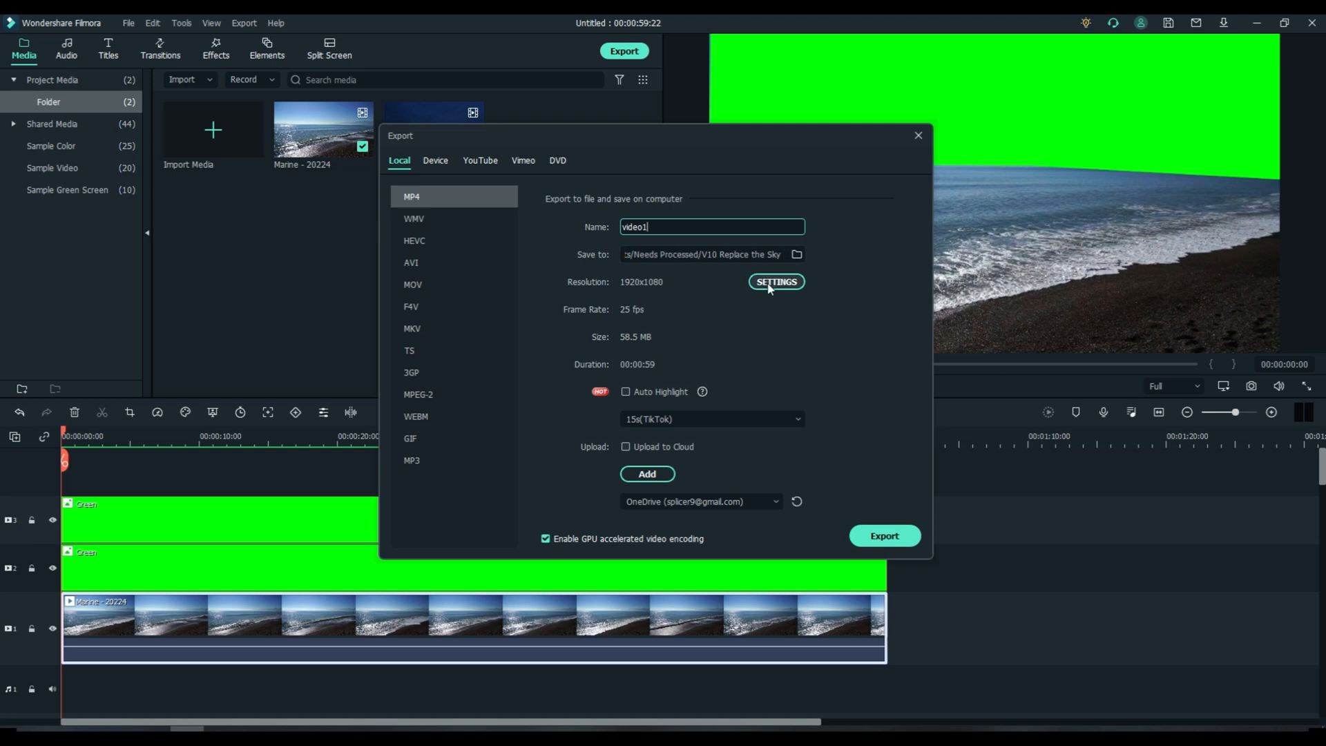
mouse_move(650, 328)
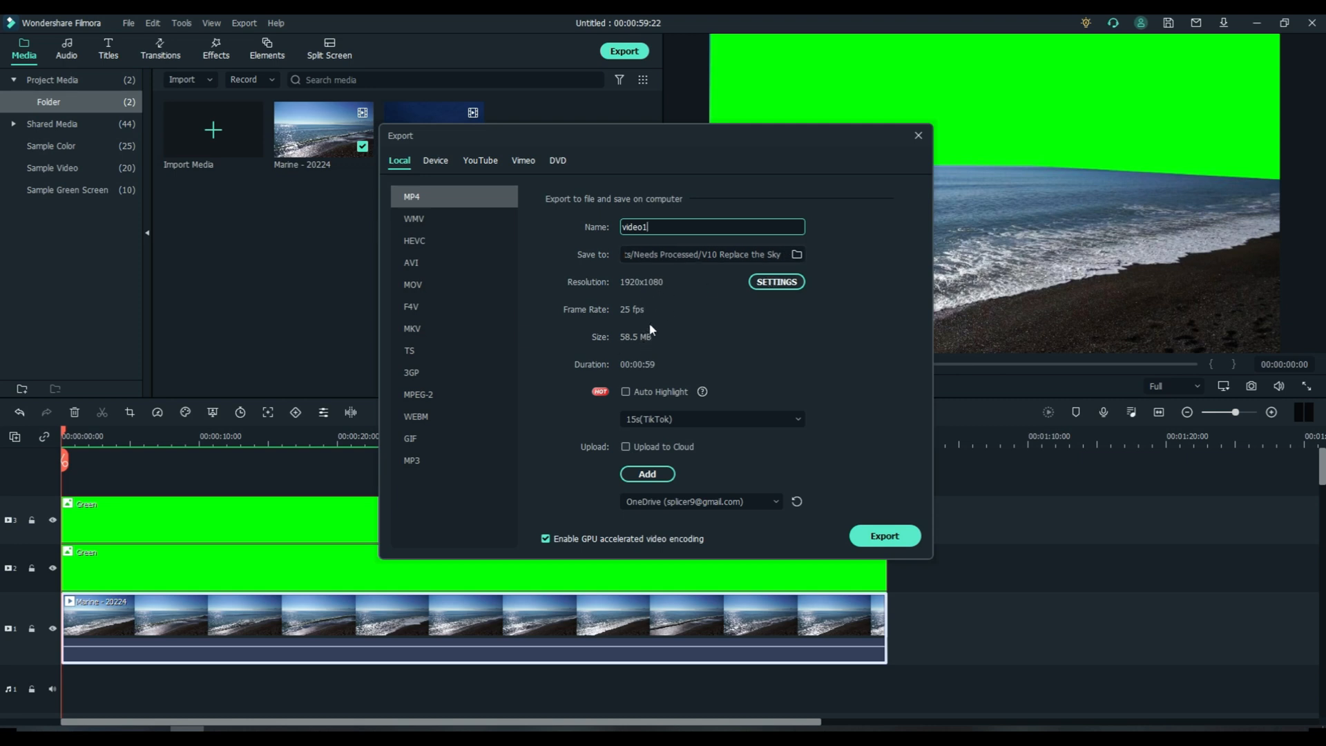
mouse_move(704, 383)
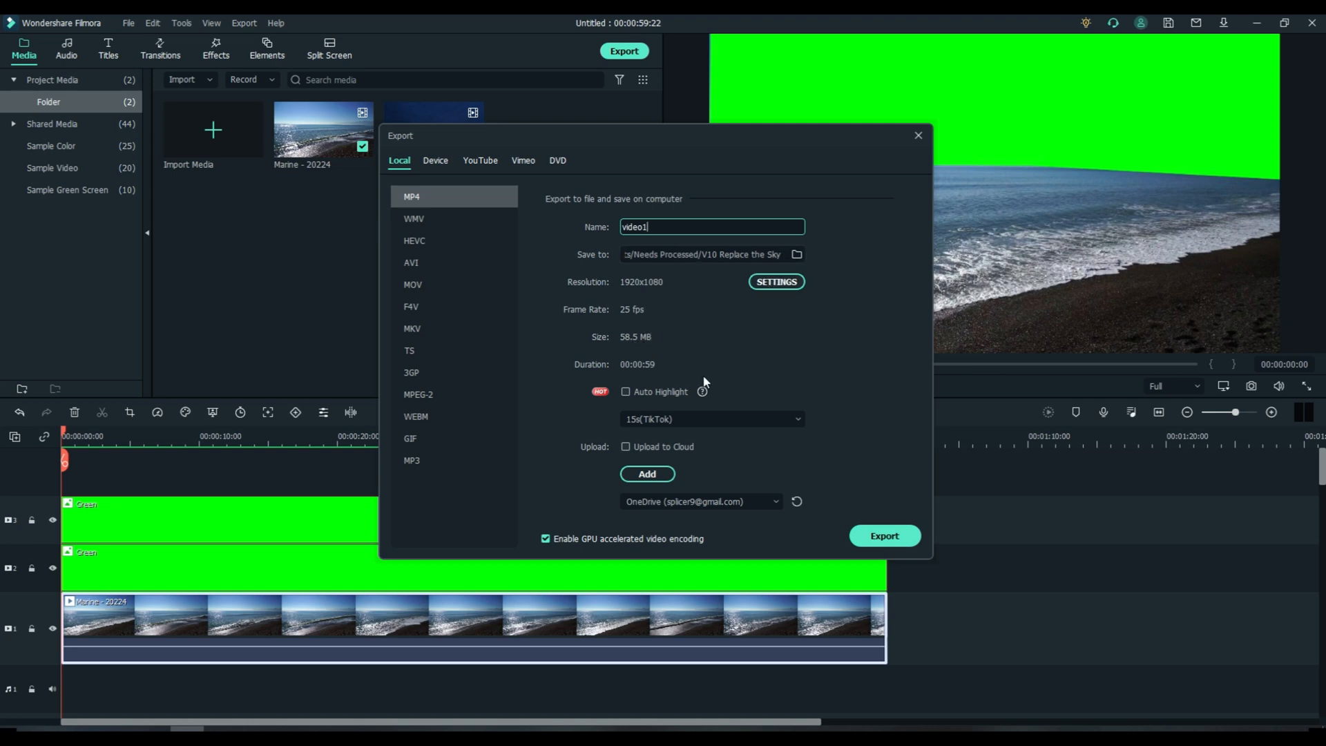
left_click(882, 536)
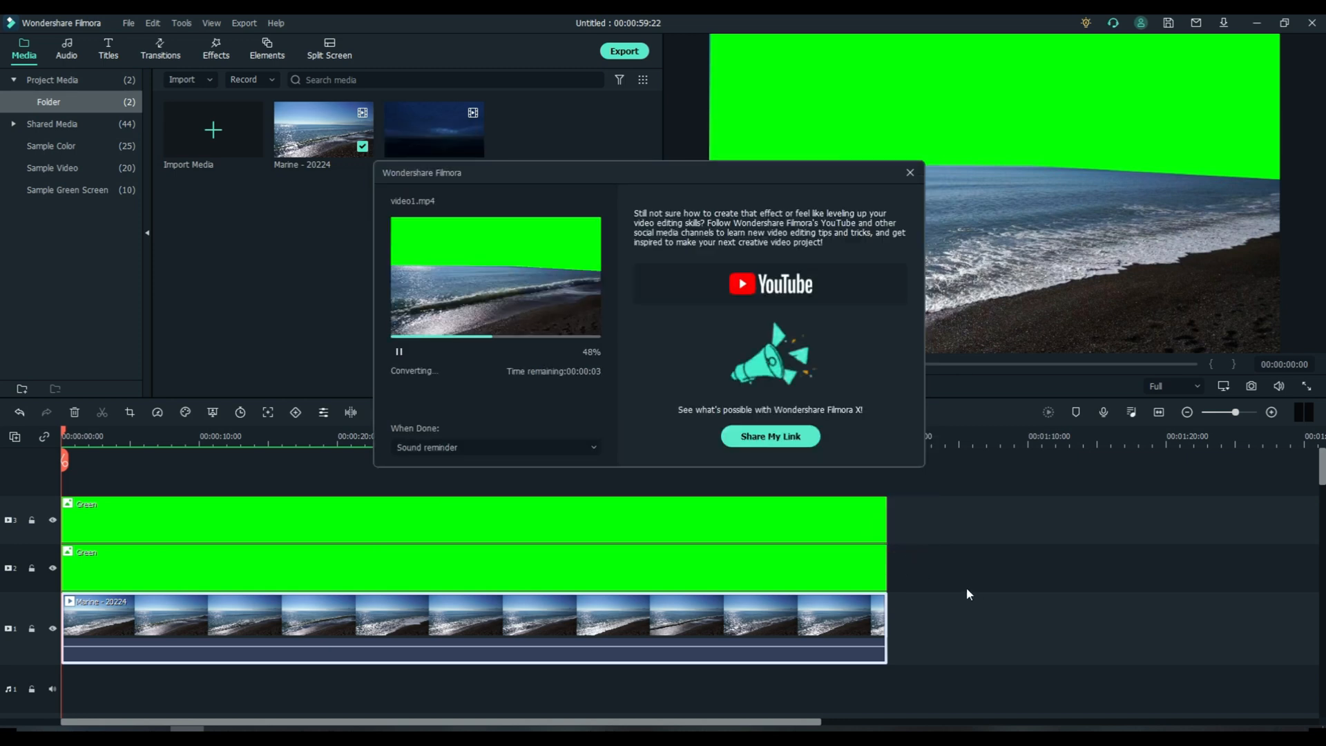
mouse_move(496, 551)
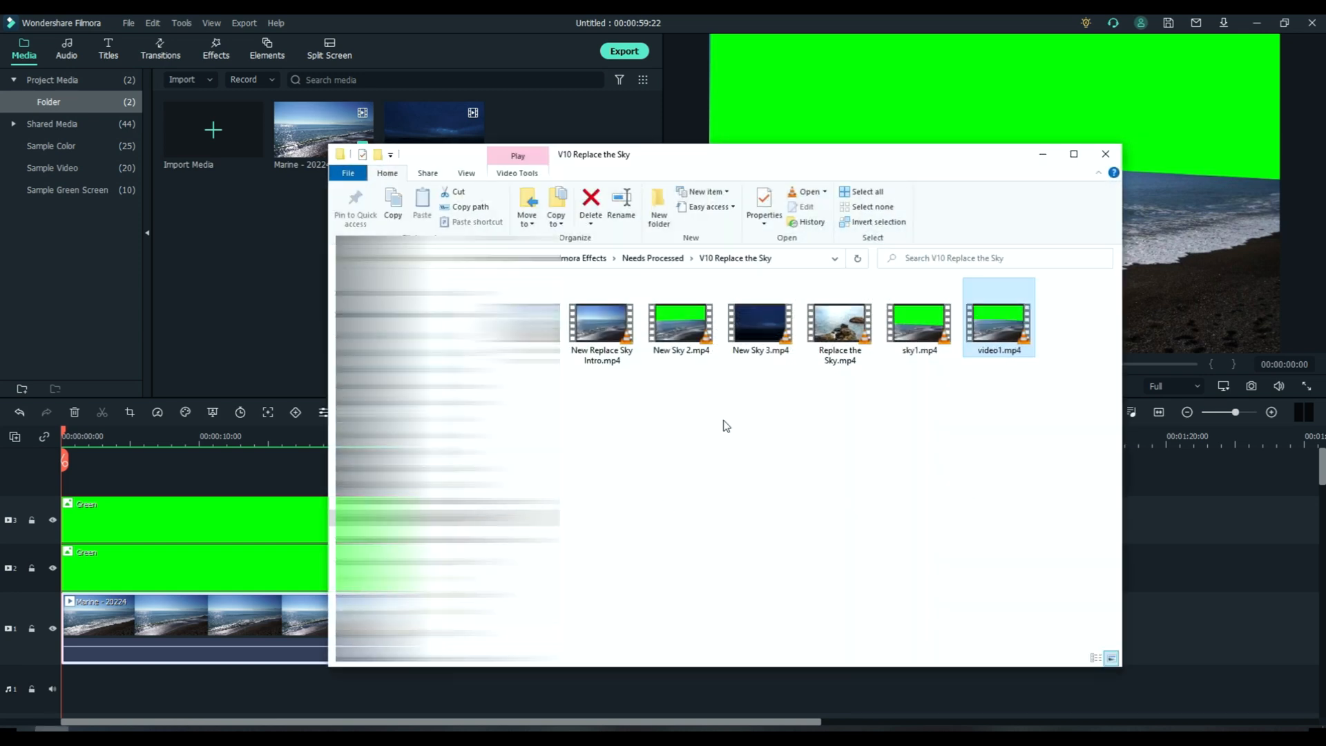
Step: Import the exported video1.mp4 from File Explorer into the sky test project's media library
left_click_drag(999, 318, 227, 262)
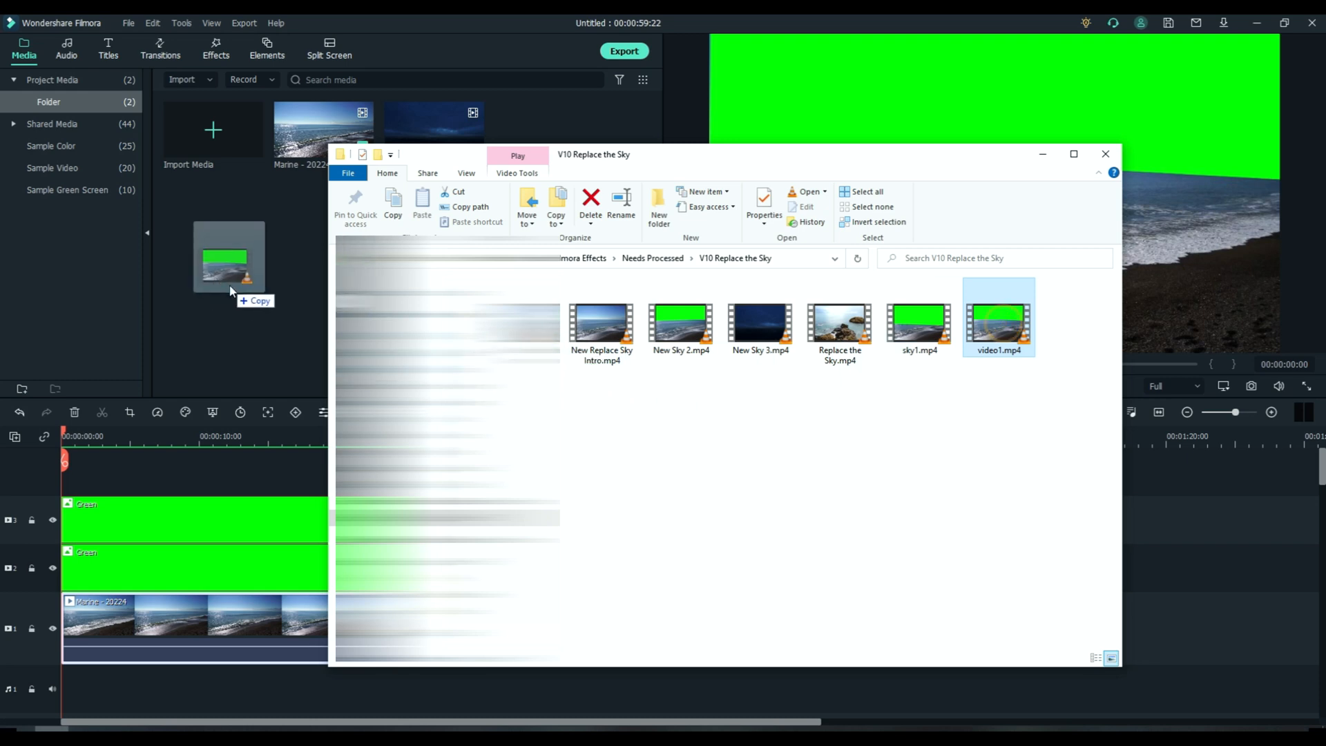
left_click(1105, 153)
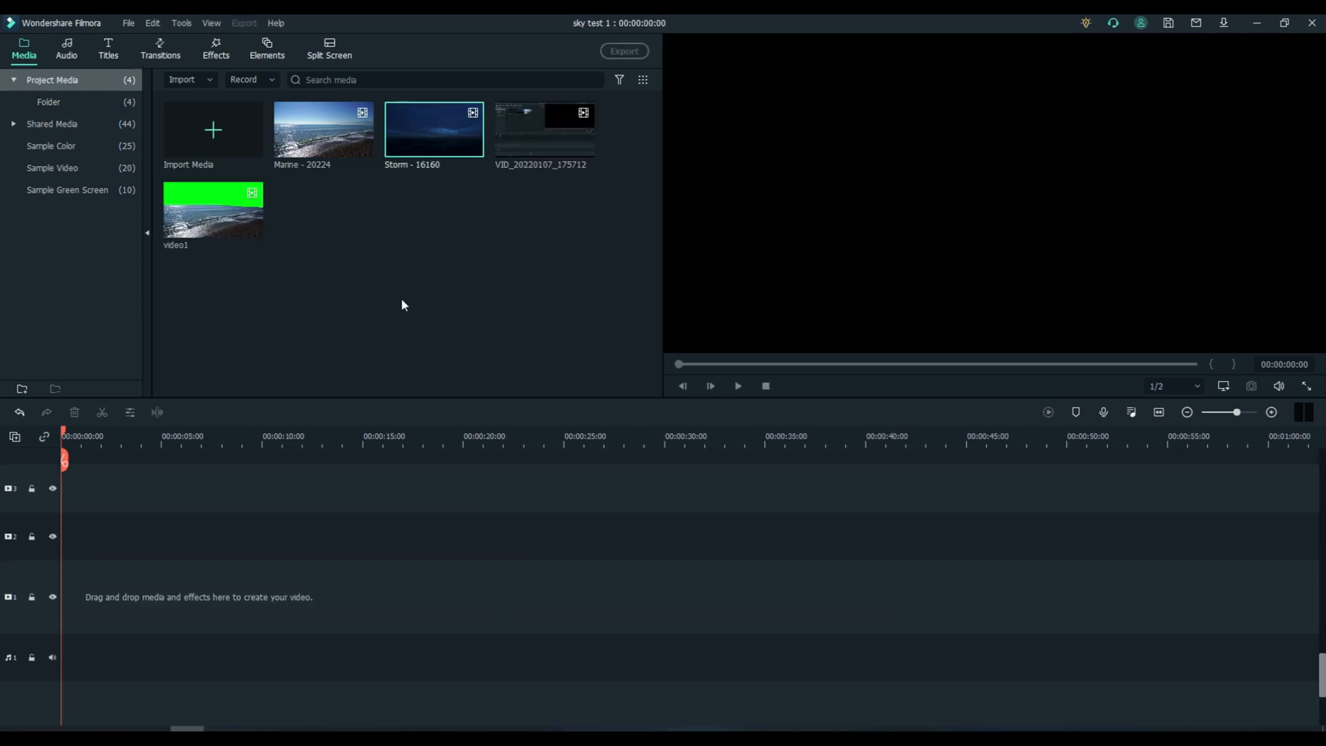
mouse_move(345, 271)
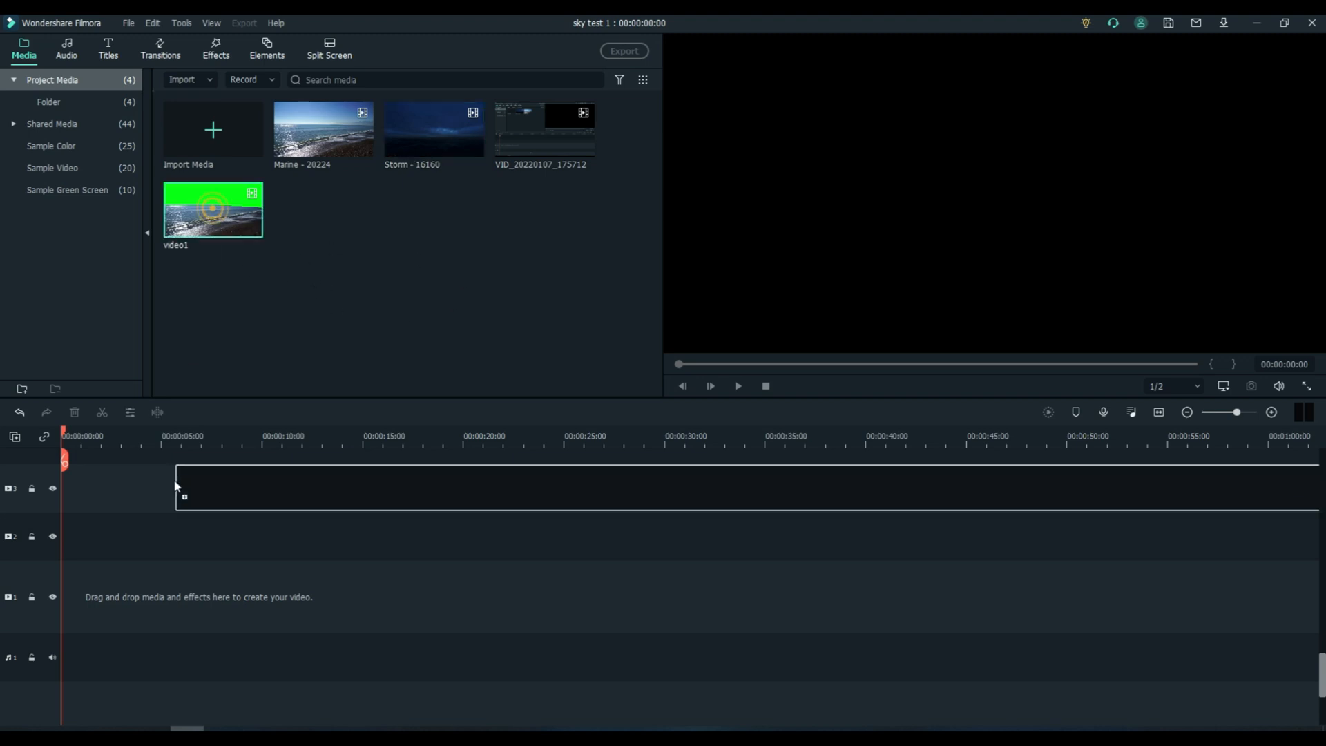
Step: Put video1 at the start of track 2 and the Storm - 16160 clip on track 1 beneath it
left_click_drag(178, 488, 118, 535)
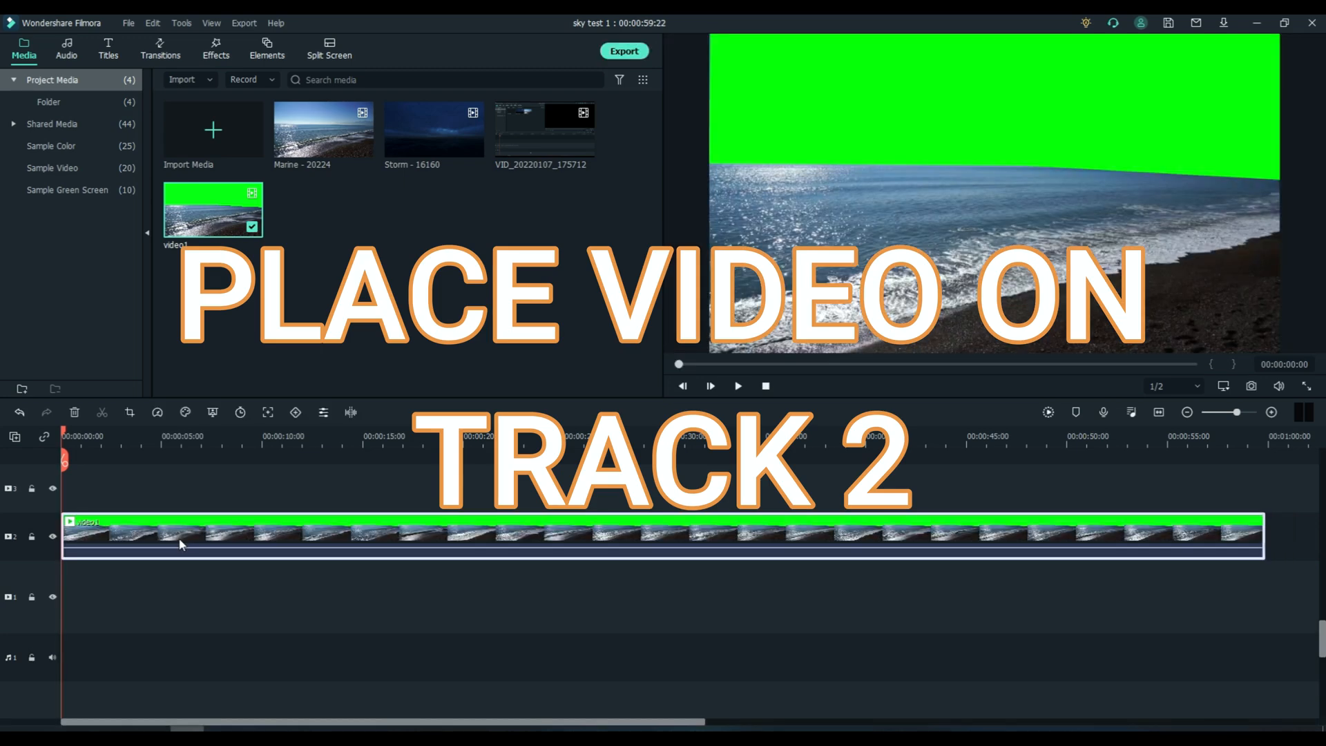
mouse_move(180, 545)
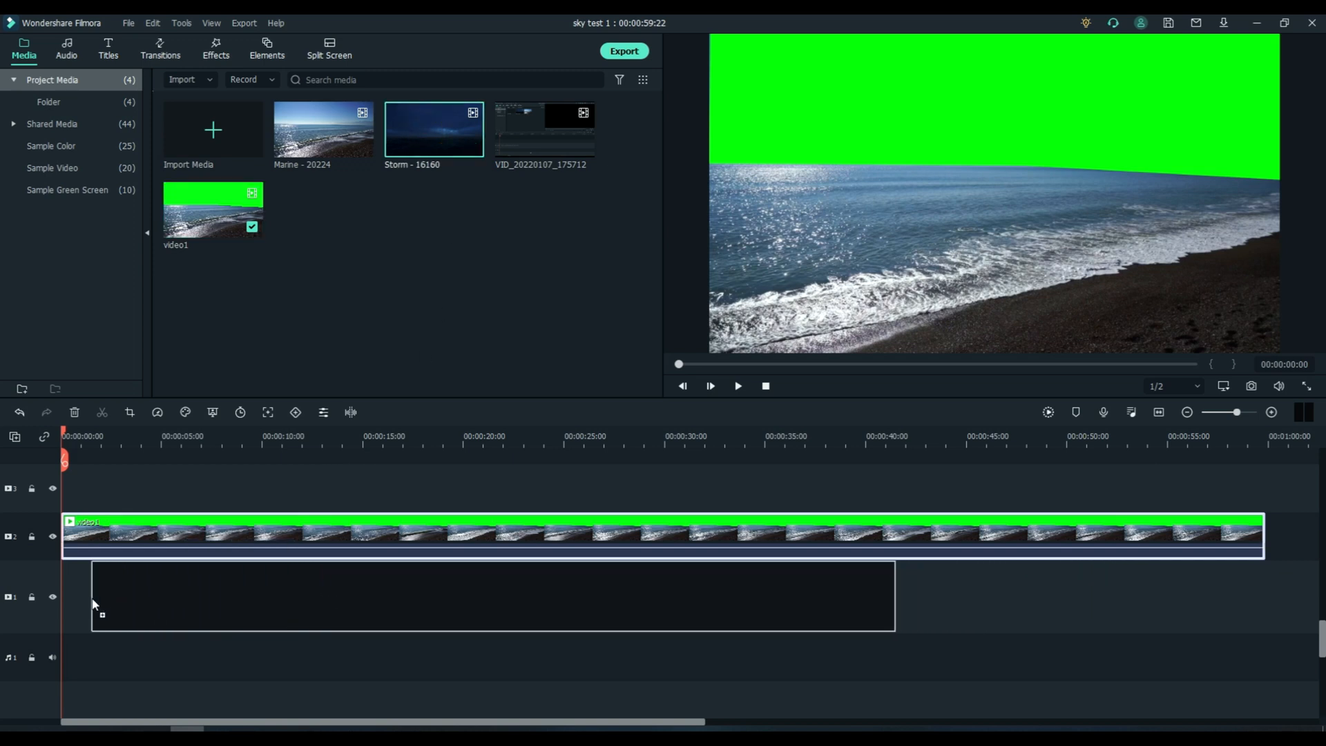
left_click_drag(433, 129, 462, 596)
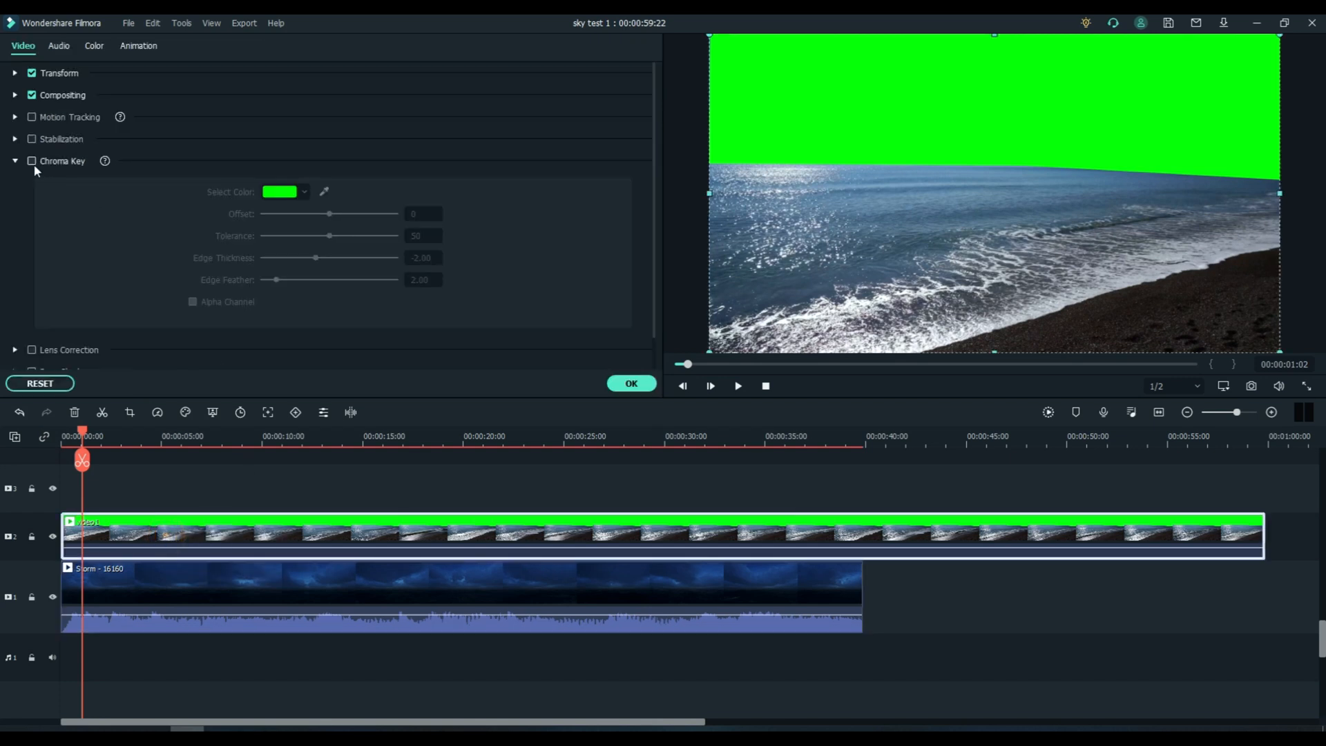
Step: Enable green Chroma Key on video1 so the Storm sky shows through, and confirm
left_click(32, 161)
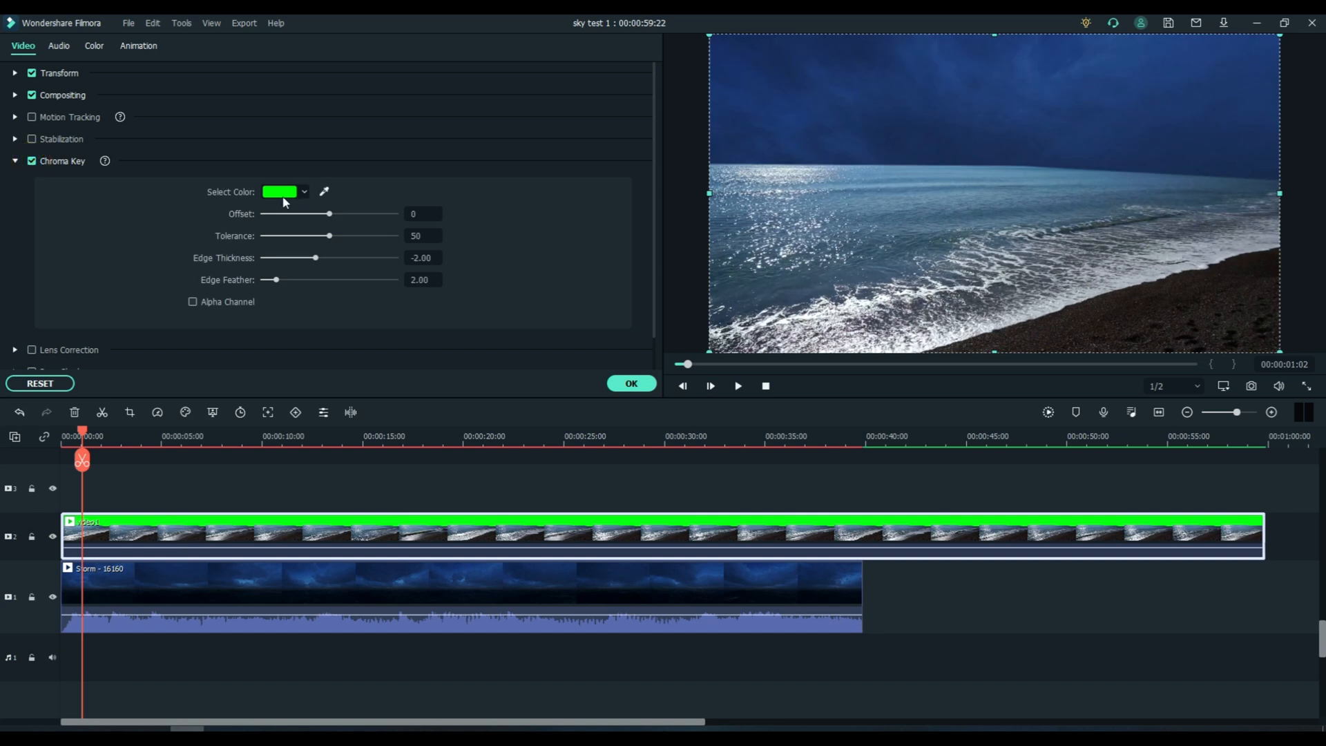
mouse_move(256, 543)
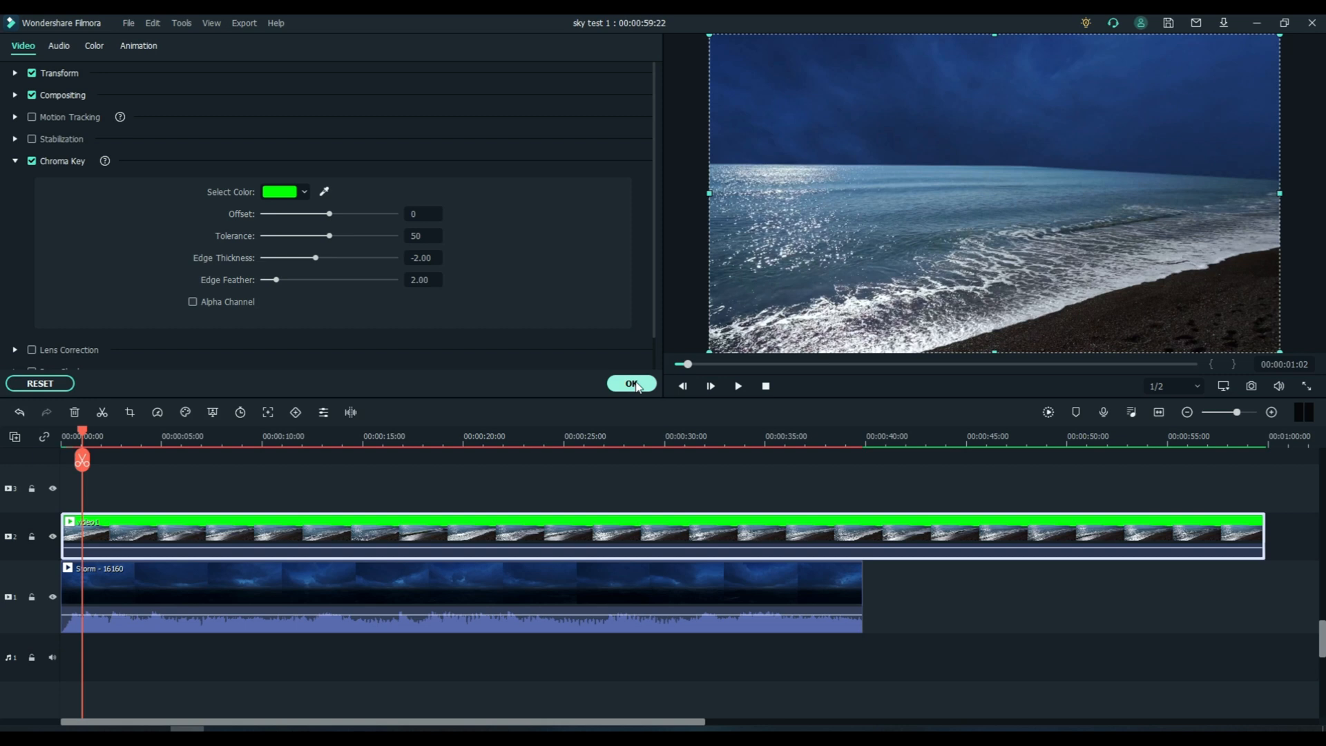
left_click(630, 384)
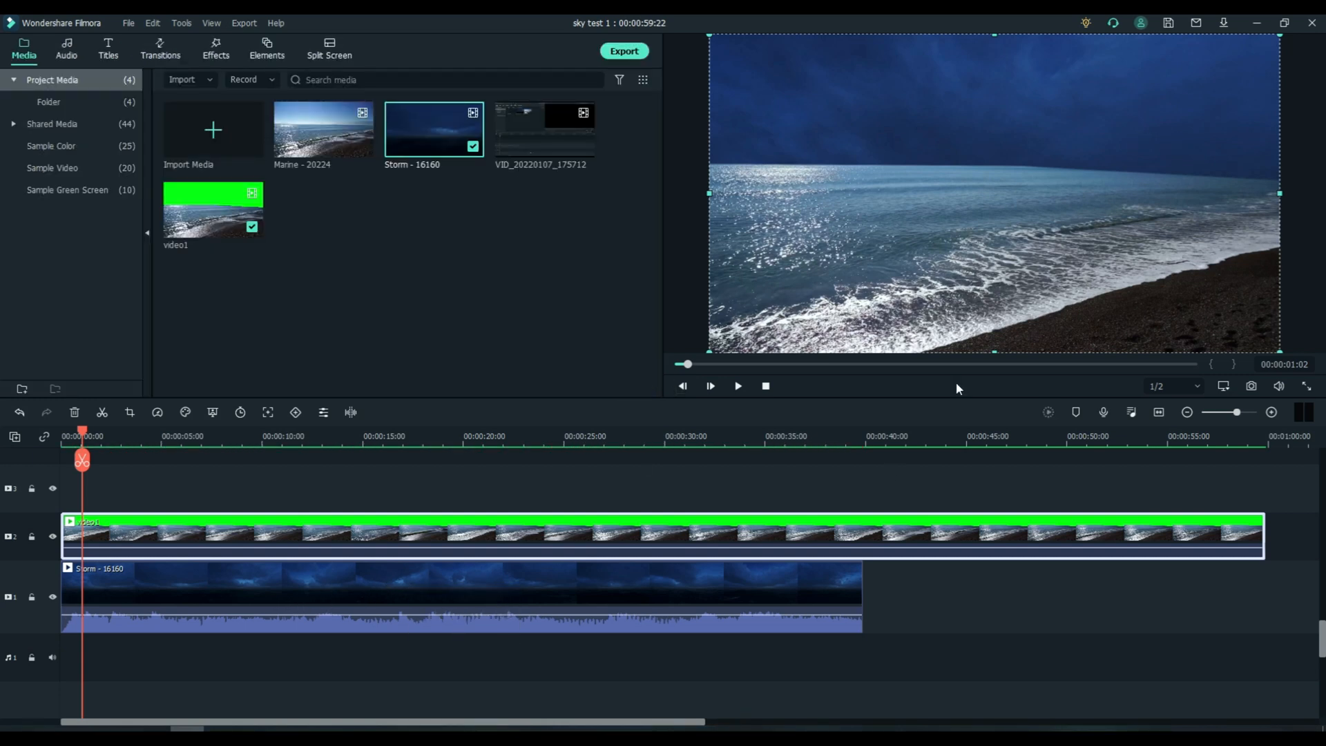
mouse_move(66, 473)
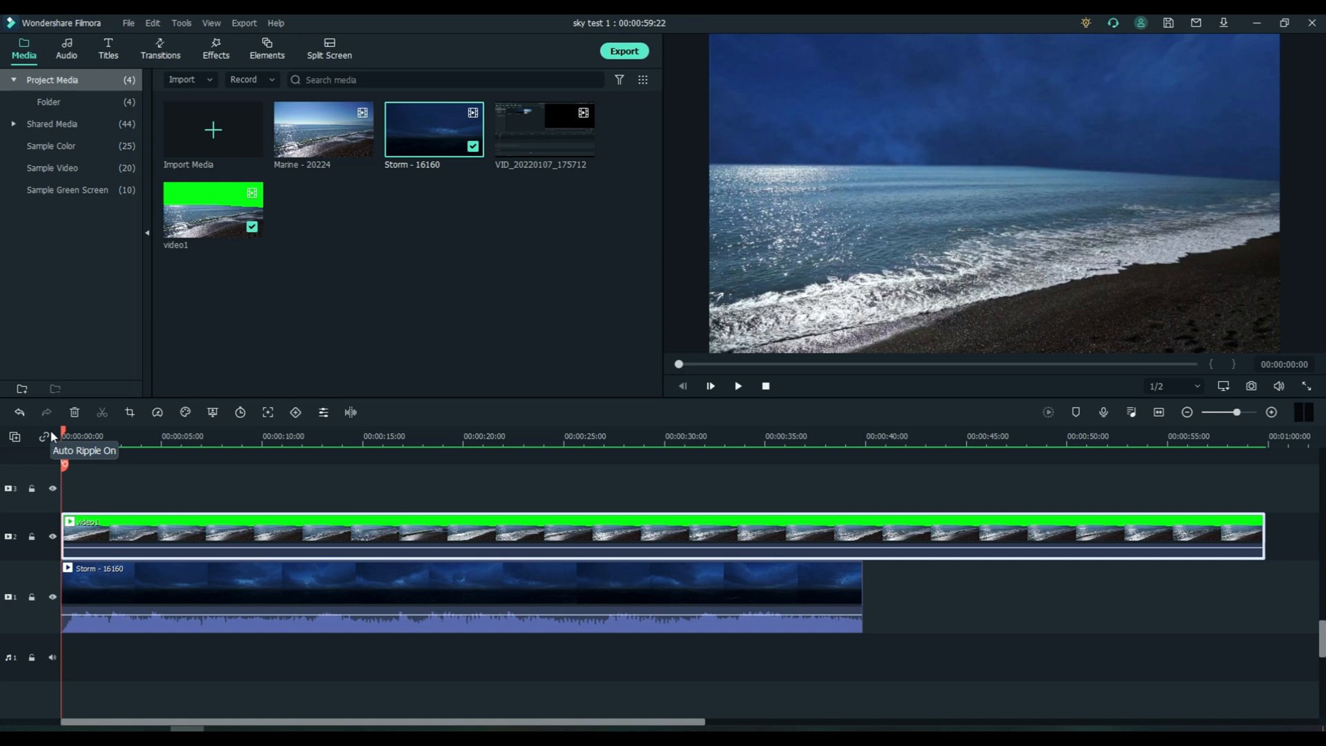
Step: Switch to the Untitled project with Storm - 16160 above the Marine - 20224 beach clip
left_click(737, 385)
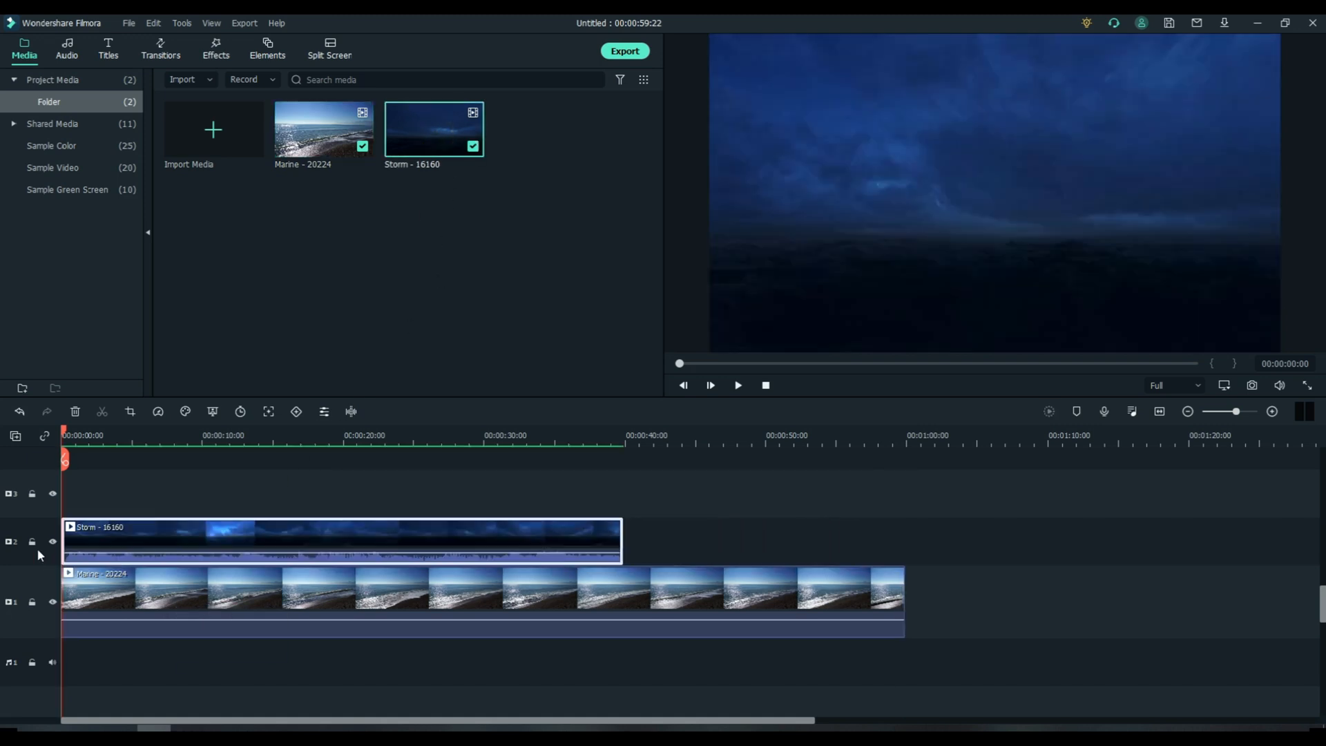
mouse_move(187, 540)
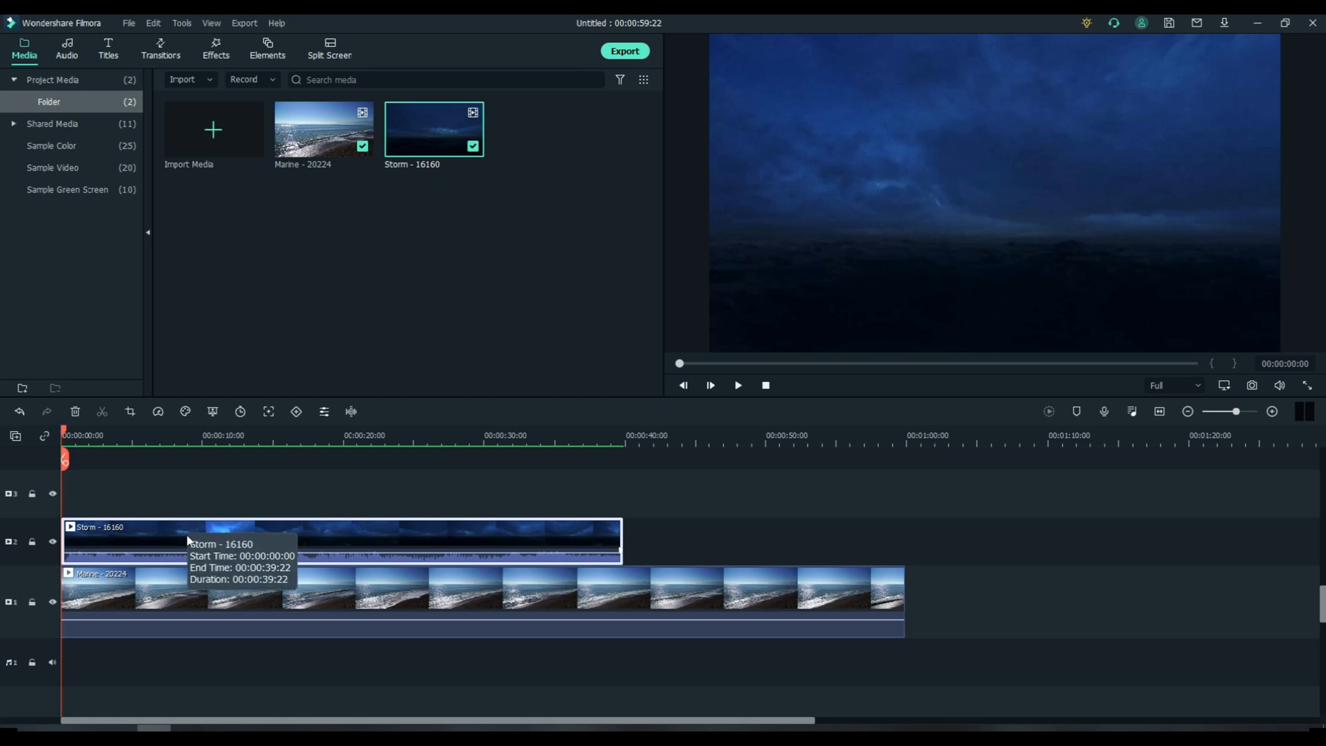
mouse_move(286, 464)
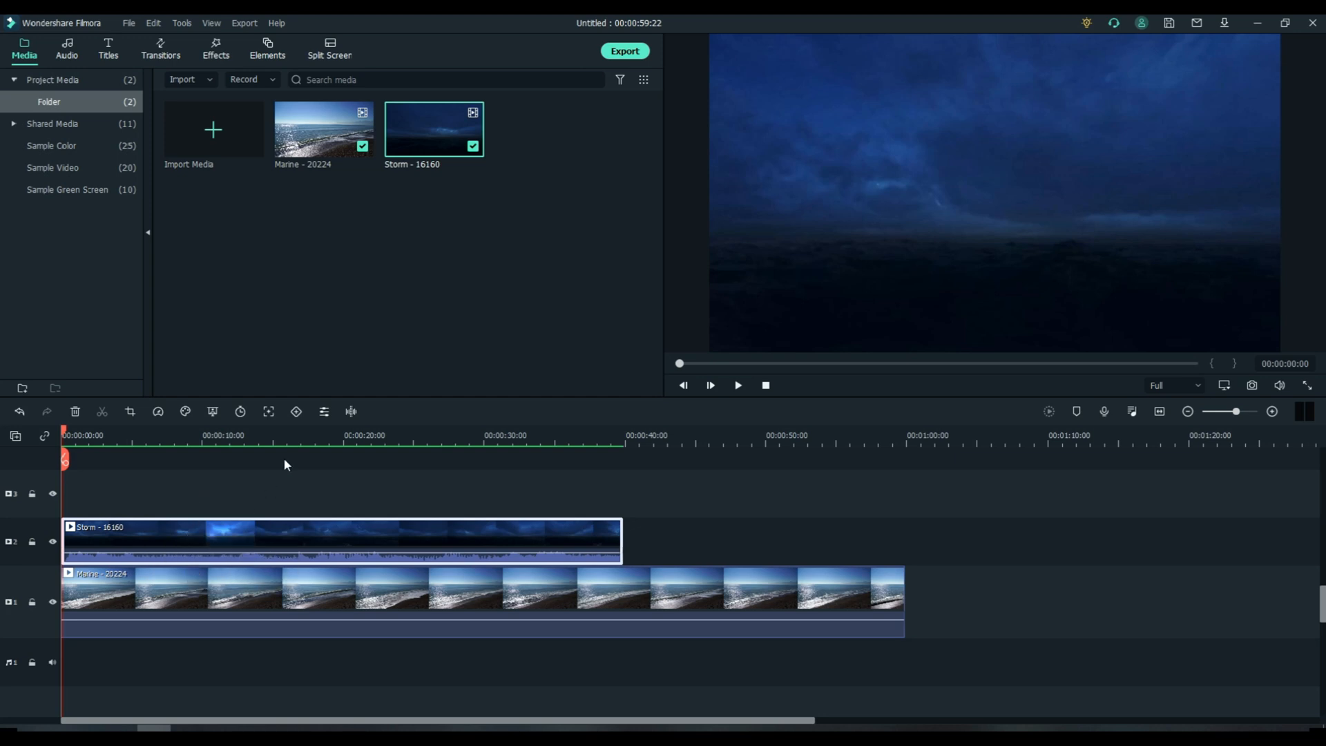
Step: Show the Effects library with the favourite effects including Image Mask
left_click(215, 50)
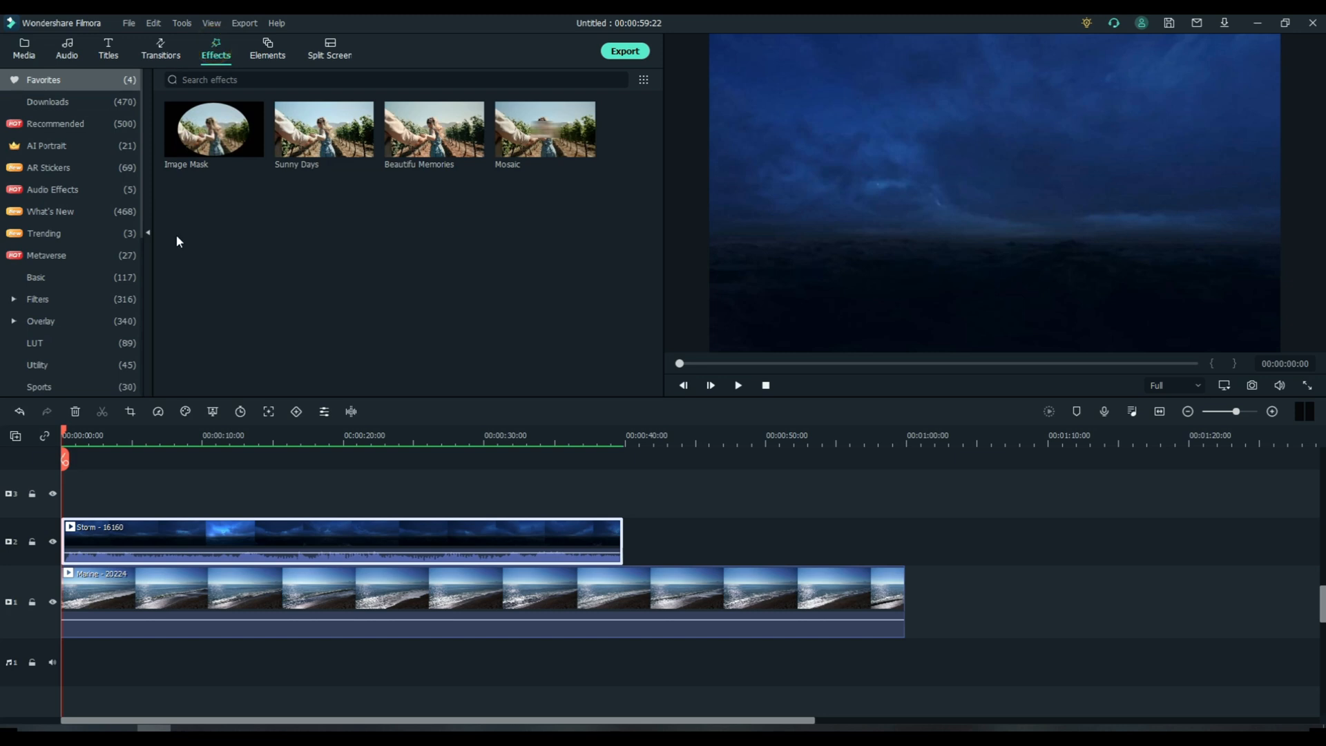
mouse_move(215, 136)
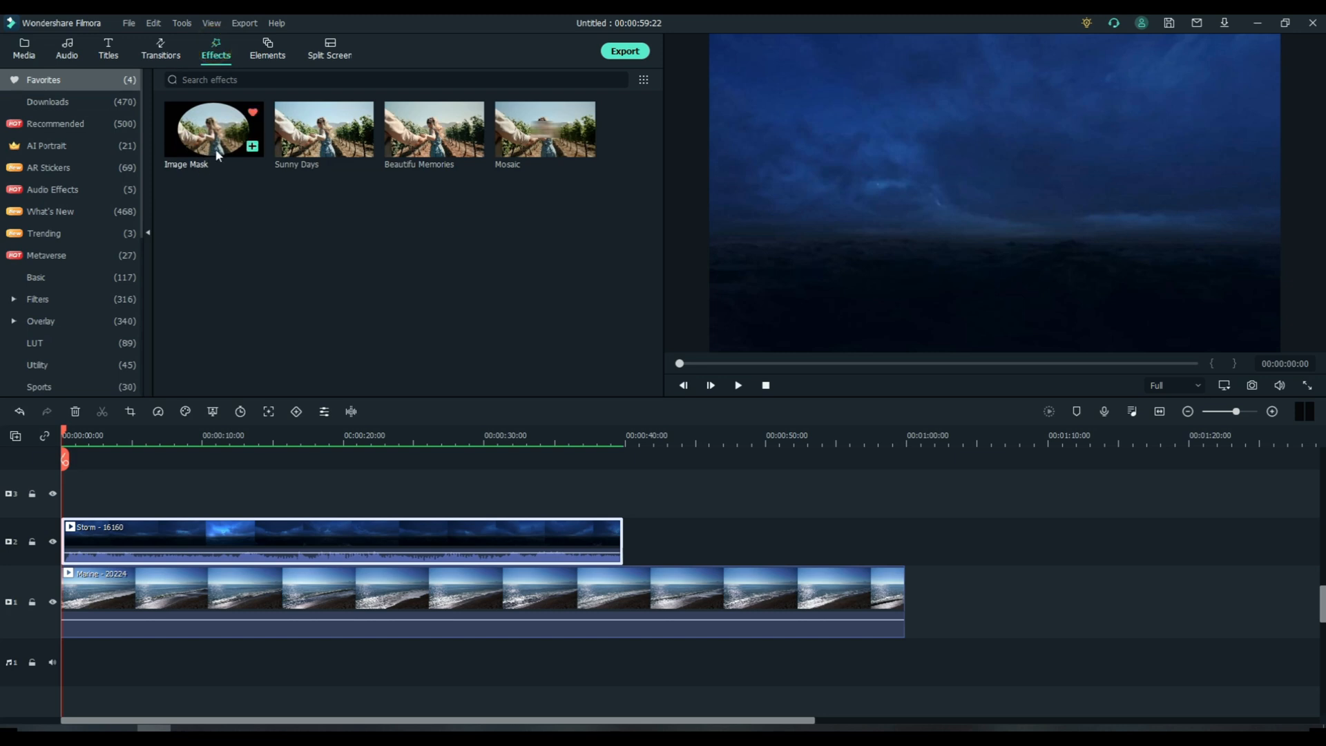
mouse_move(218, 156)
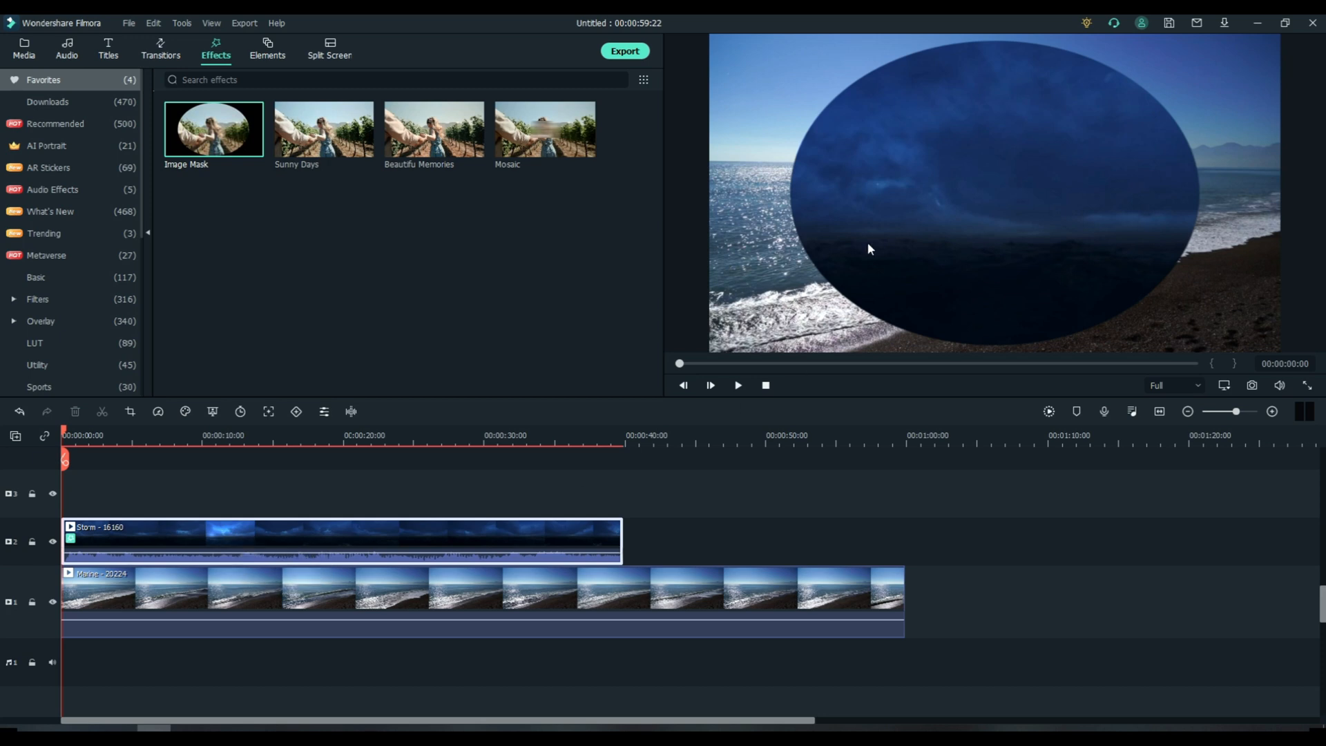
Step: In the Storm clip's Image Mask settings, switch the mask to the rectangle preset
double_click(194, 537)
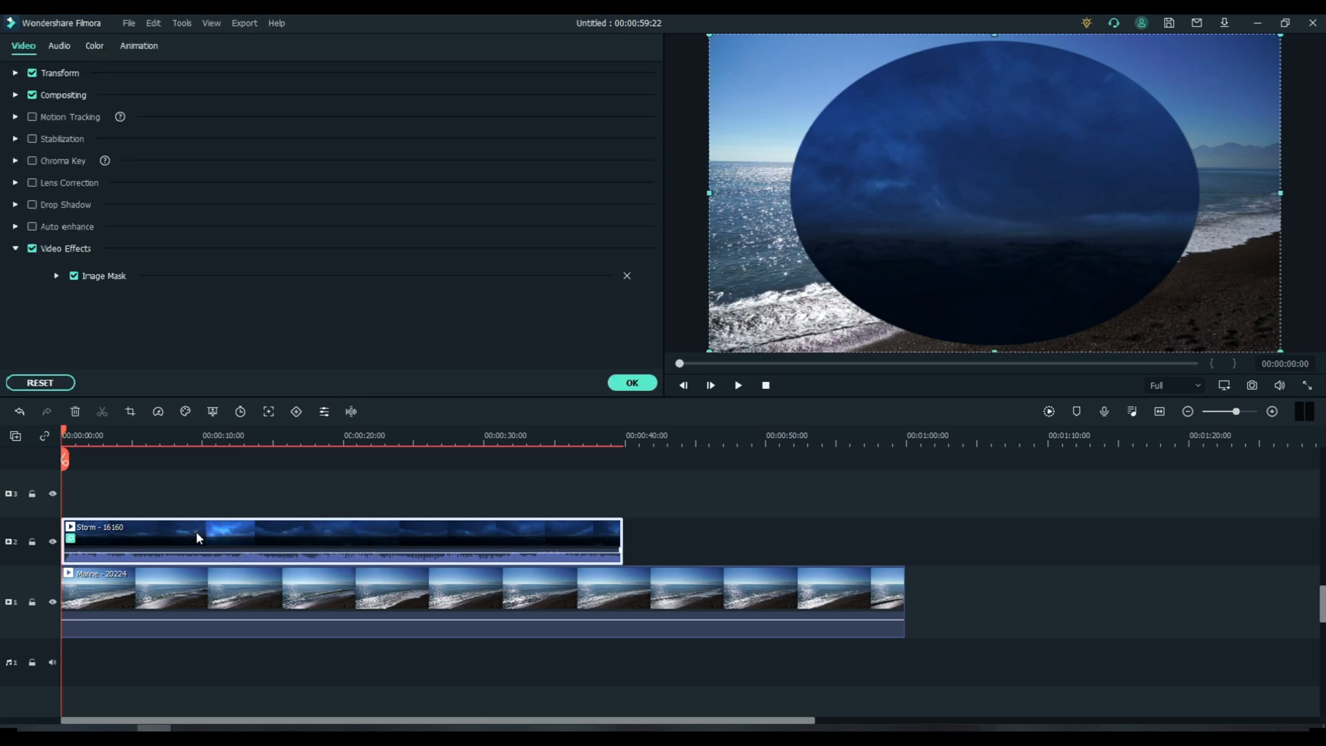
mouse_move(108, 341)
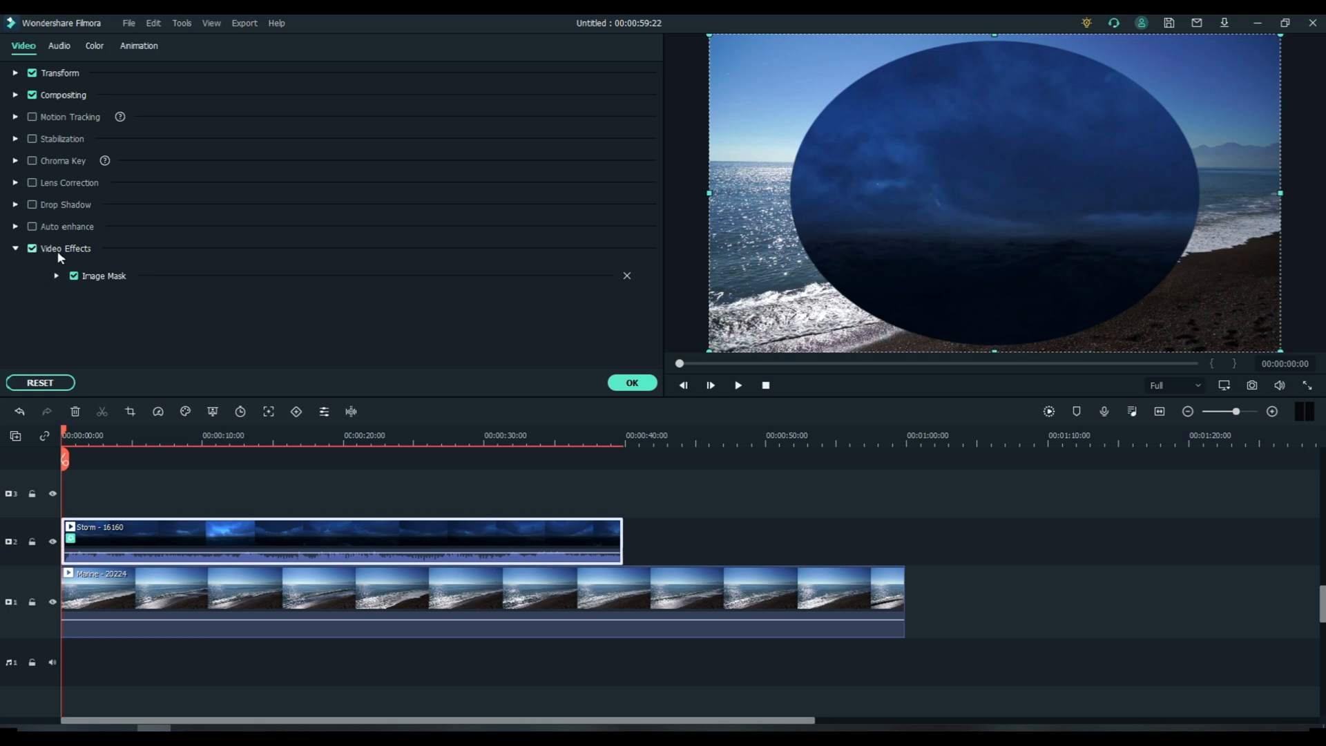
left_click(55, 276)
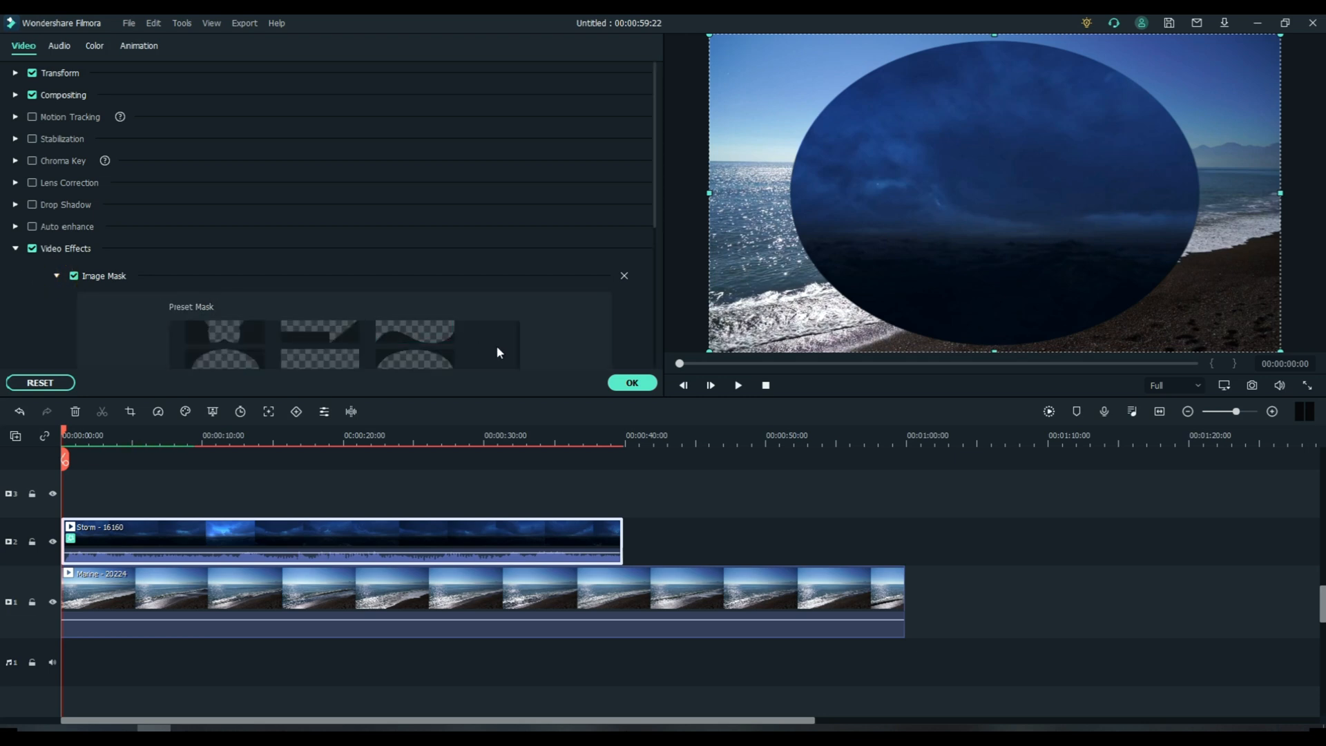
left_click(223, 232)
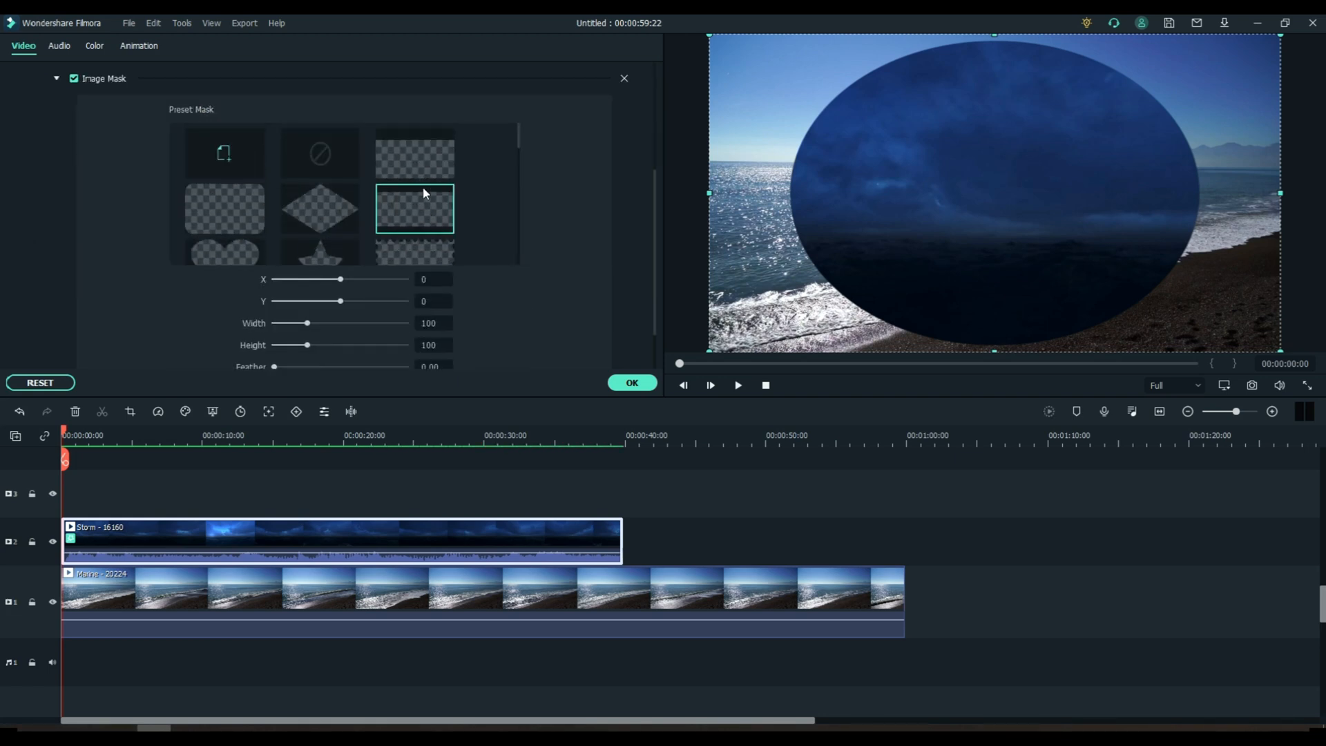
mouse_move(491, 216)
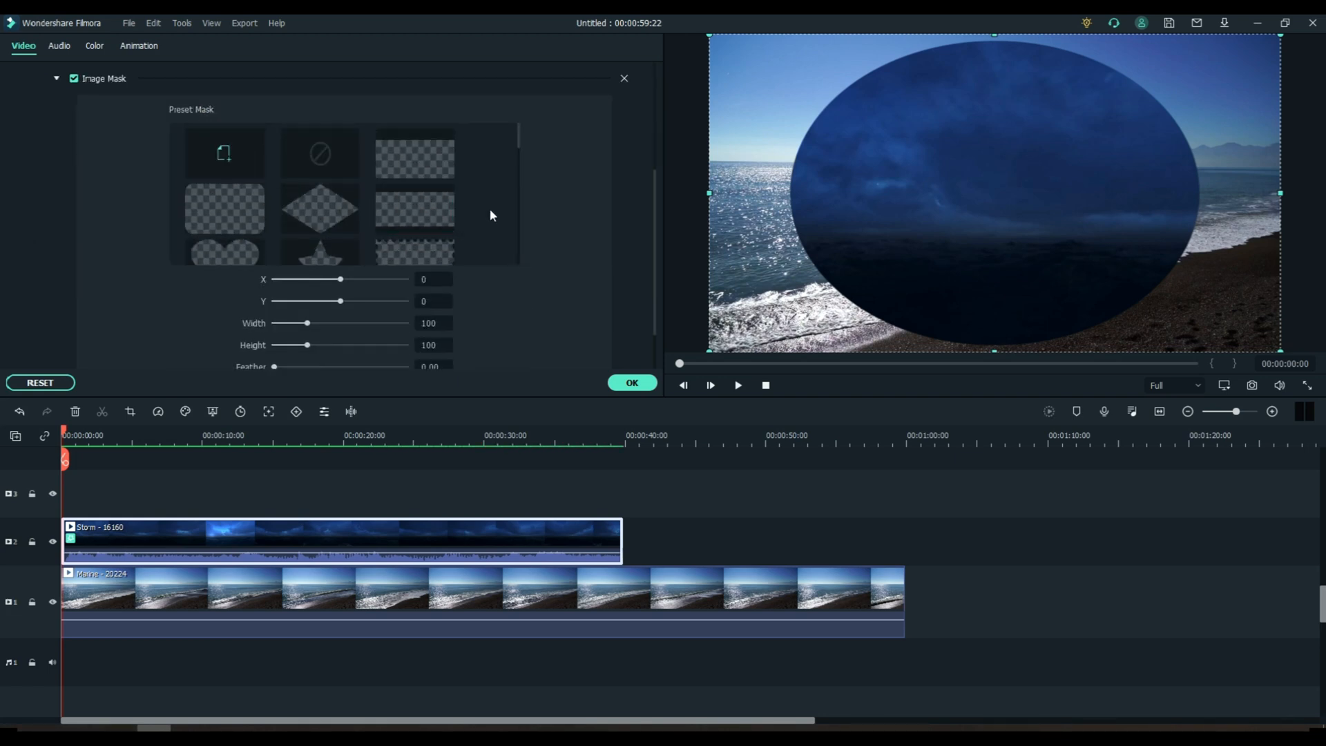
left_click(414, 209)
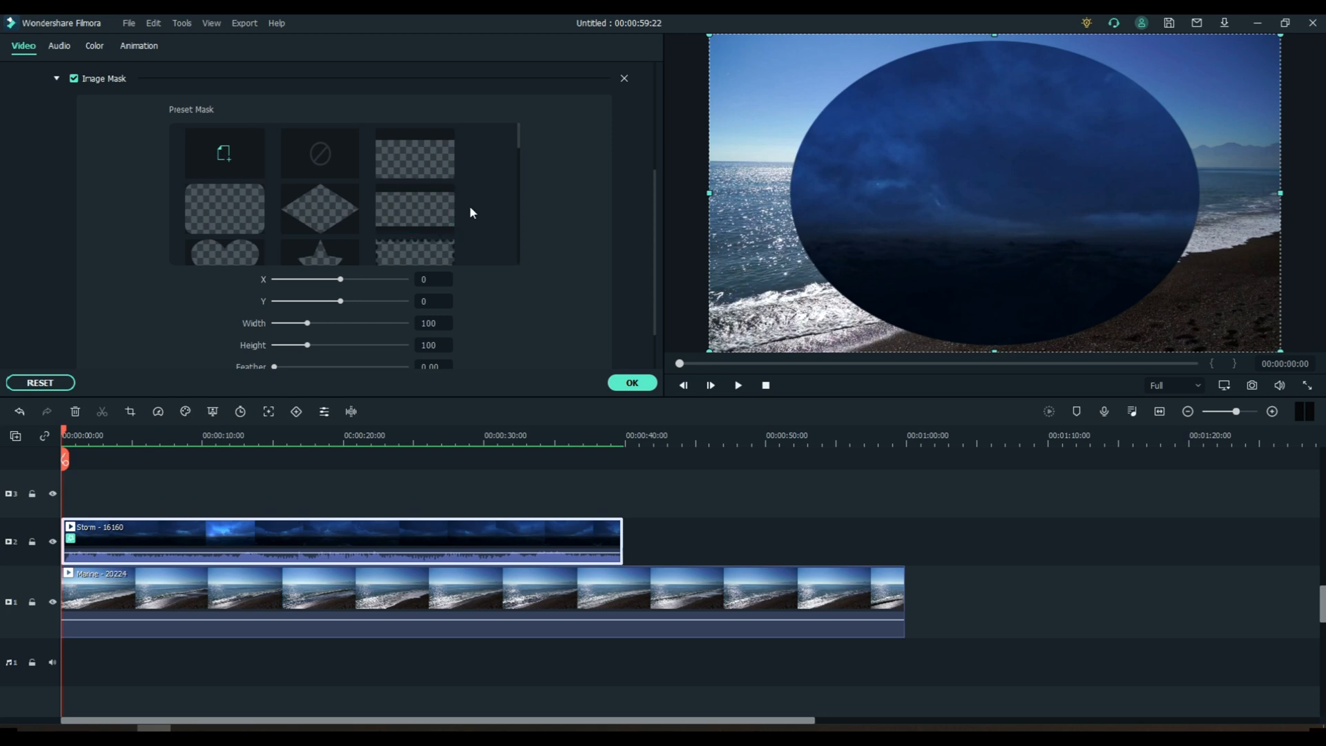
left_click(413, 208)
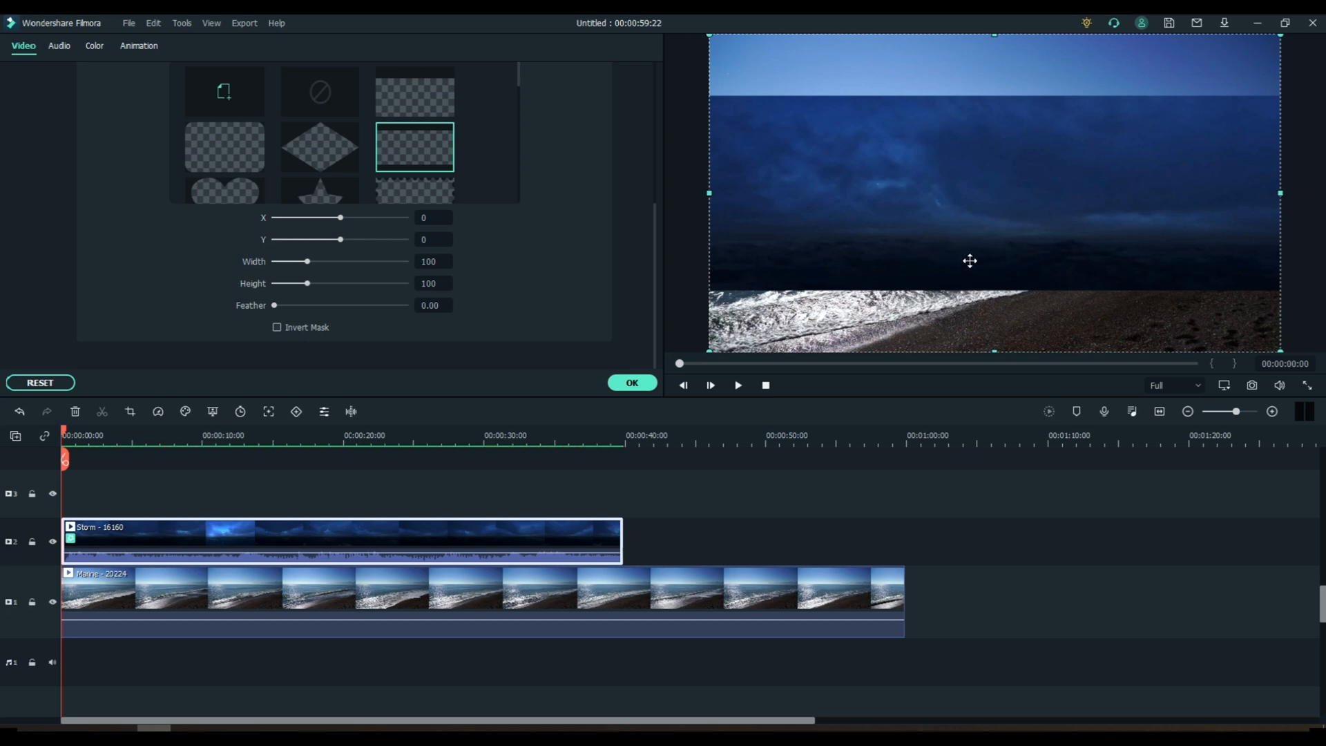
mouse_move(318, 267)
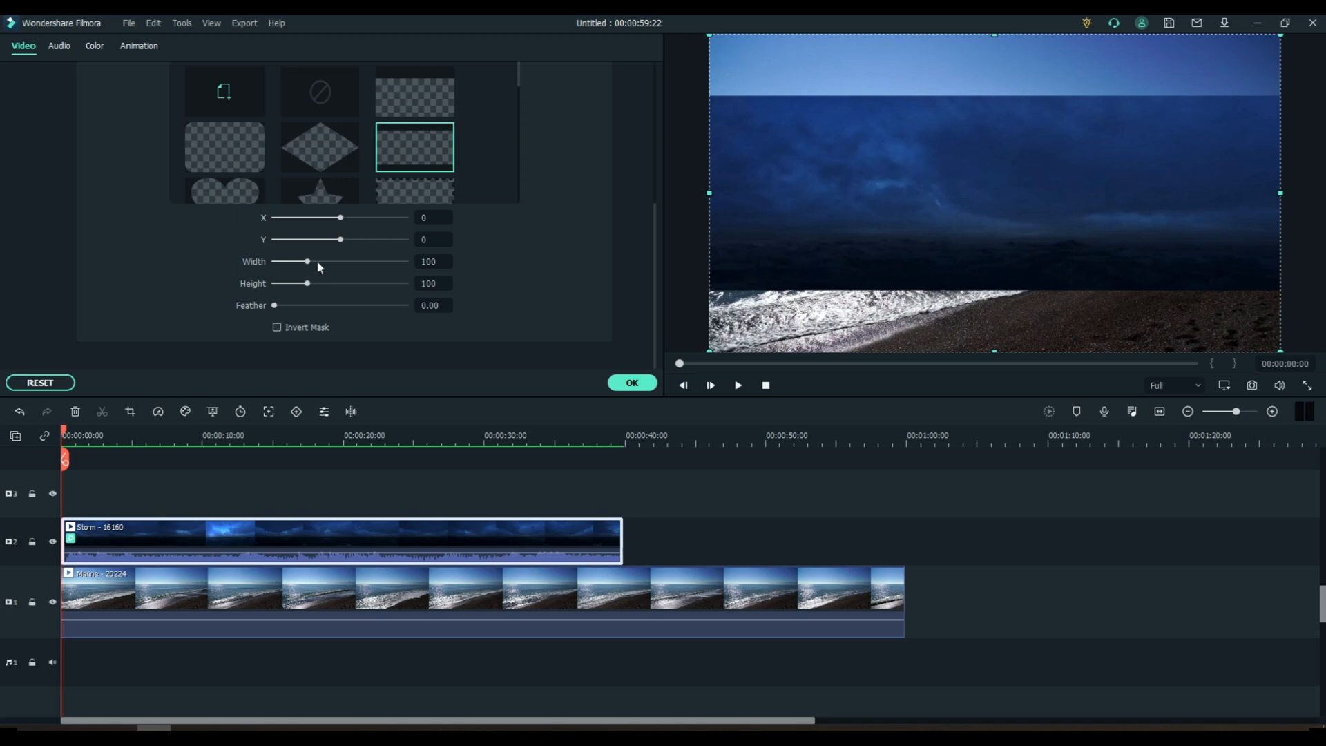
Step: Set the rectangle mask to Height 70, Y 302 and Feather 100 to cover the sky band
left_click_drag(307, 282, 318, 281)
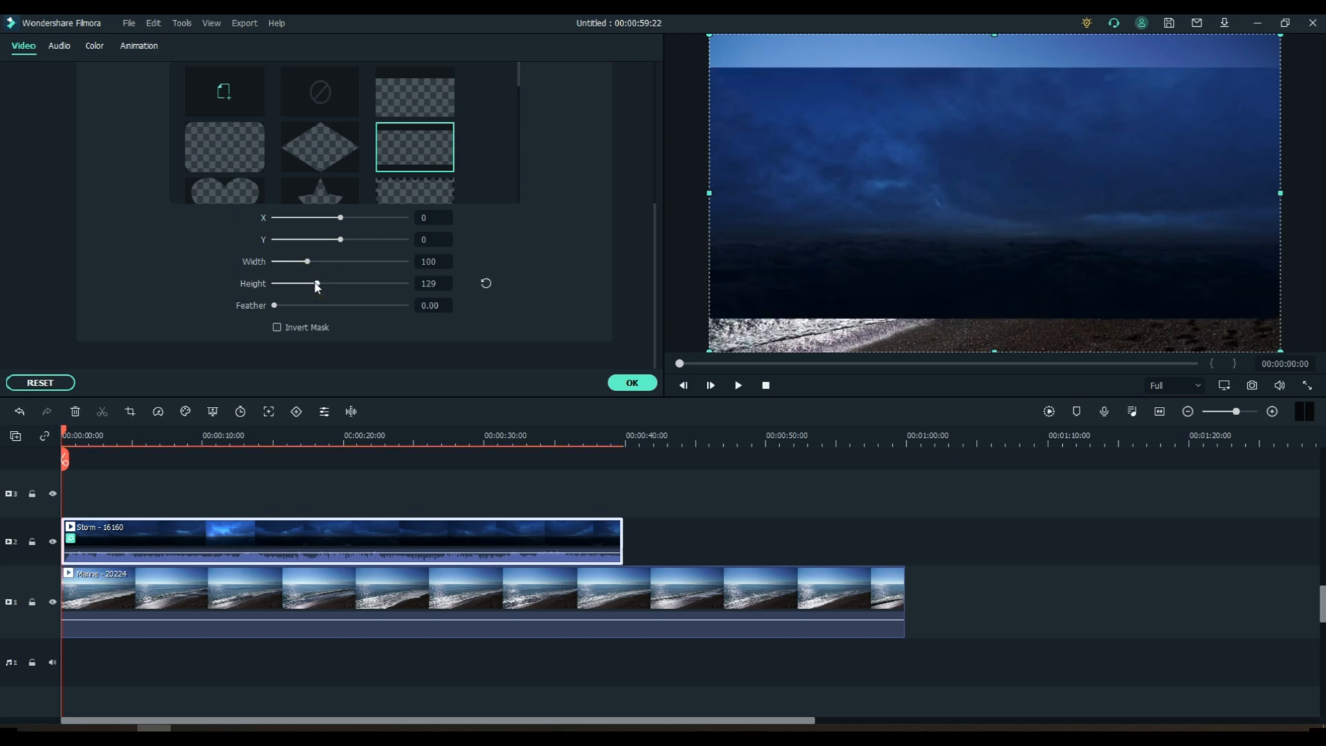
left_click_drag(318, 283, 297, 283)
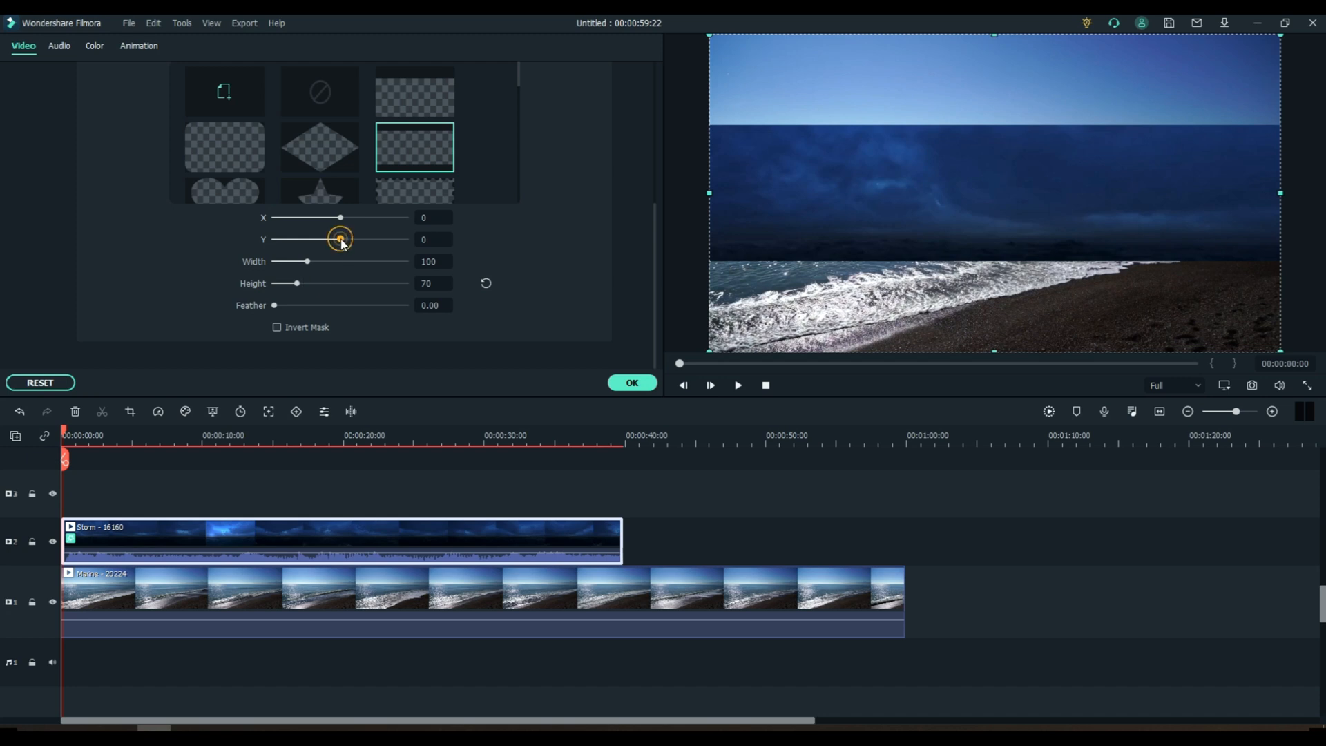
left_click_drag(339, 239, 355, 239)
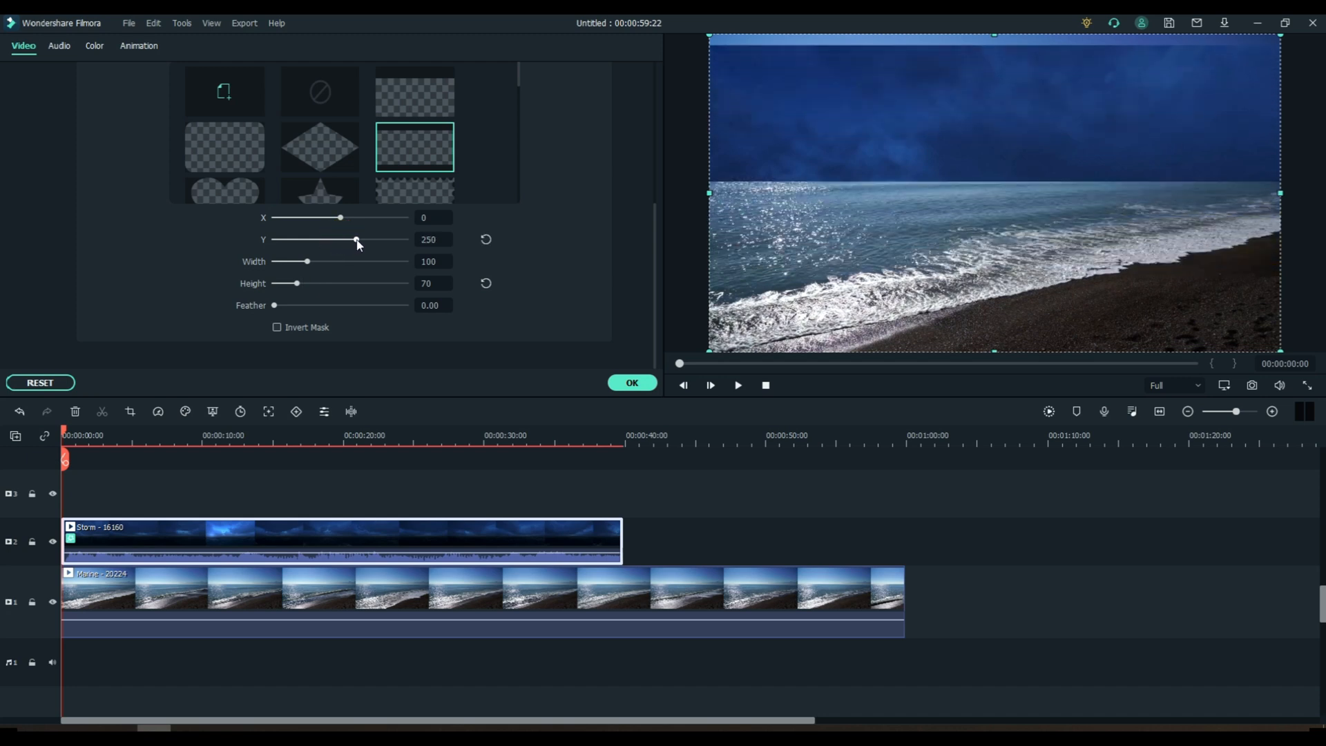
left_click_drag(355, 240, 363, 241)
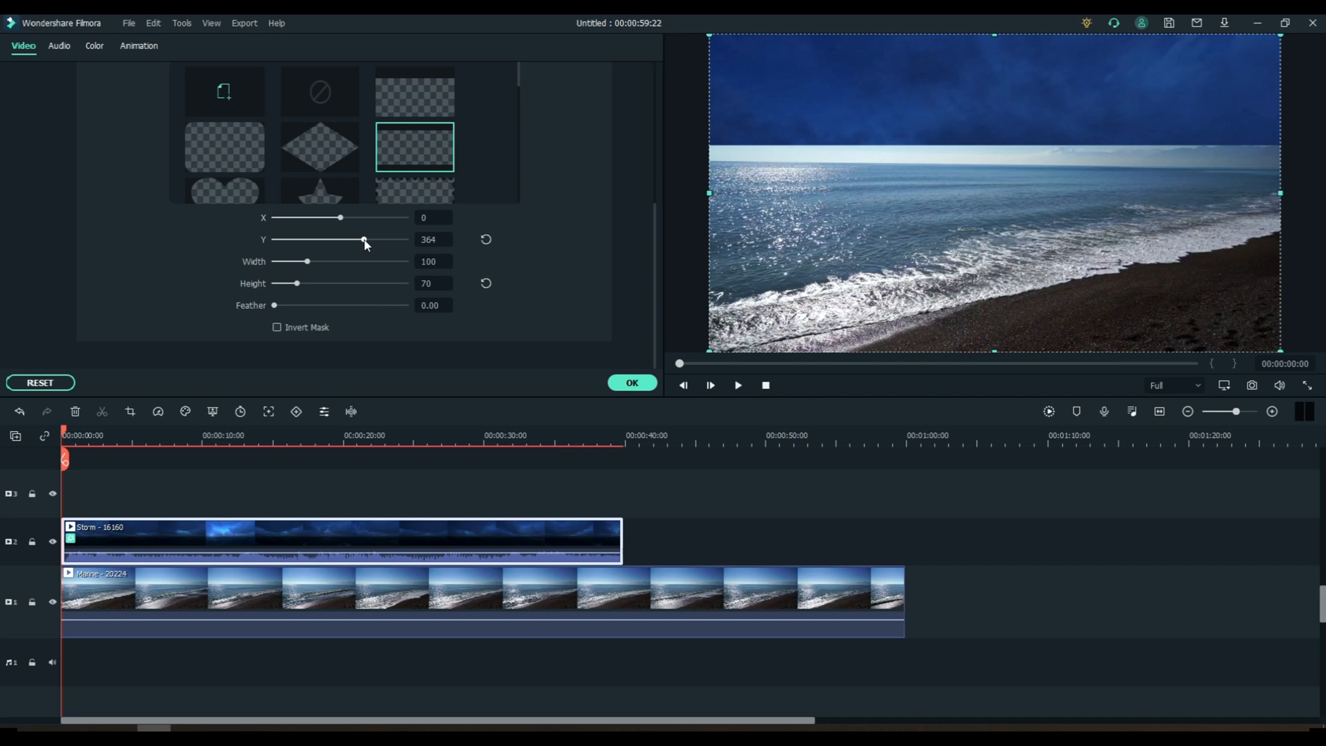
left_click_drag(363, 240, 359, 240)
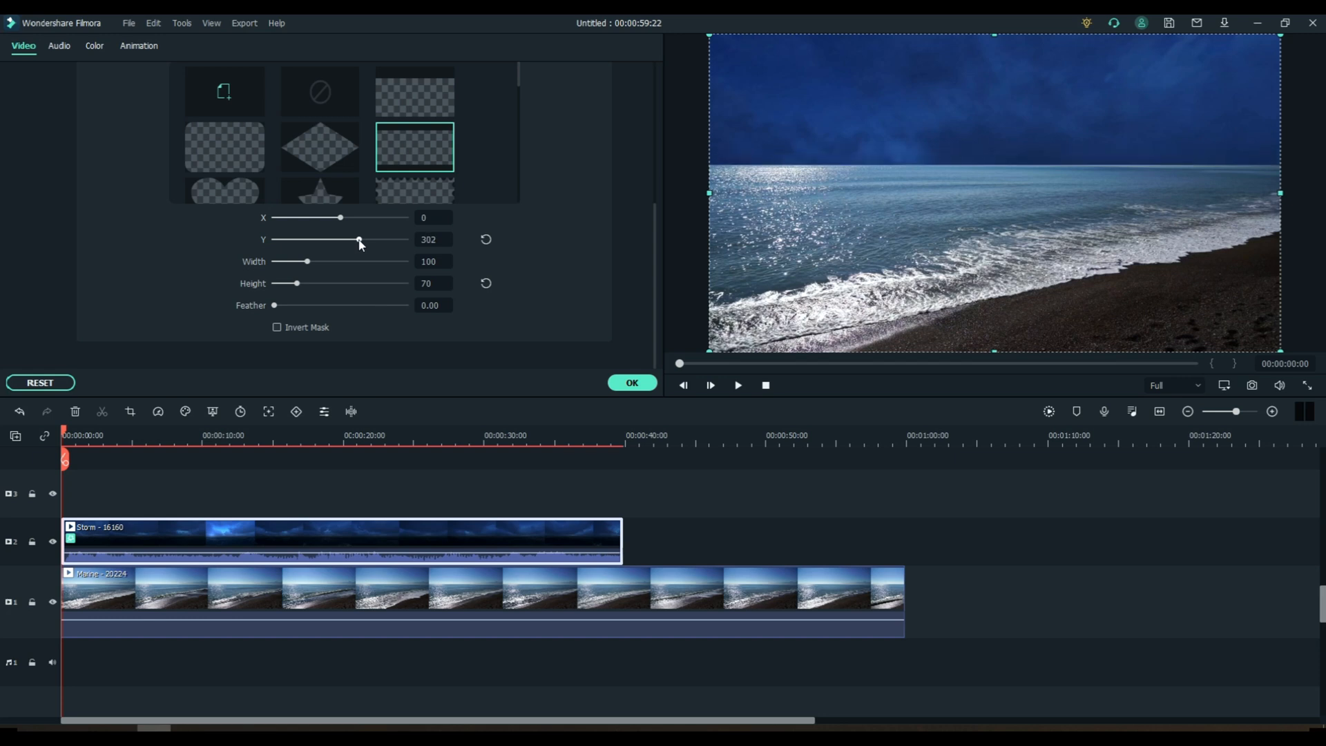
mouse_move(275, 306)
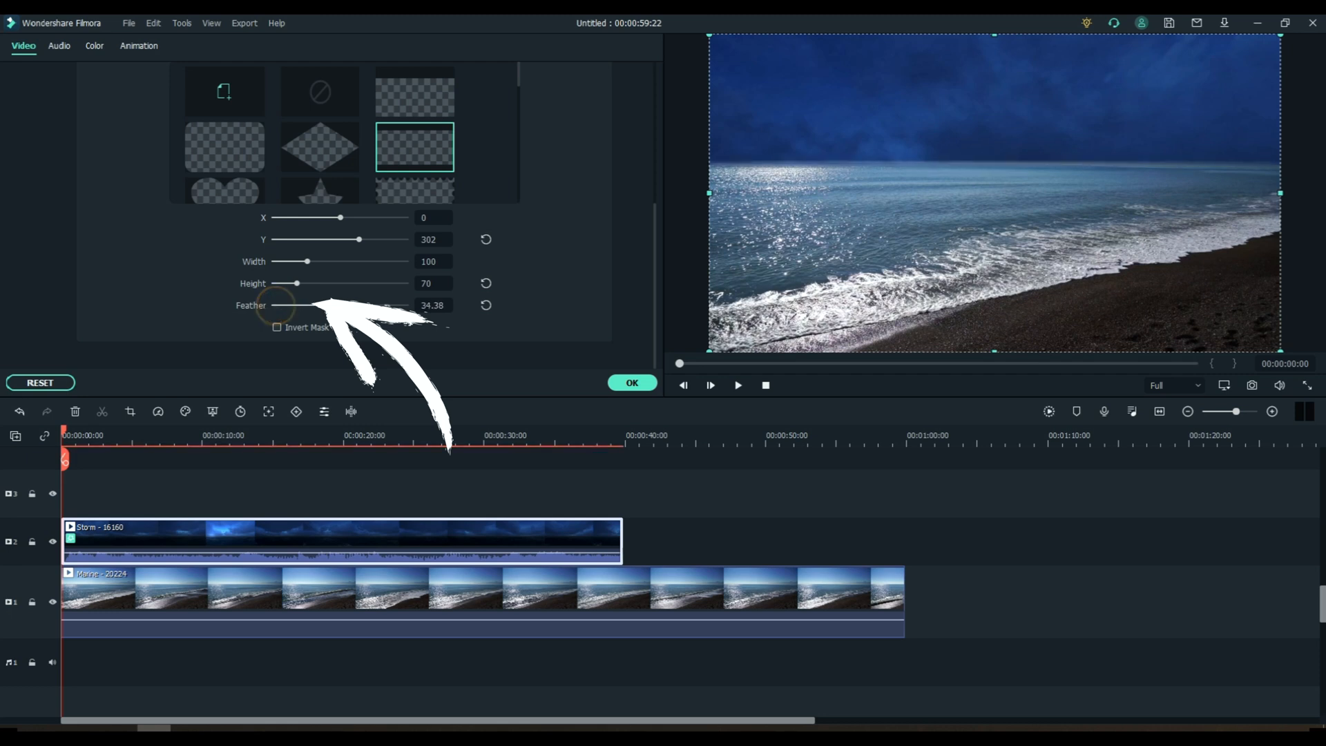
left_click_drag(304, 305, 405, 305)
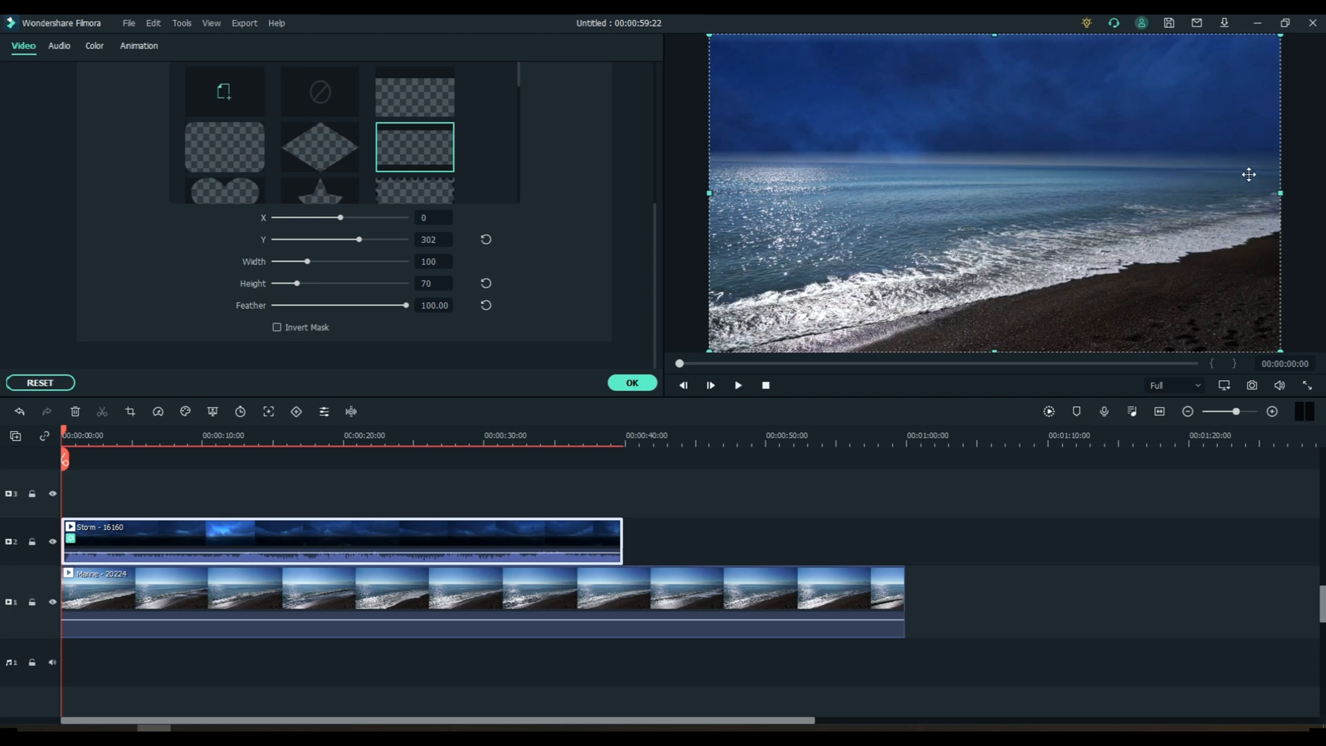
mouse_move(761, 181)
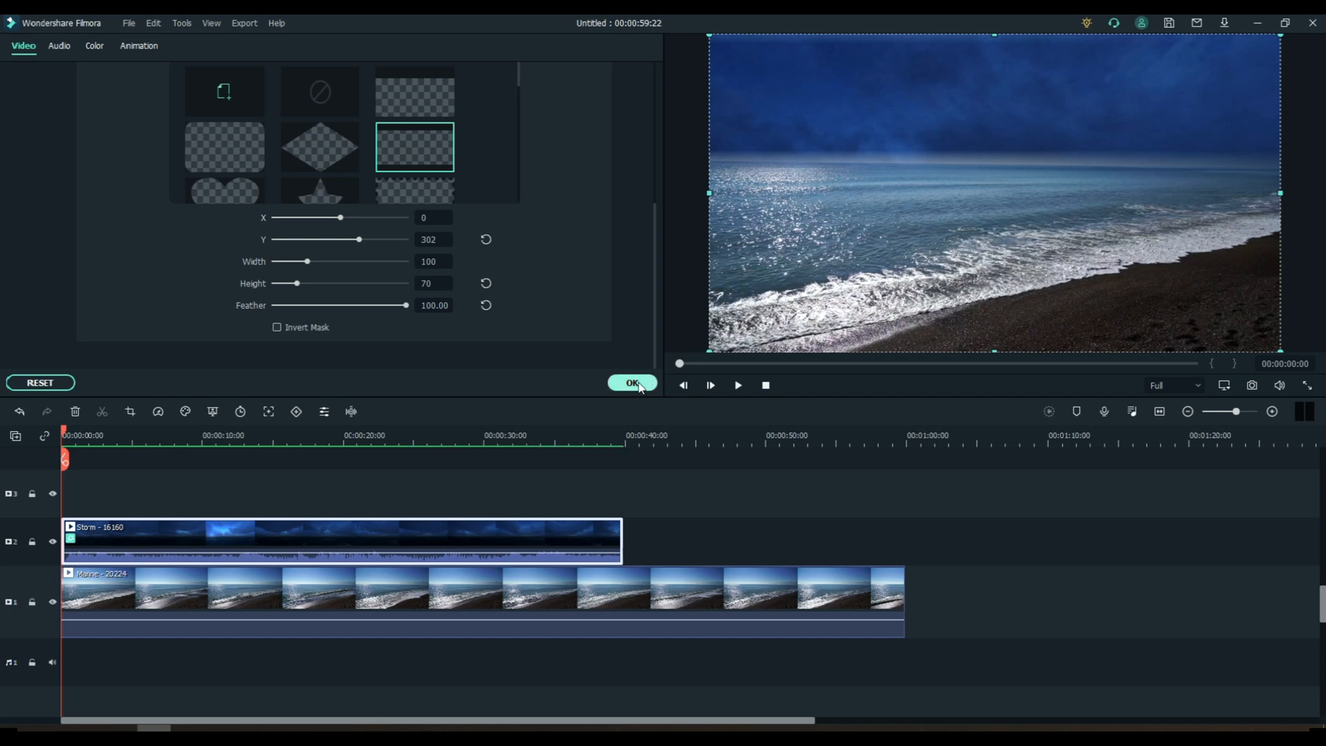
Step: Confirm the mask, play the composite, and trim the Marine clip to the Storm clip's end
left_click(631, 382)
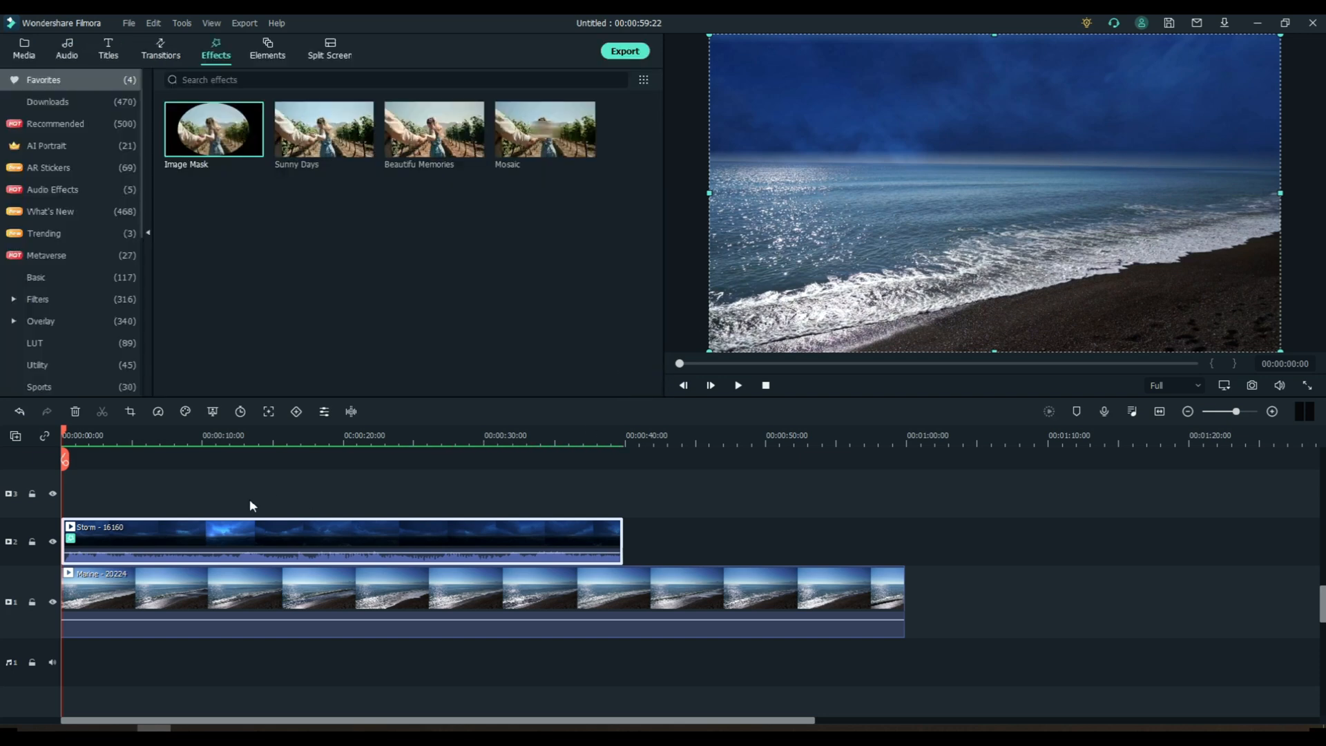
mouse_move(736, 386)
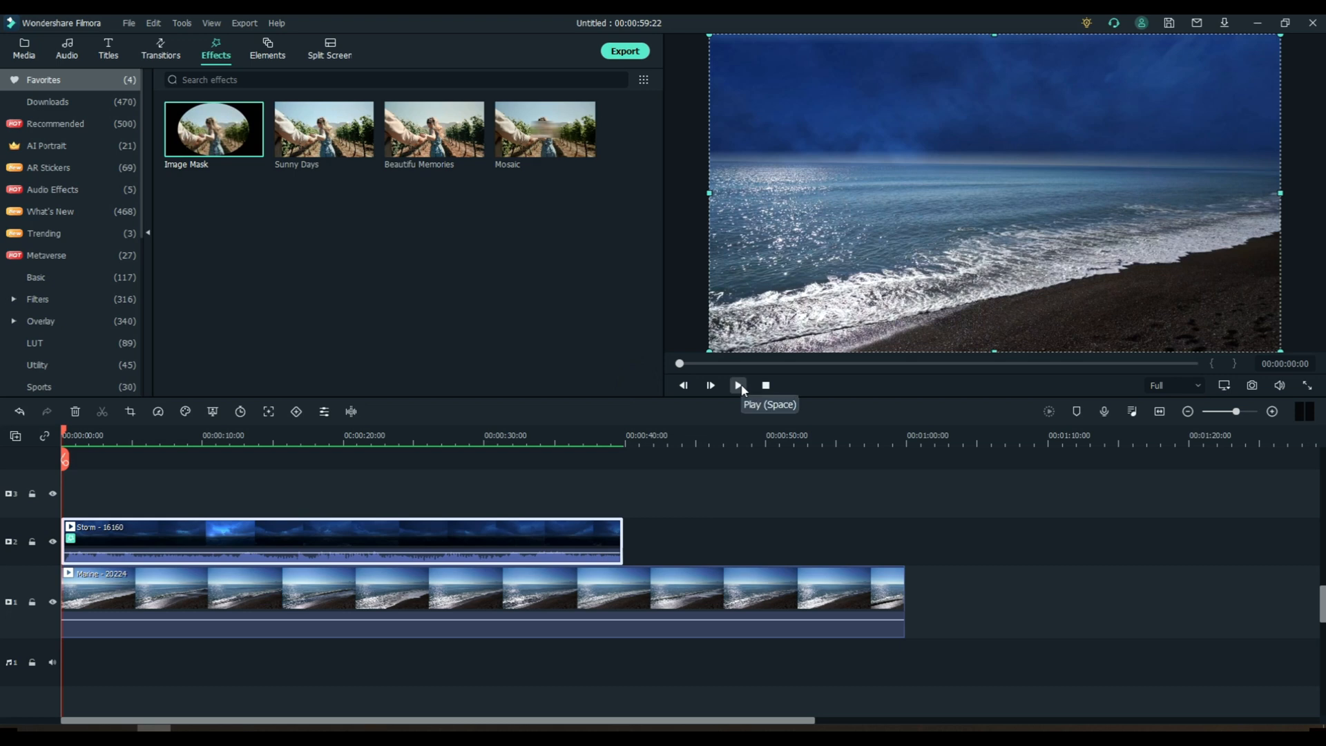
left_click(736, 385)
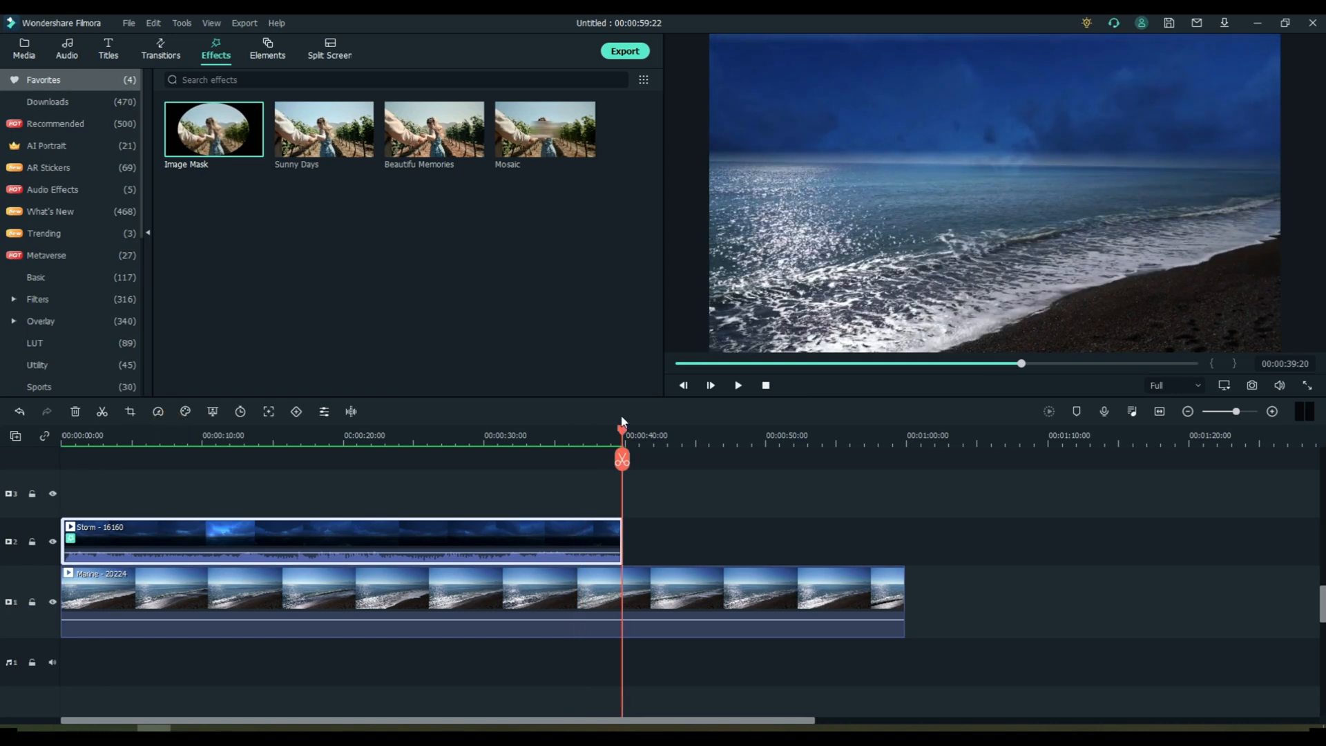
left_click(622, 458)
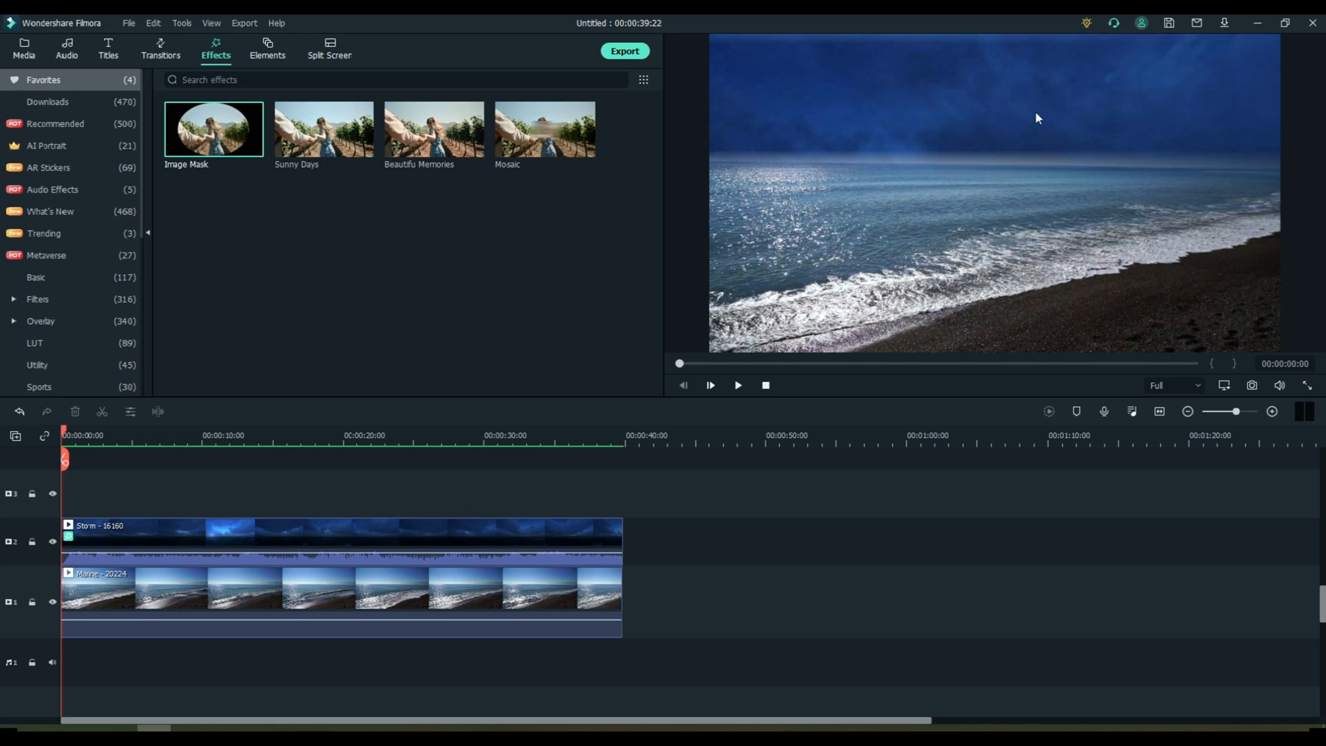
mouse_move(855, 243)
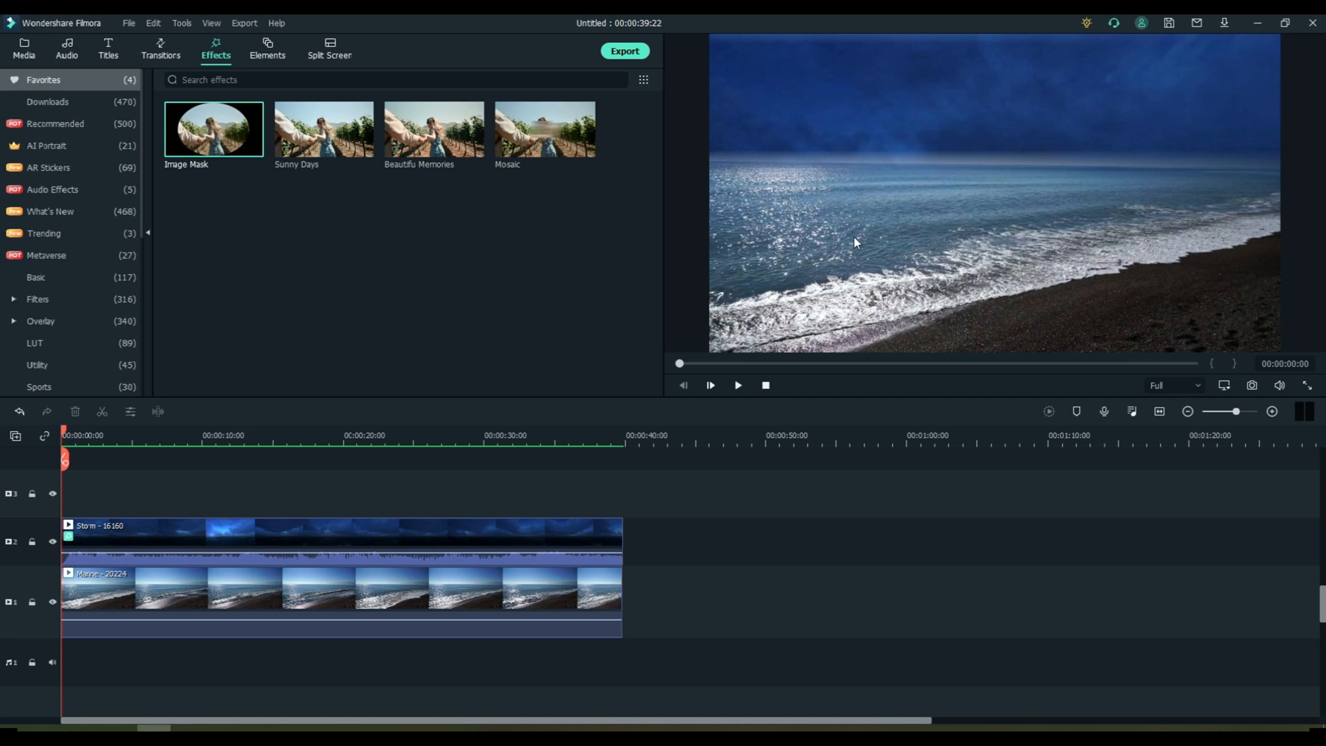
mouse_move(873, 251)
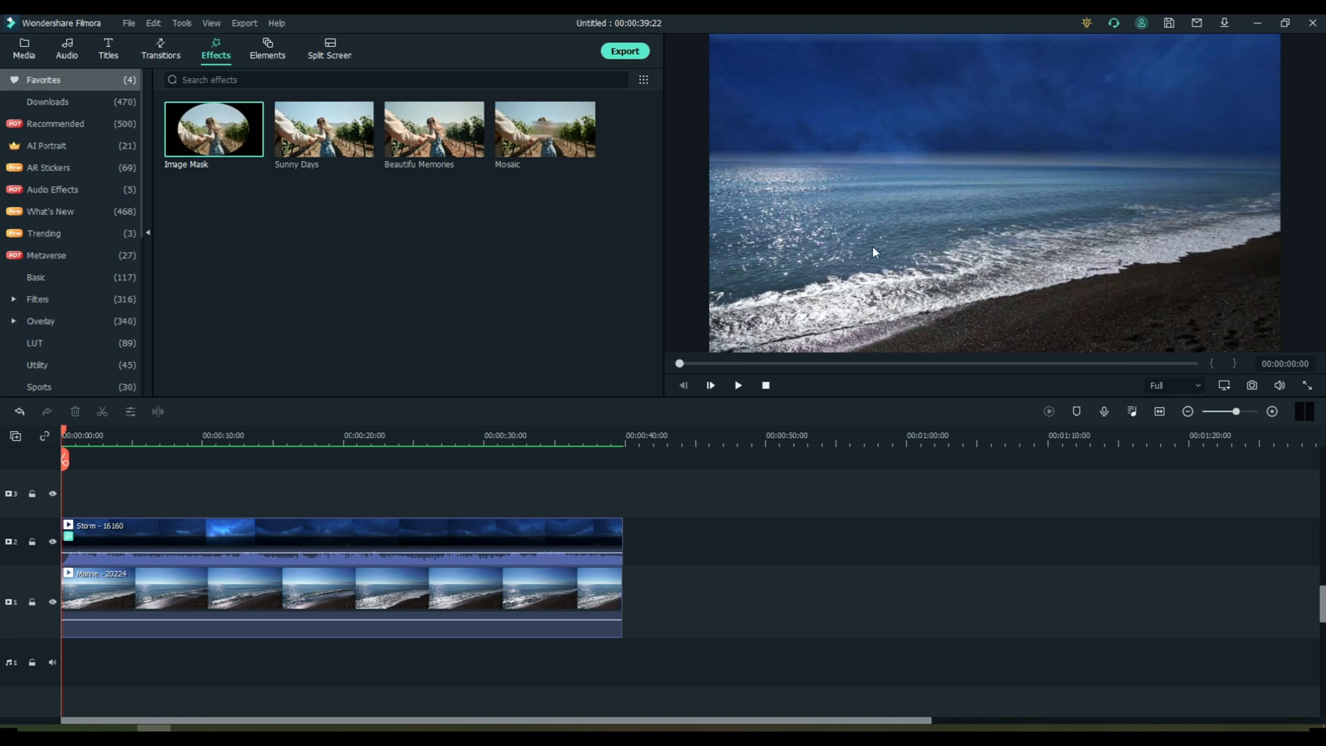
mouse_move(963, 218)
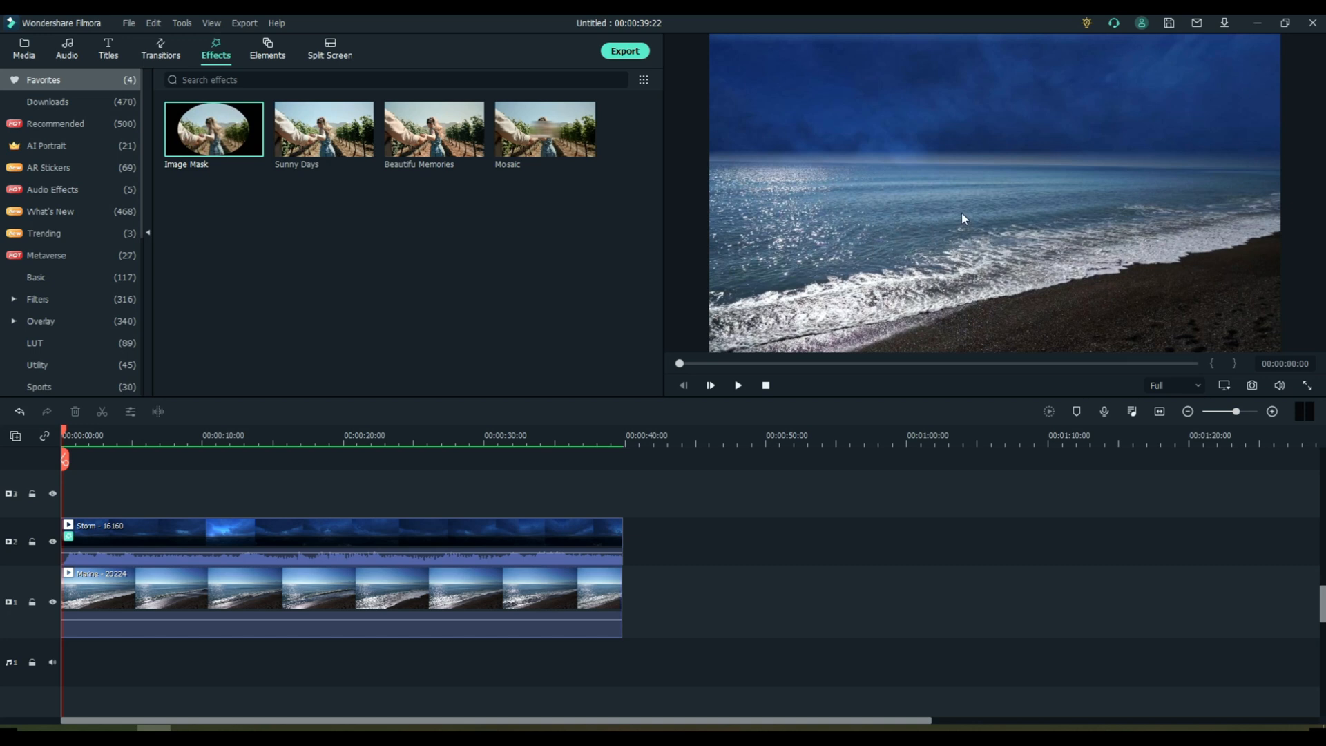
mouse_move(741, 580)
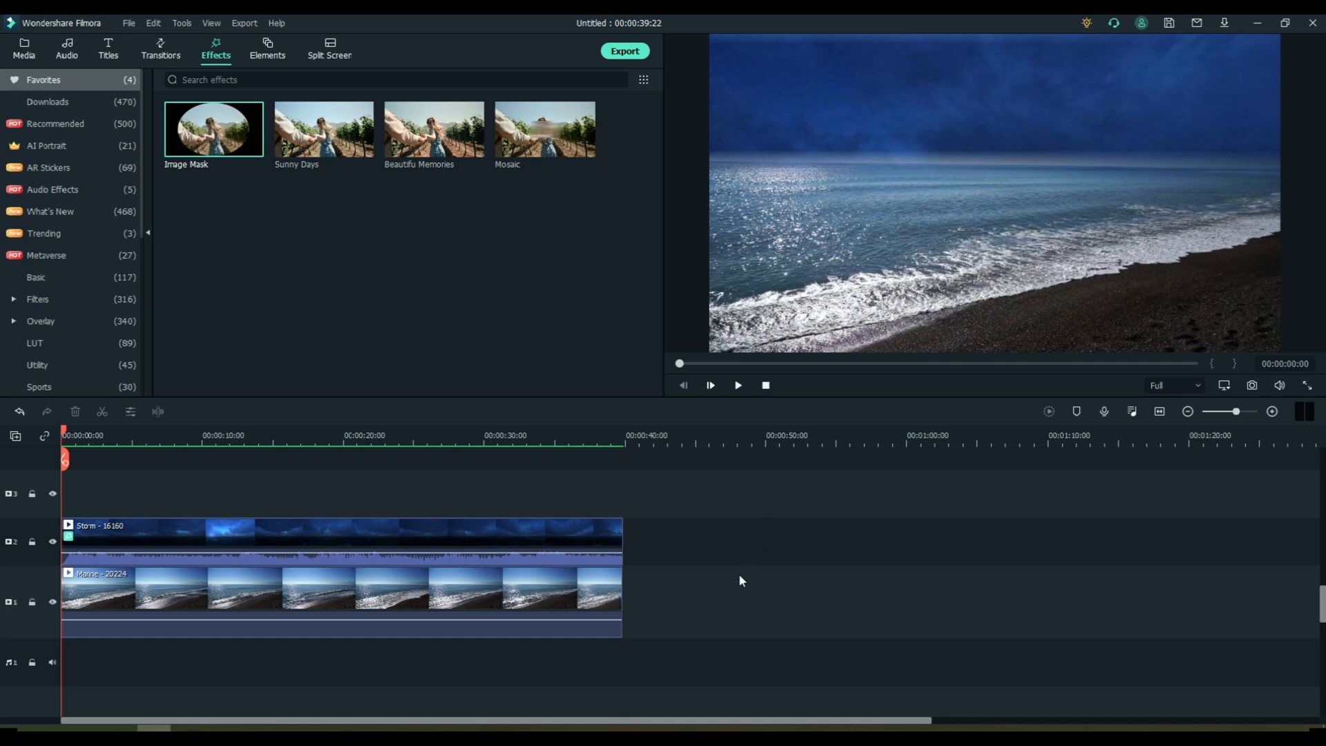